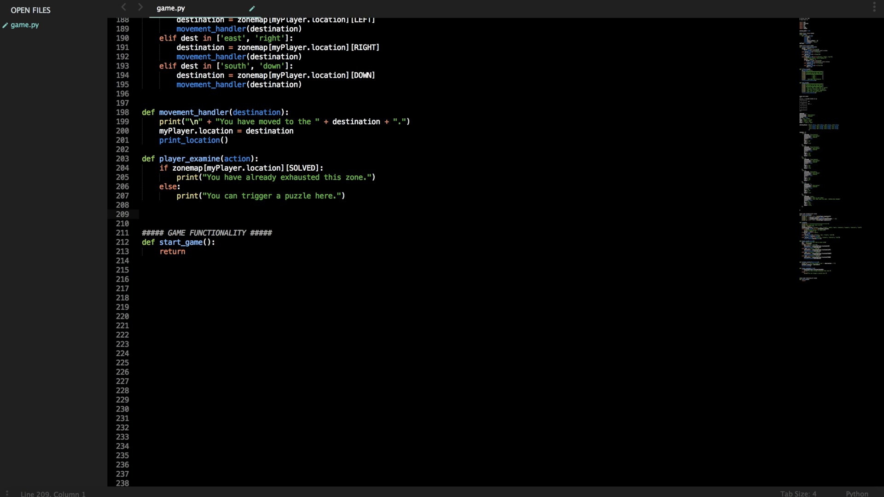
{"action": "mouse_move", "coordinate": [258, 268]}
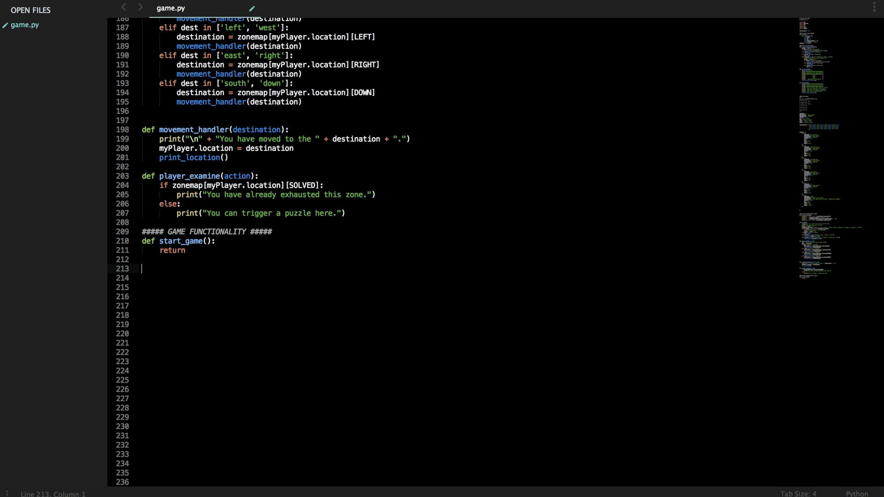
- Define main_game_loop() below start_game so that it calls prompt()
{"action": "type", "text": "def"}
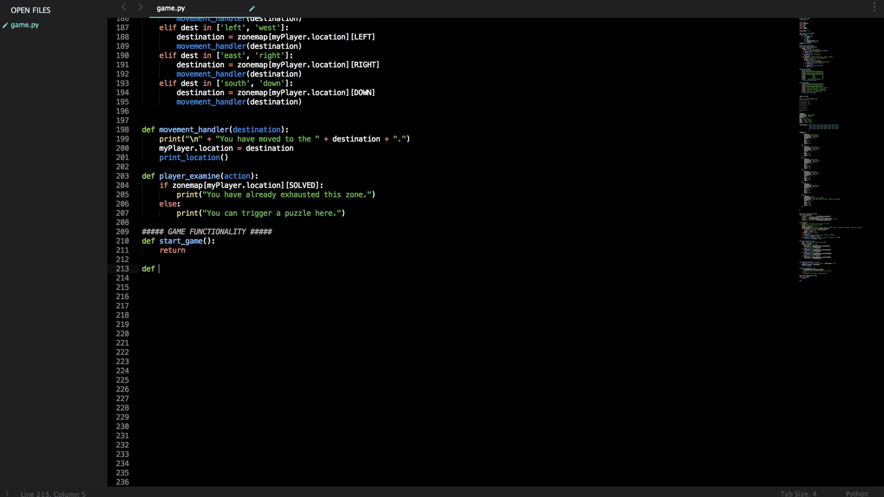
{"action": "type", "text": "main_game_lo"}
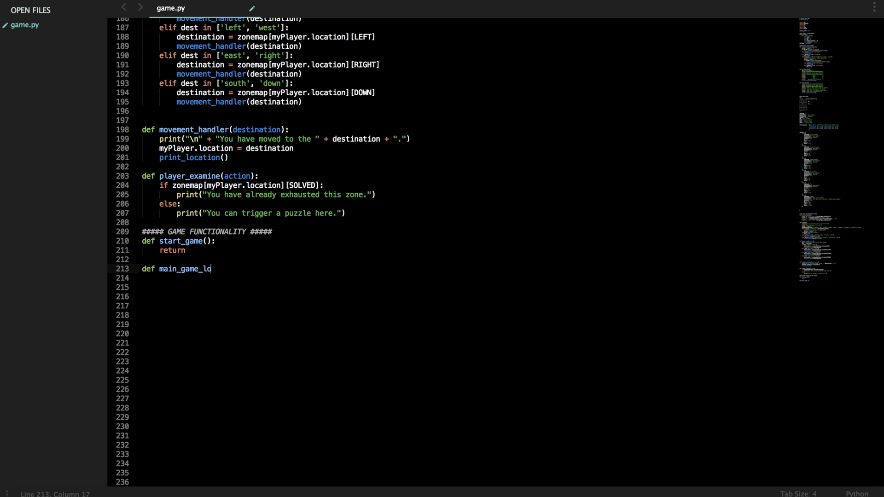
{"action": "type", "text": "op():"}
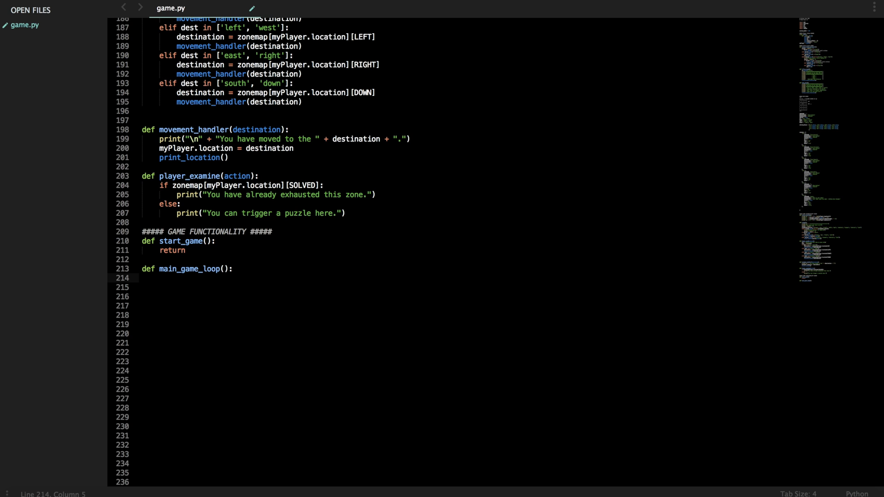
{"action": "type", "text": "prompt()"}
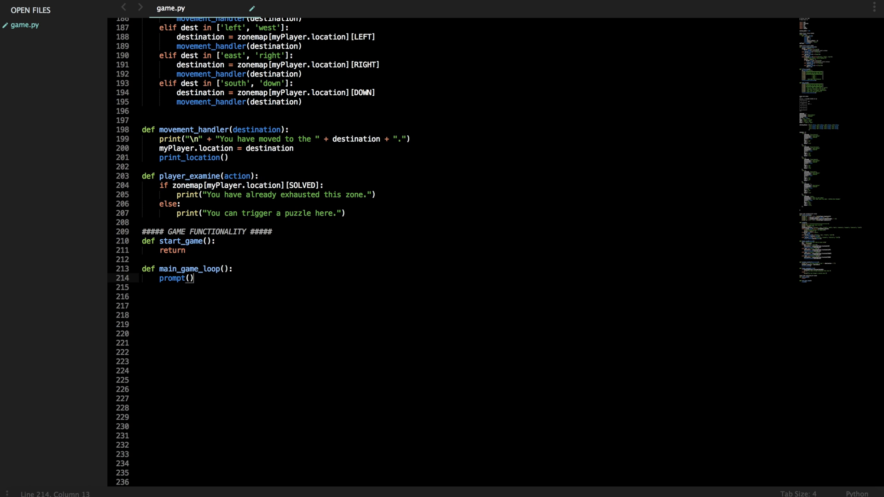
- Add a comment about handling solved puzzles, boss defeat and exploring everything
{"action": "type", "text": "#"}
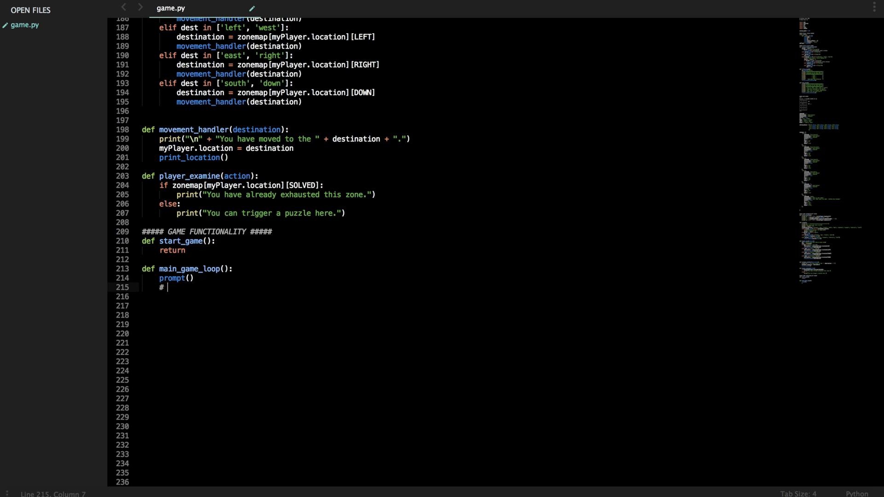
{"action": "type", "text": "here i"}
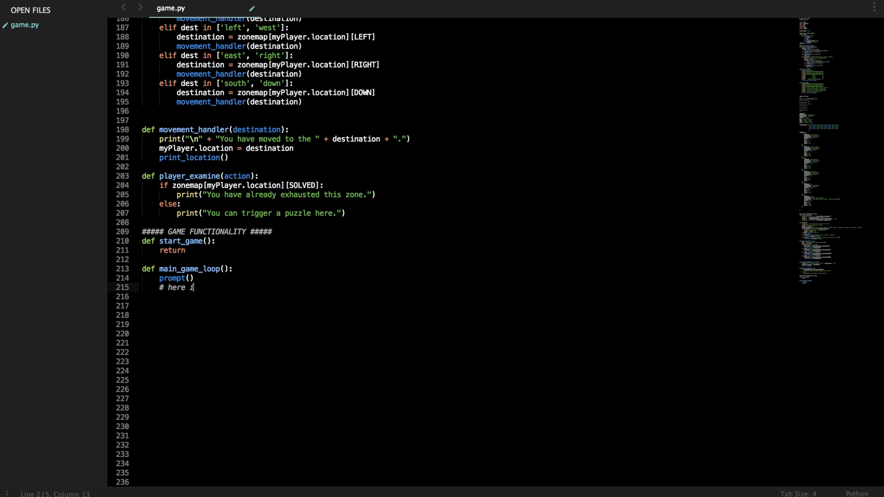
{"action": "type", "text": "handle"}
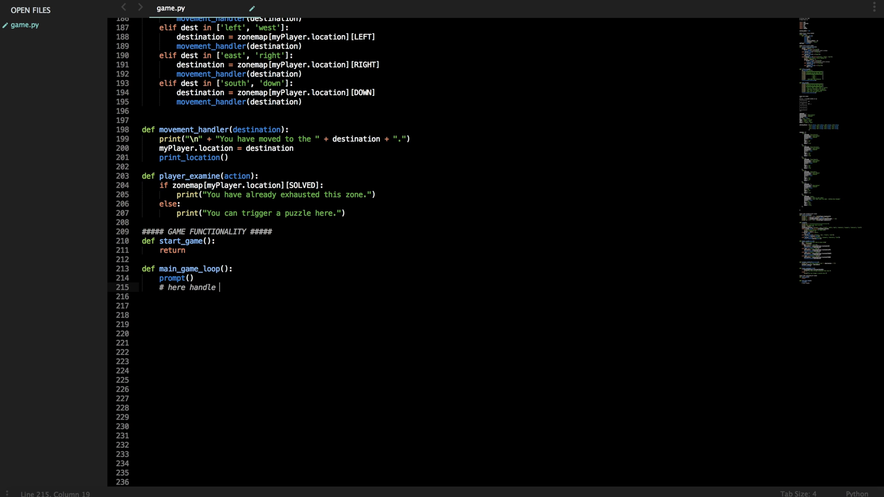
{"action": "type", "text": "if puzzles have been solved, boss de"}
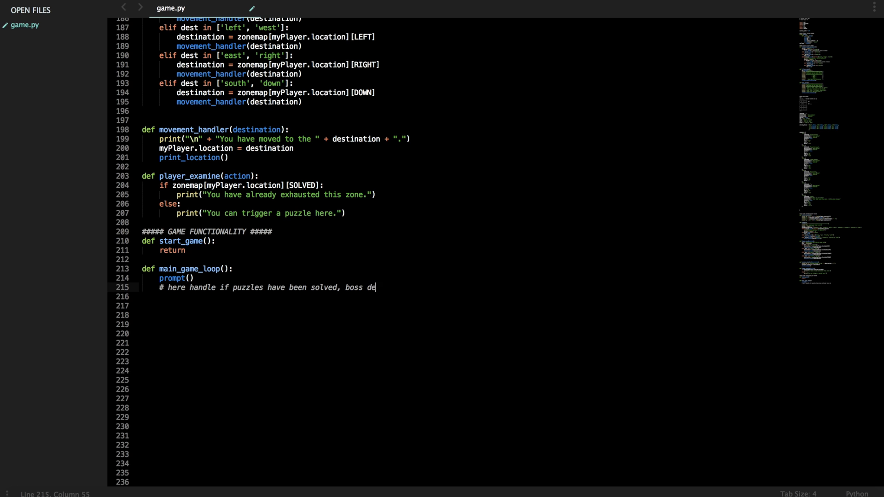
{"action": "type", "text": "feated,"}
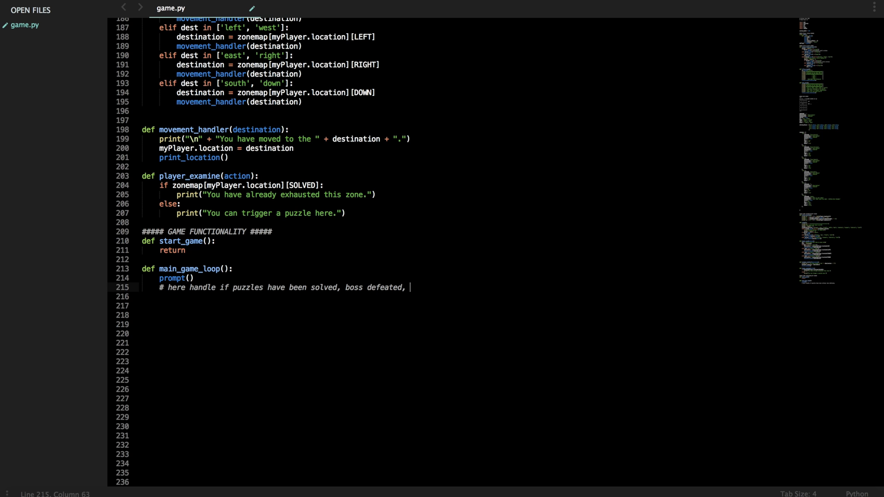
{"action": "type", "text": "explored eve"}
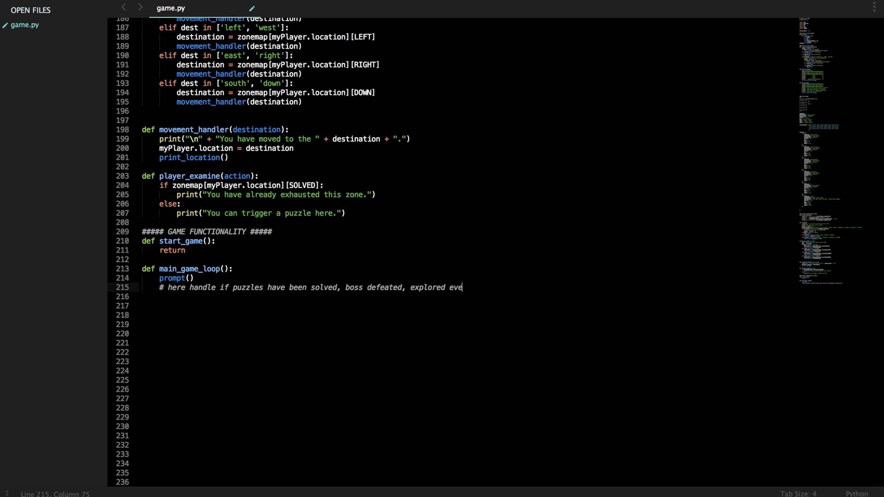
{"action": "type", "text": "rything, etc."}
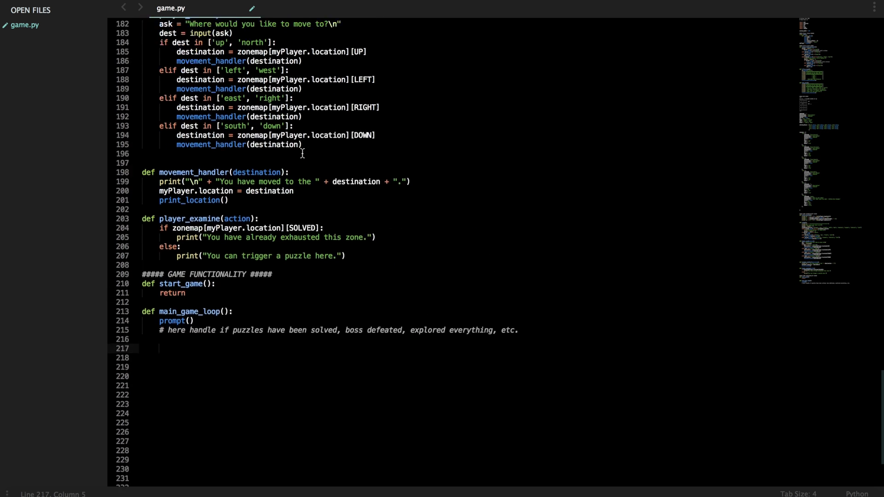
{"action": "scroll", "scroll_direction": "down", "scroll_amount": 3}
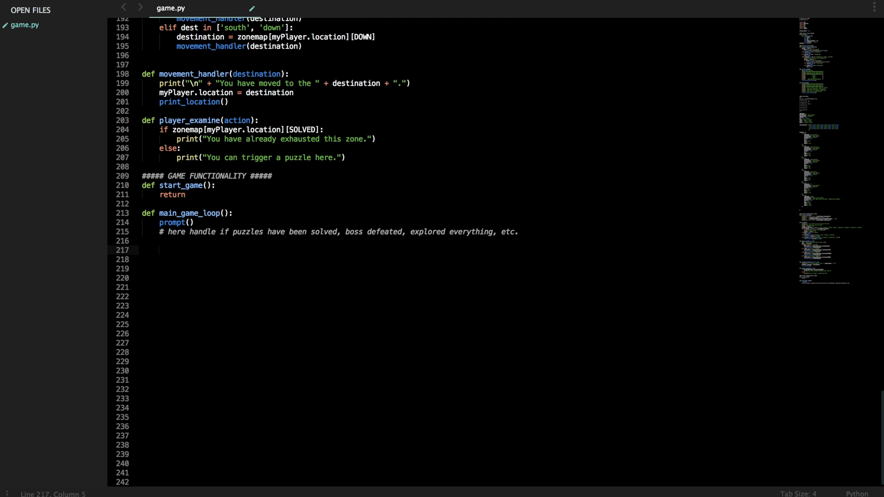
{"action": "left_click_drag", "start_coordinate": [148, 213], "coordinate": [158, 250]}
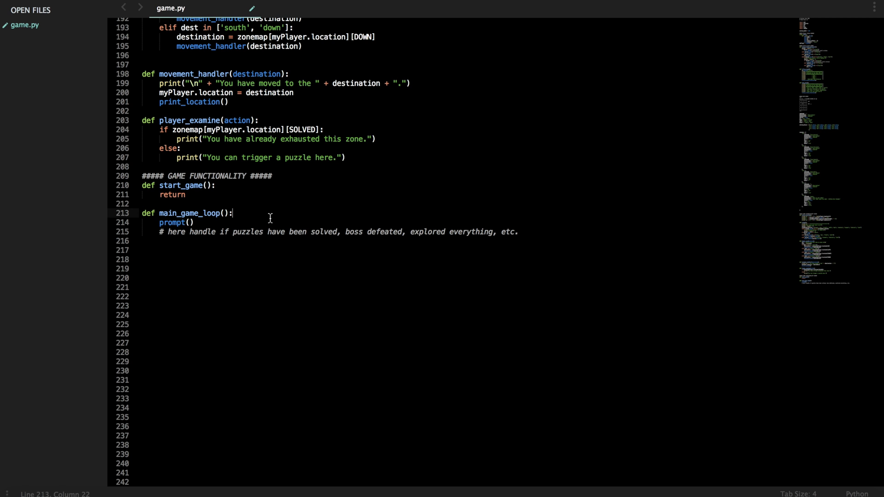
{"action": "key", "text": "enter"}
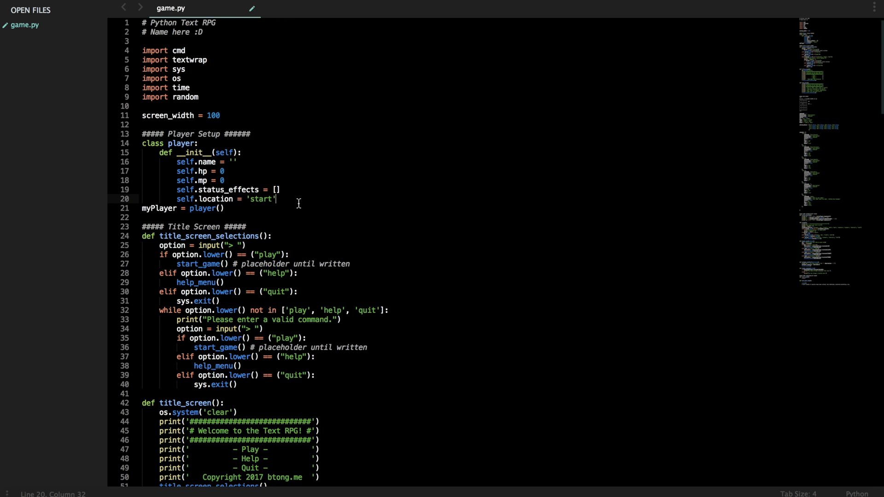
- Add self.game_over = False after self.location in the player's __init__
{"action": "type", "text": "sel"}
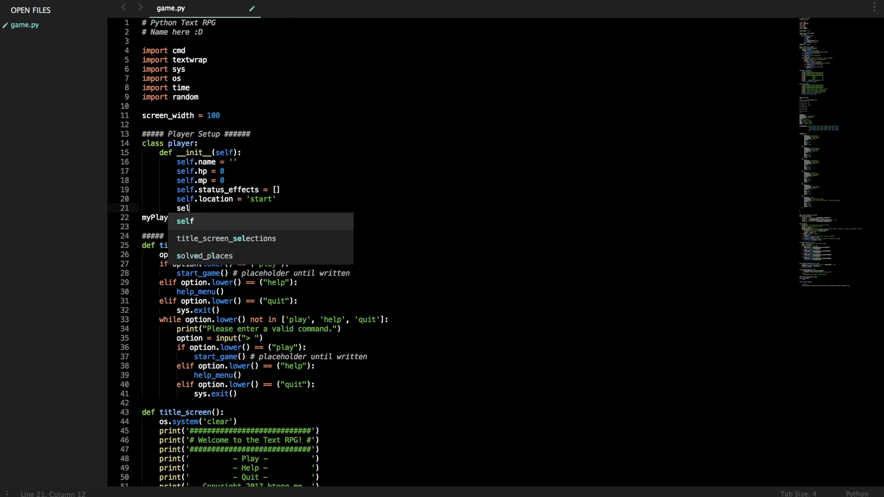
{"action": "type", "text": "f.game"}
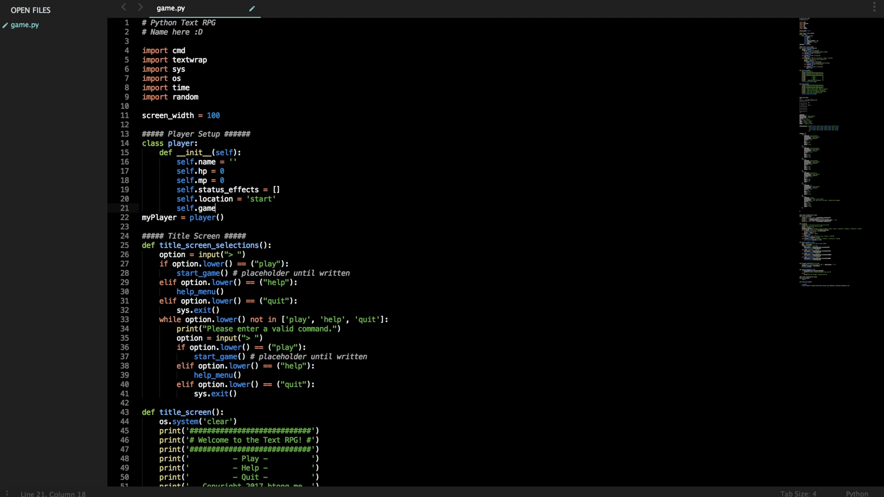
{"action": "type", "text": "_over = False"}
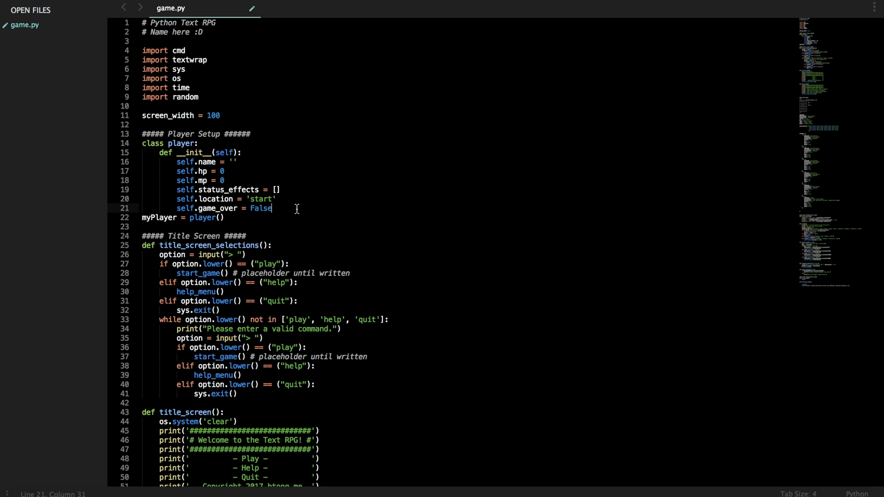
{"action": "scroll", "scroll_direction": "down", "scroll_amount": 3}
{"action": "type", "text": ":"}
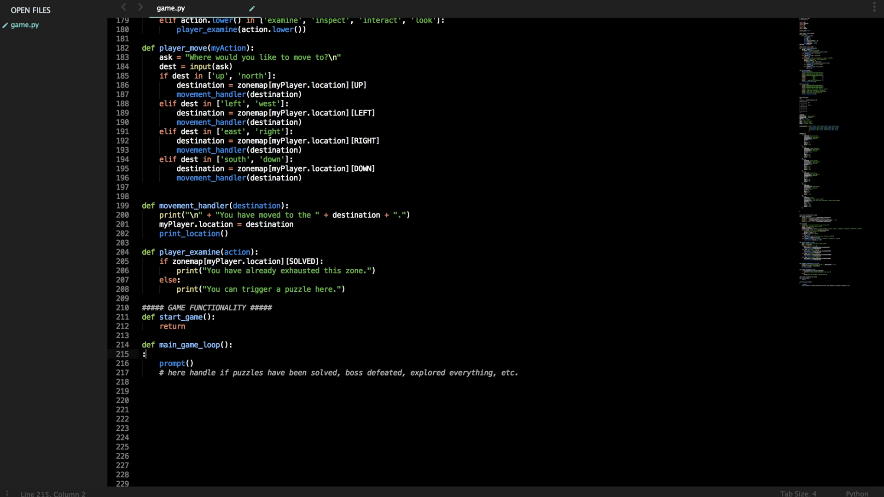
- Wrap prompt() in a loop running while myPlayer.game_over is False
{"action": "type", "text": "while myPlayer."}
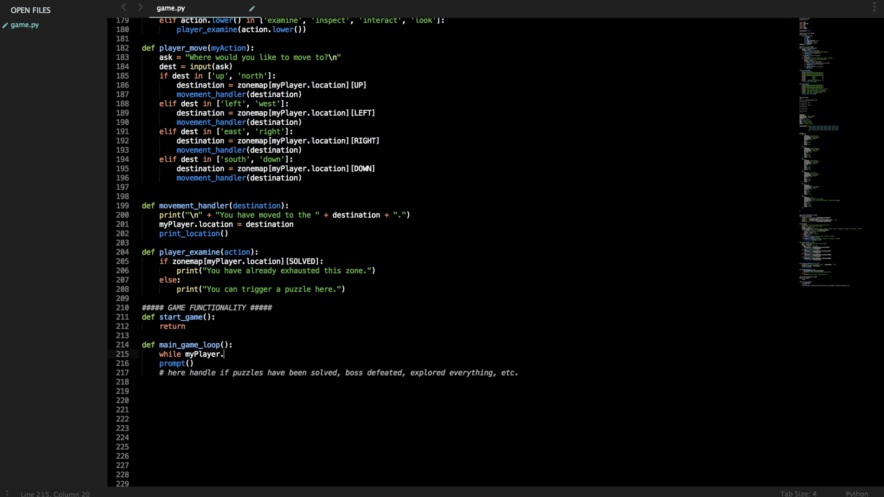
{"action": "type", "text": "game_over ="}
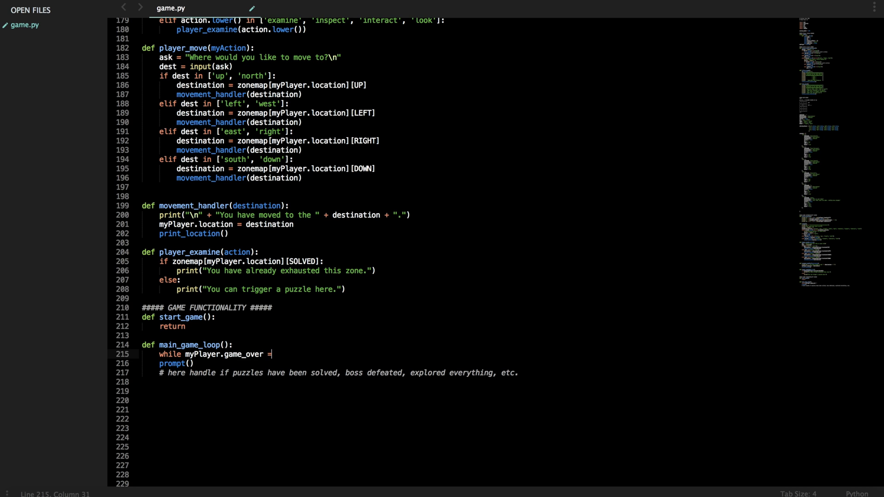
{"action": "type", "text": "= False:"}
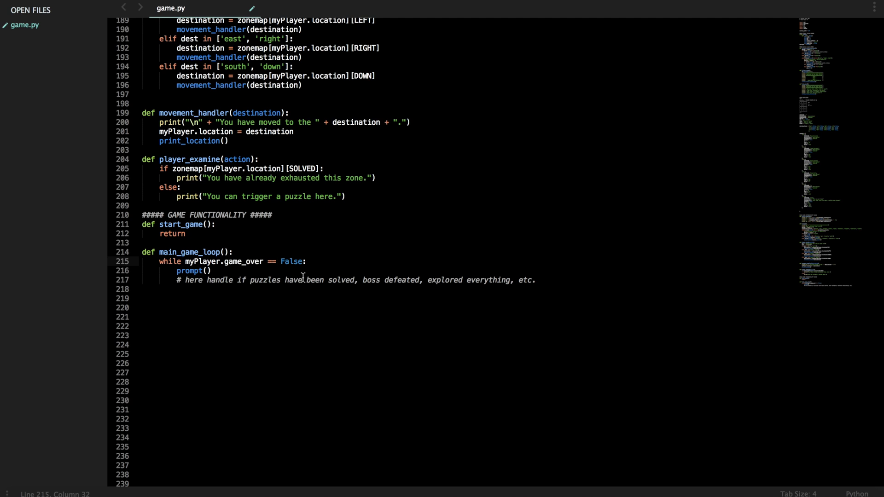
{"action": "key", "text": "BackSpace"}
{"action": "type", "text": "is"}
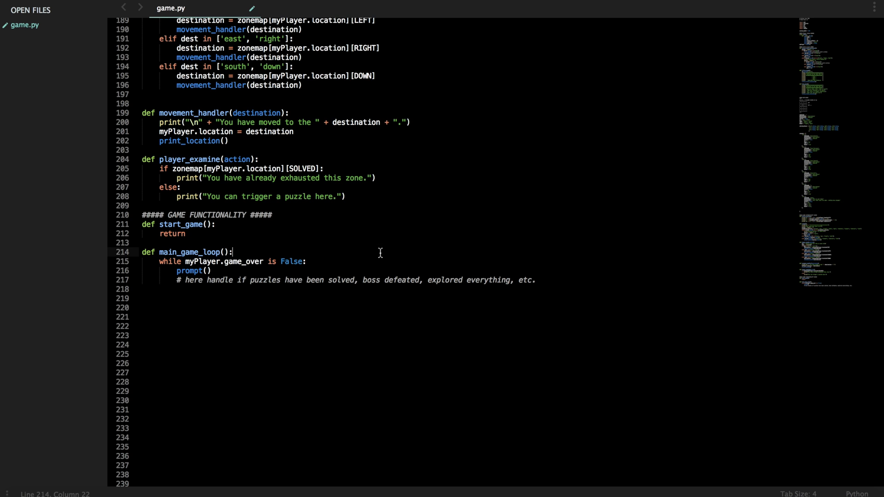
{"action": "mouse_move", "coordinate": [379, 268]}
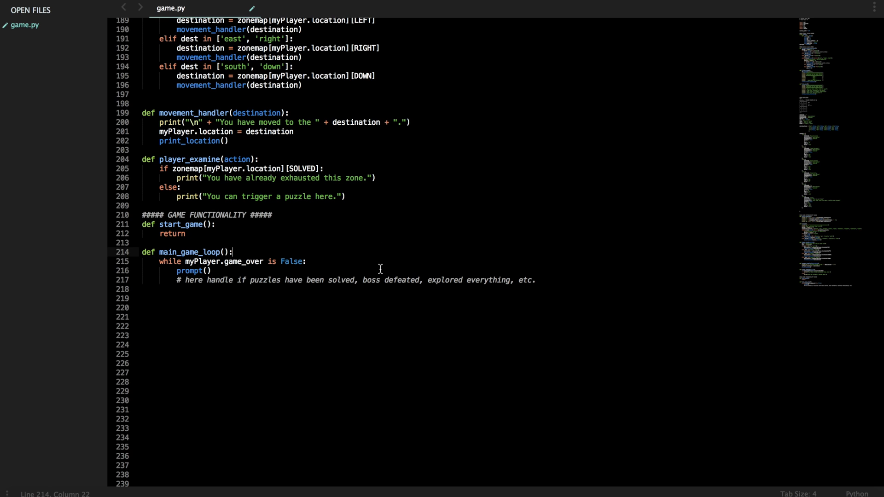
{"action": "mouse_move", "coordinate": [488, 263]}
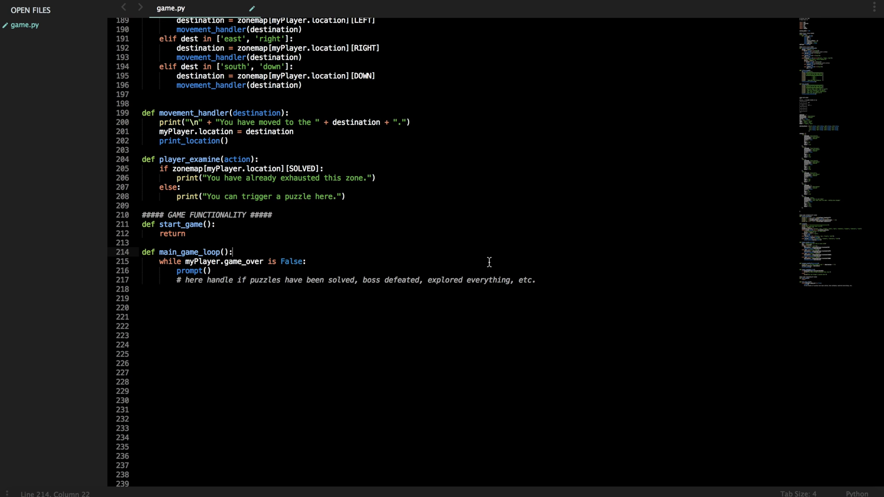
{"action": "mouse_move", "coordinate": [520, 257]}
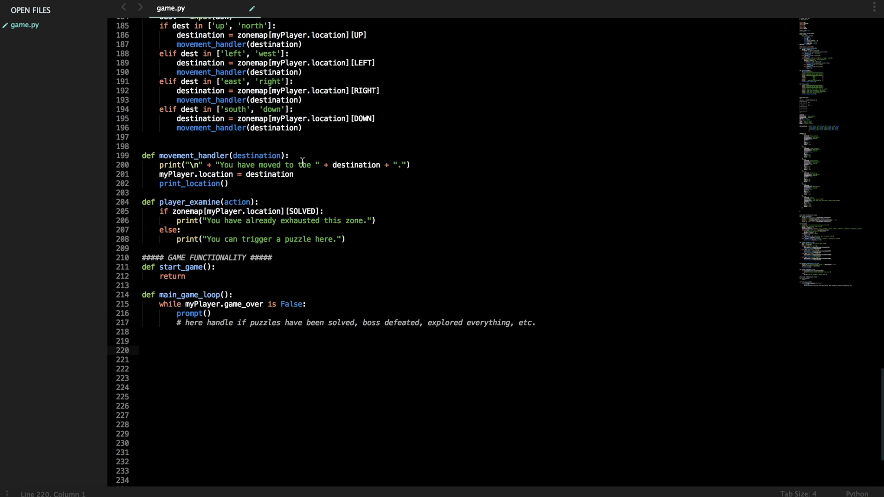
- Add the final title_screen() call and review the title_screen function
{"action": "scroll", "scroll_direction": "up", "scroll_amount": 3}
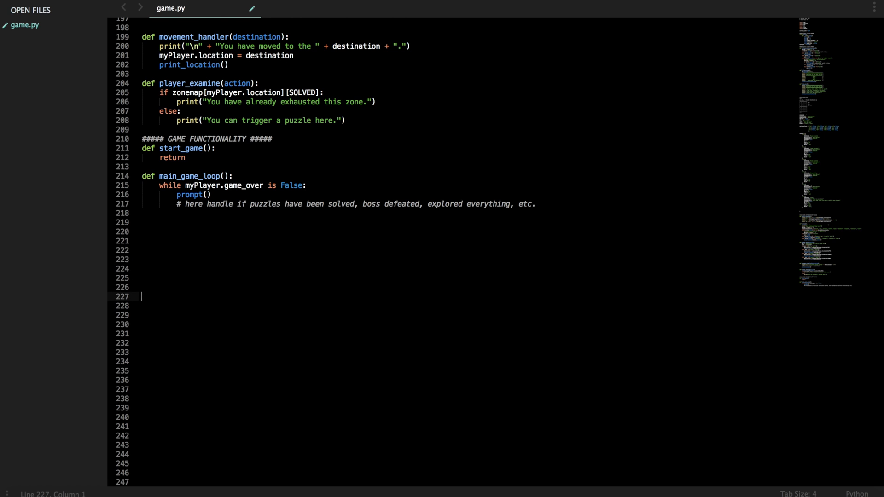
{"action": "type", "text": "lit"}
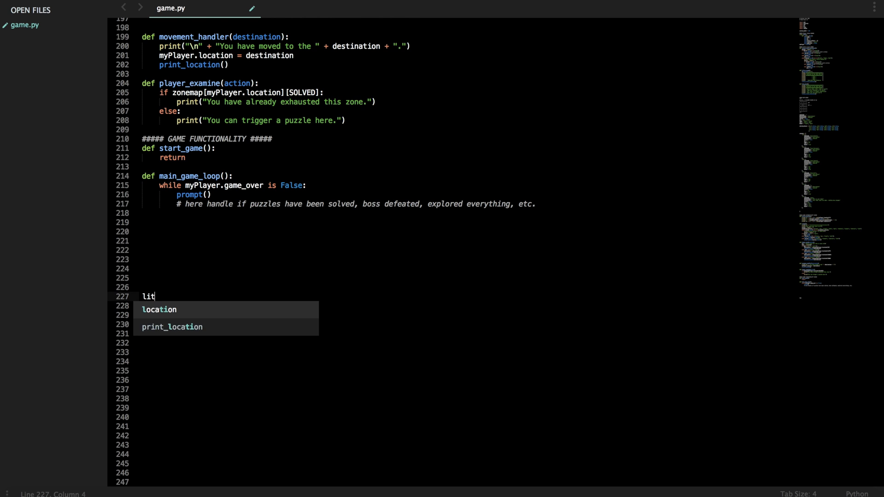
{"action": "type", "text": "title_screen()"}
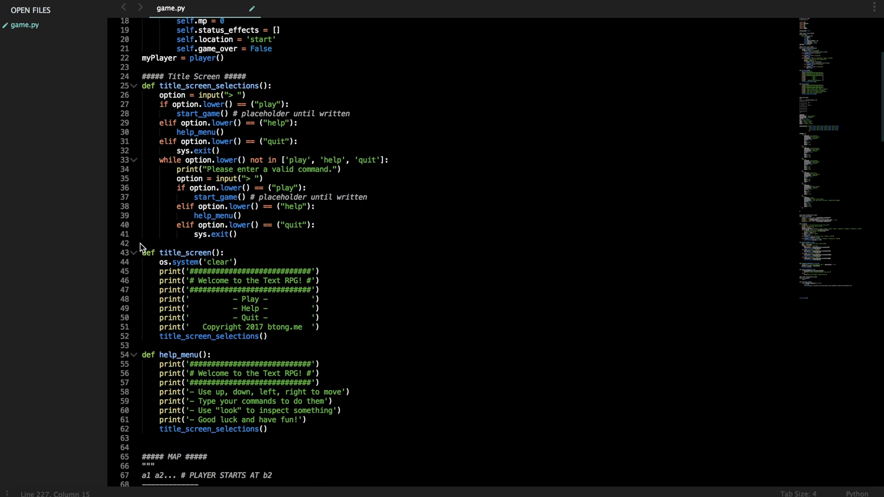
{"action": "left_click_drag", "start_coordinate": [142, 243], "coordinate": [307, 333]}
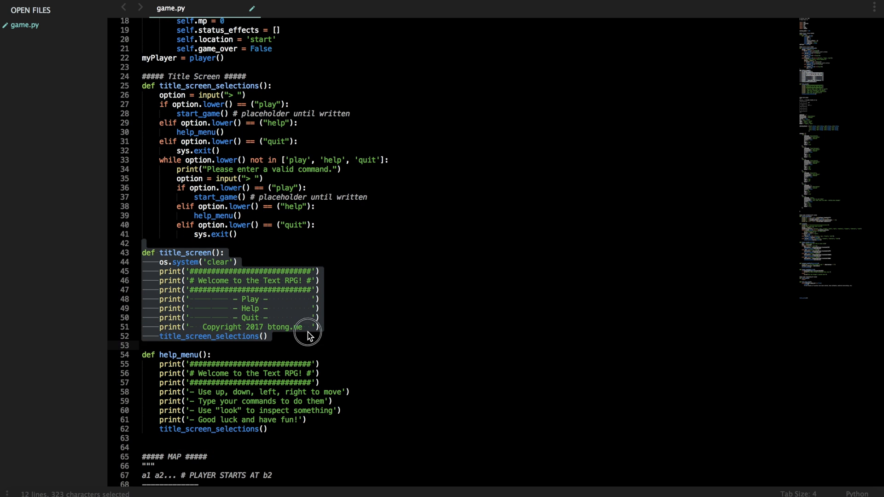
{"action": "left_click", "coordinate": [305, 417]}
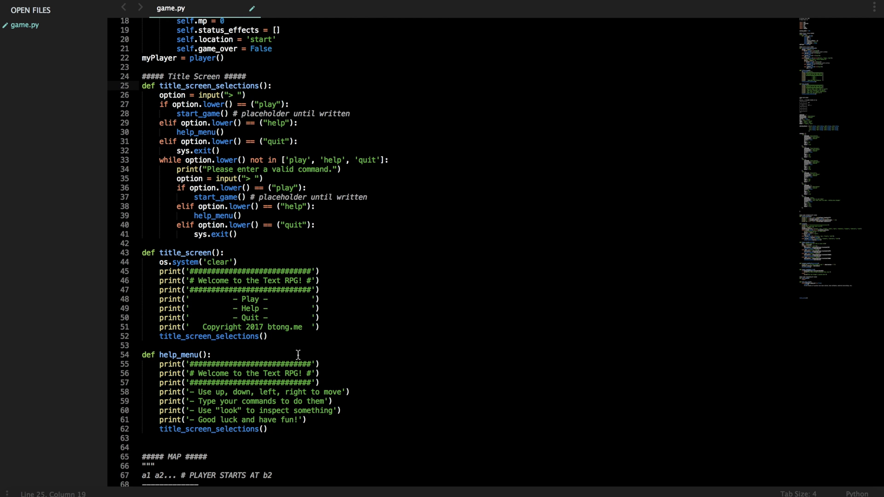
- Start a setup_game() function definition on the blank line below main_game_loop
{"action": "scroll", "scroll_direction": "down", "scroll_amount": 3}
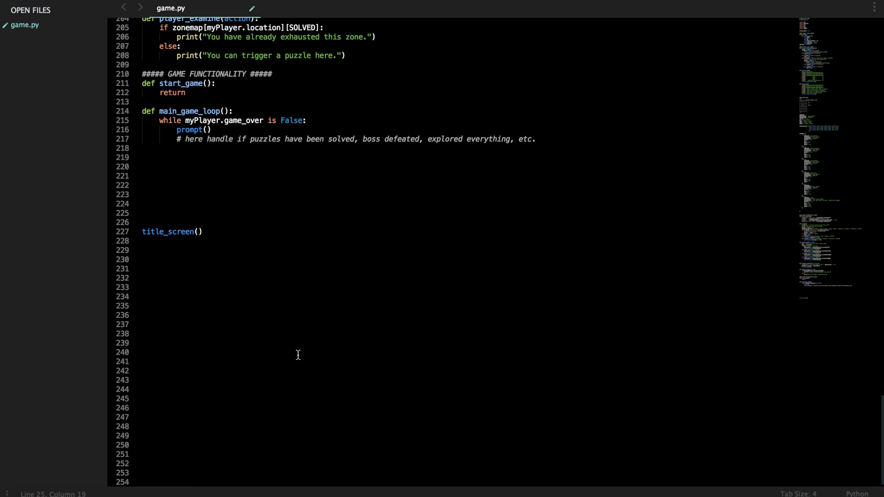
{"action": "left_click", "coordinate": [225, 166]}
{"action": "type", "text": "def"}
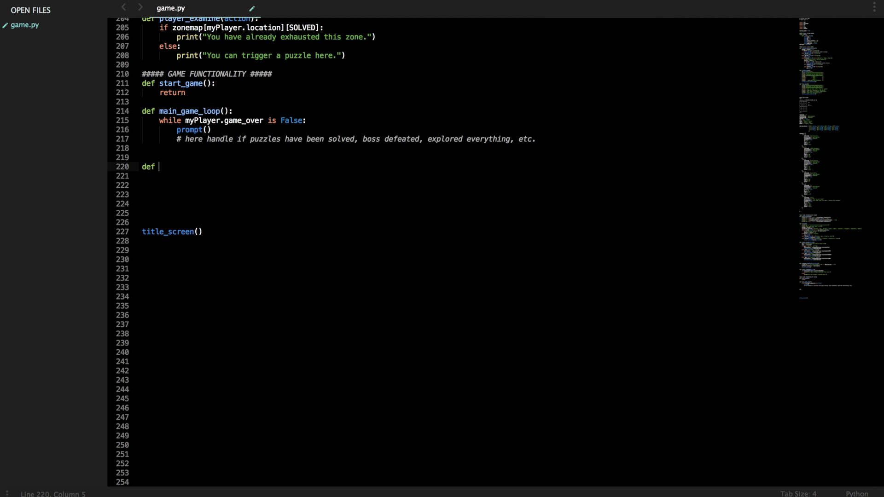
{"action": "type", "text": "setup"}
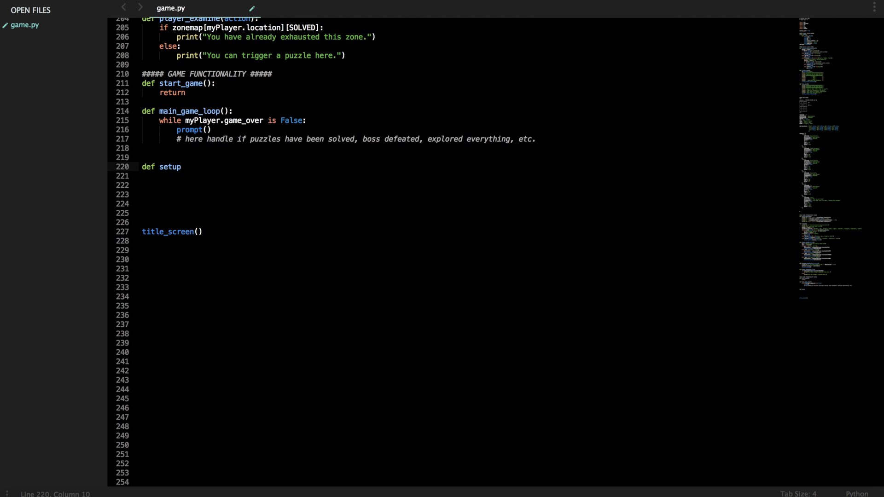
{"action": "type", "text": "_game():"}
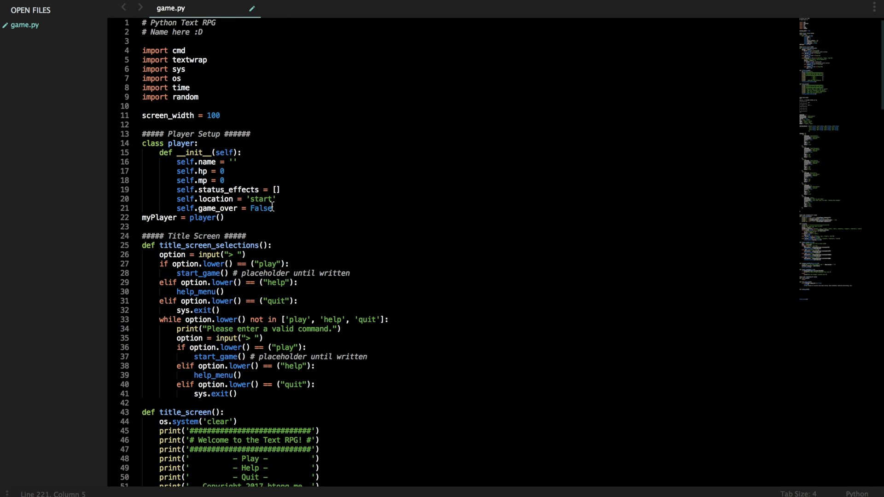
- Add self.job = '' after self.name = '' in the player's __init__
{"action": "left_click", "coordinate": [237, 162]}
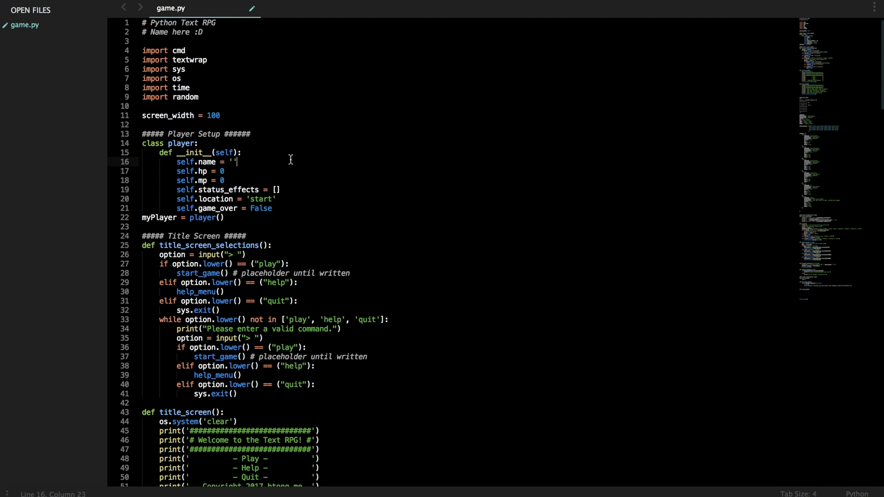
{"action": "type", "text": "self.class ="}
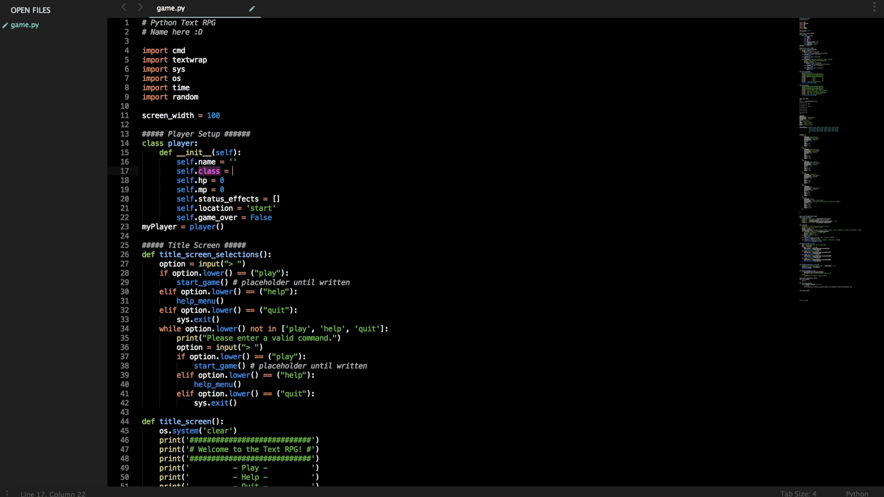
{"action": "type", "text": "''"}
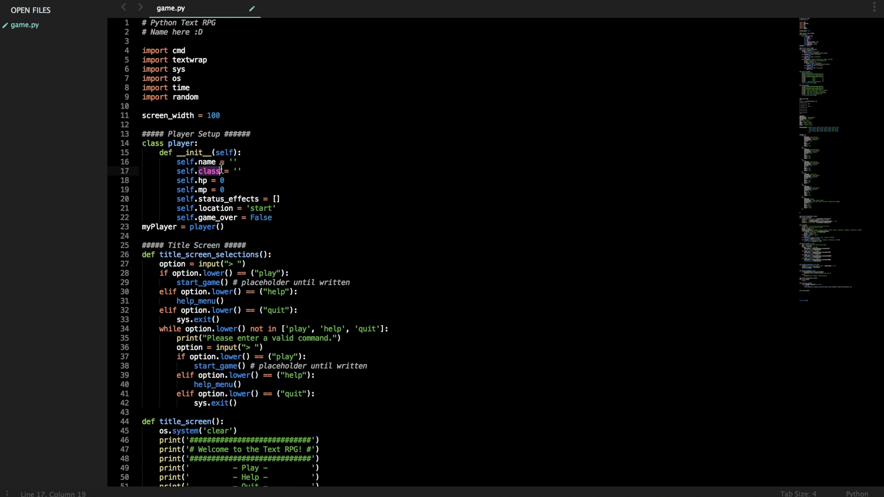
{"action": "key", "text": "Backspace"}
{"action": "type", "text": "jo"}
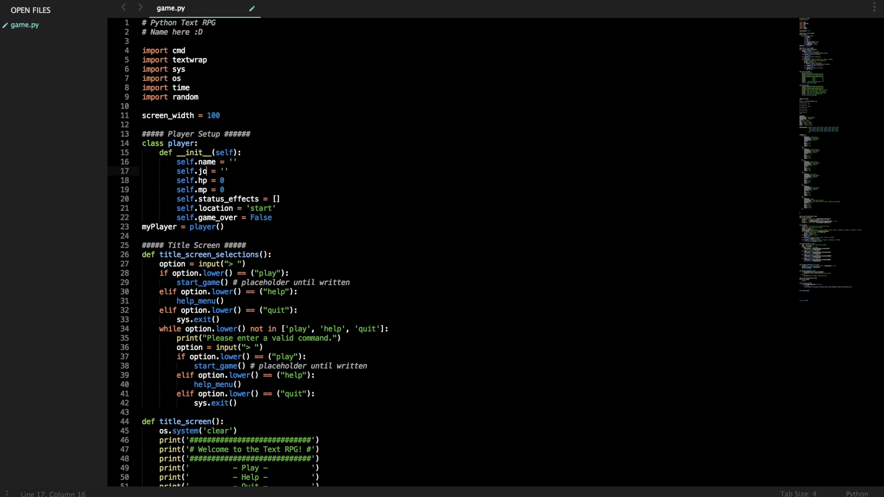
{"action": "scroll", "scroll_direction": "down", "scroll_amount": 3}
{"action": "type", "text": "b"}
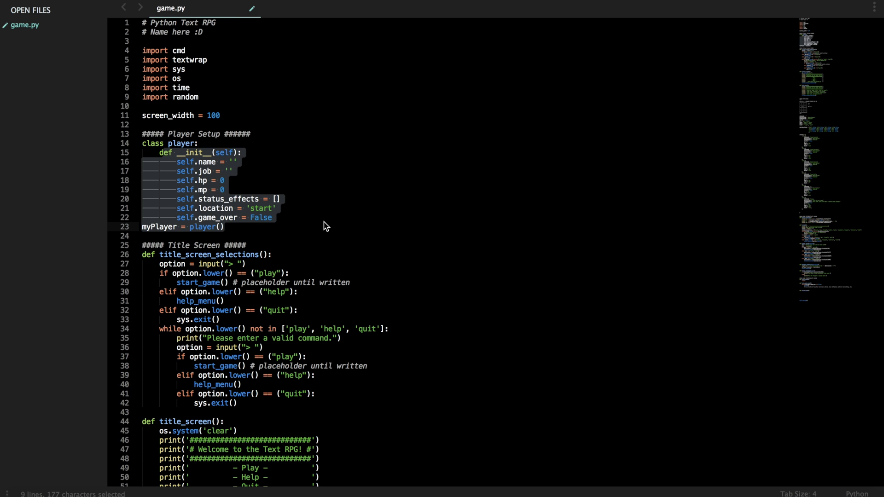
{"action": "scroll", "scroll_direction": "down", "scroll_amount": 3}
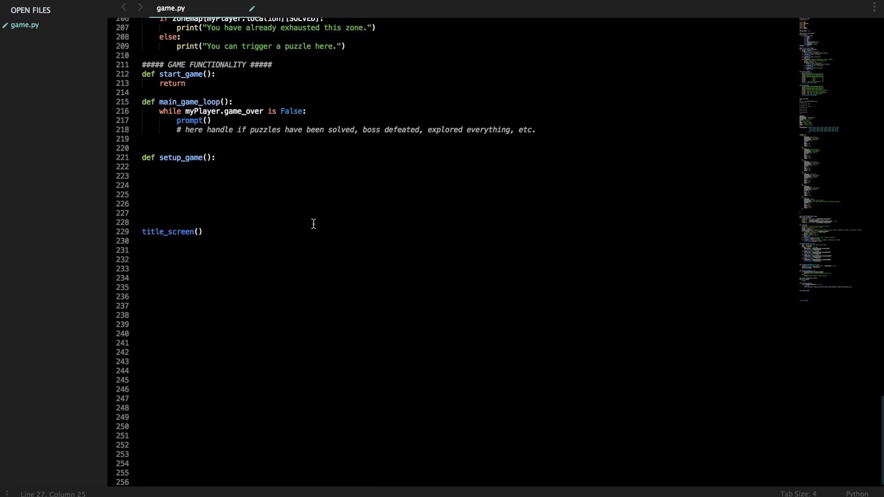
- Make setup_game begin by clearing the screen with os.system('clear')
{"action": "left_click", "coordinate": [233, 166]}
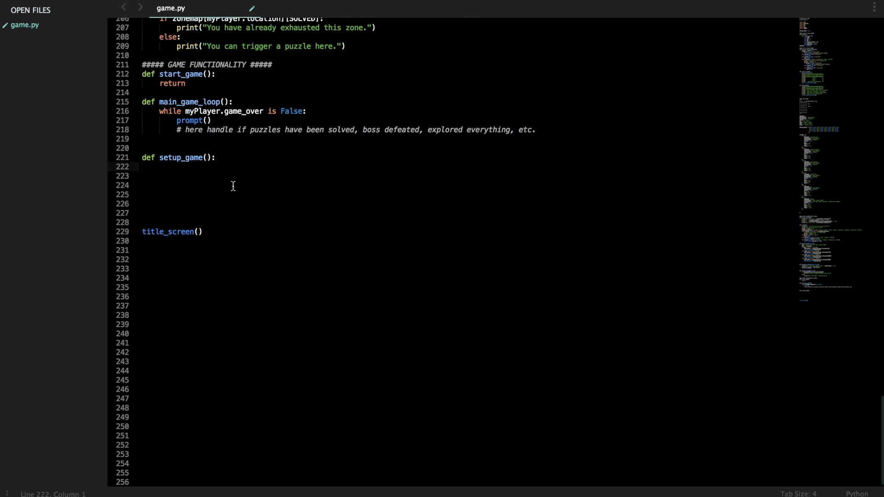
{"action": "type", "text": "d"}
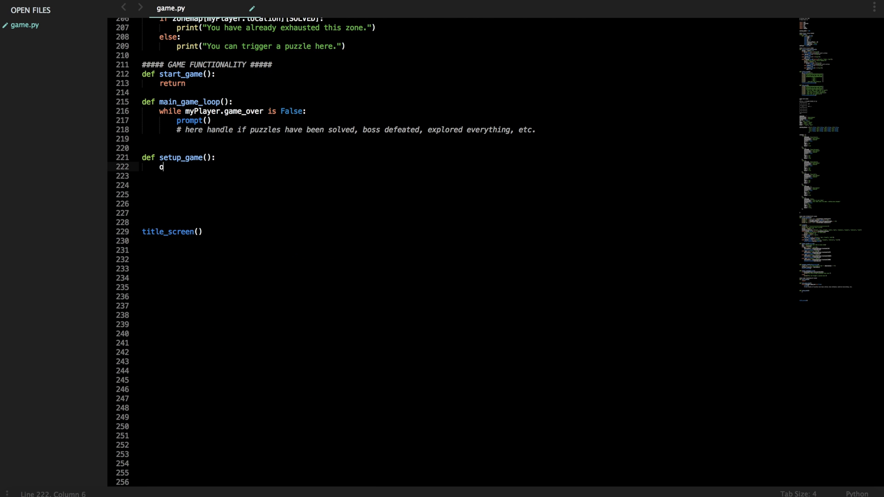
{"action": "type", "text": "os.system"}
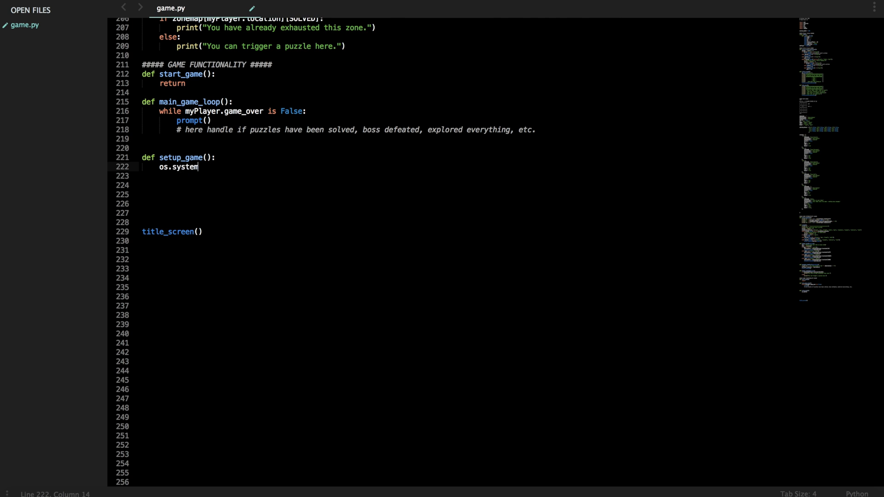
{"action": "type", "text": "('clear')"}
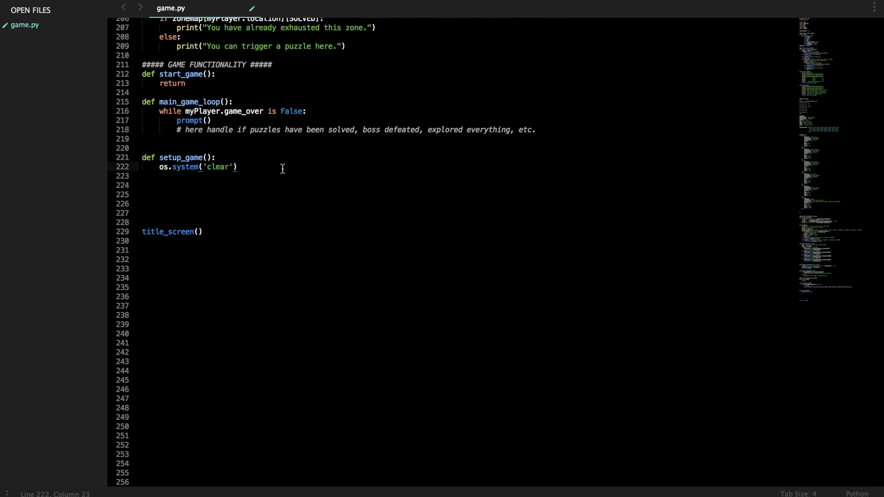
{"action": "key", "text": "enter"}
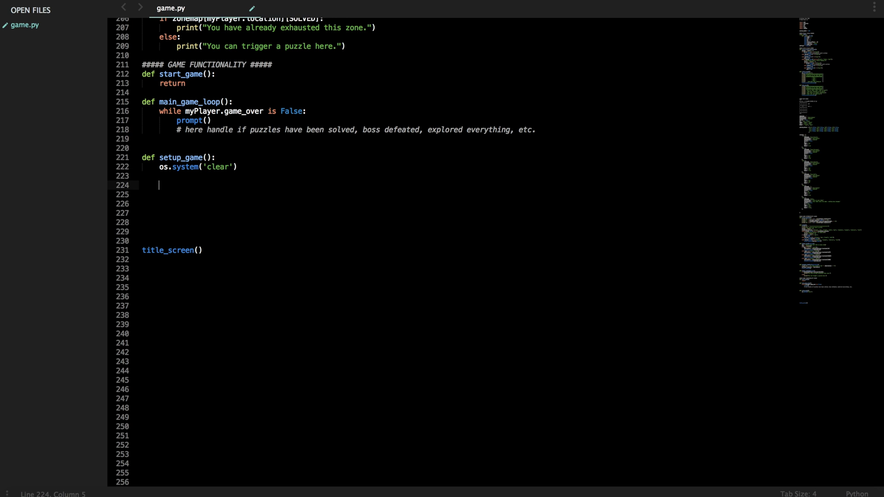
- Define question1 = "Hello, what's your name?\n" in setup_game
{"action": "type", "text": "question1 = \"Hell"}
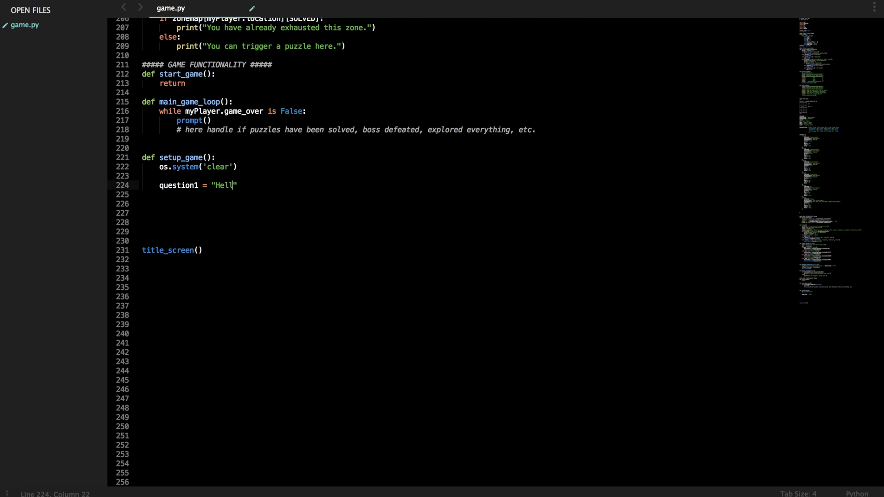
{"action": "type", "text": "o, what's y"}
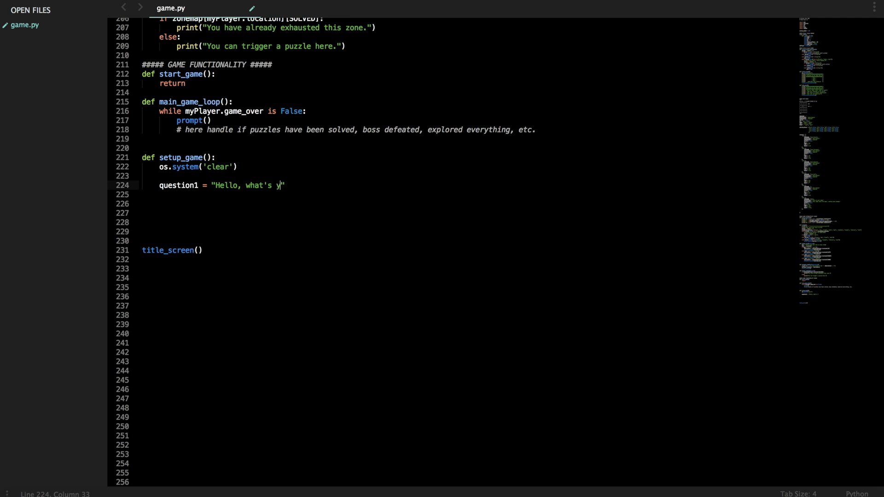
{"action": "type", "text": "our name?"}
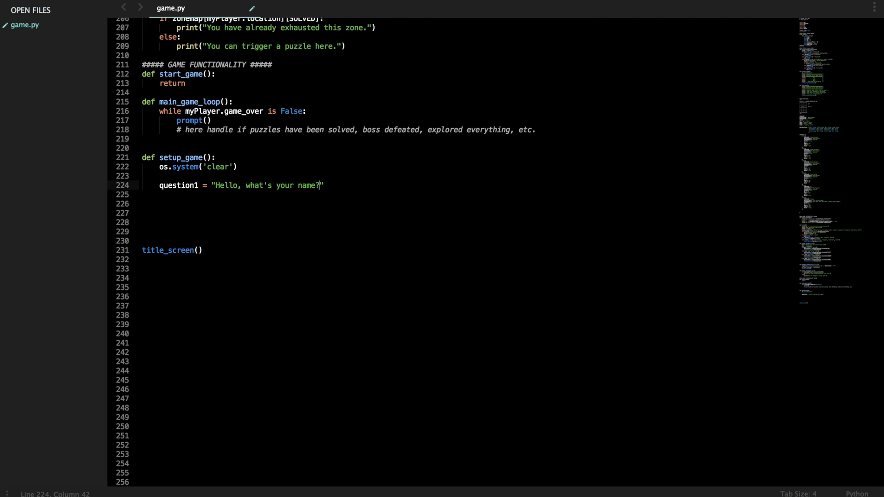
{"action": "type", "text": "\\n"}
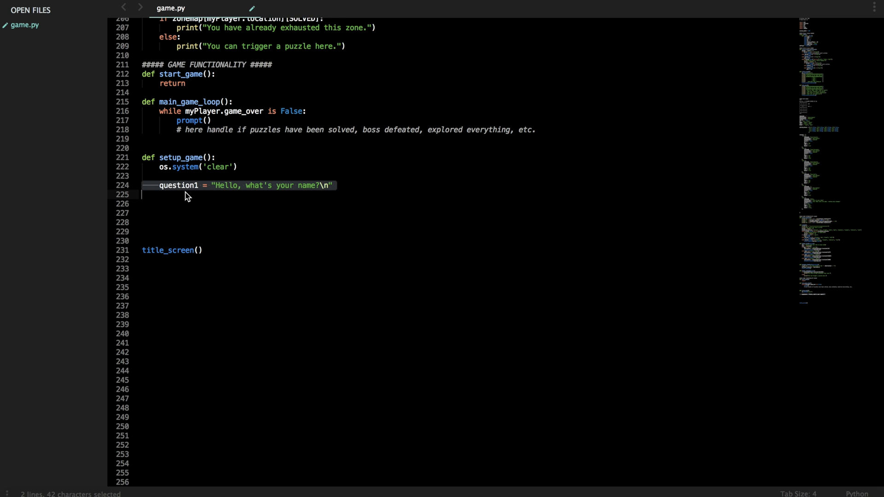
{"action": "mouse_move", "coordinate": [340, 189]}
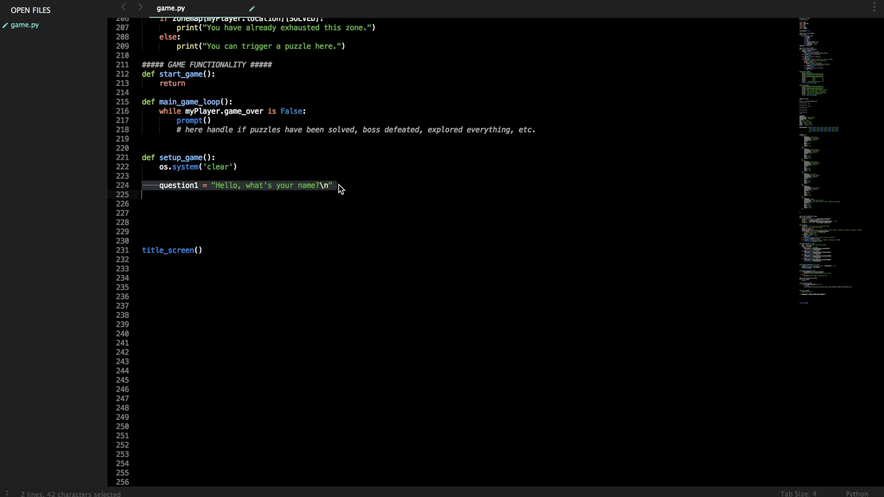
{"action": "left_click", "coordinate": [333, 185]}
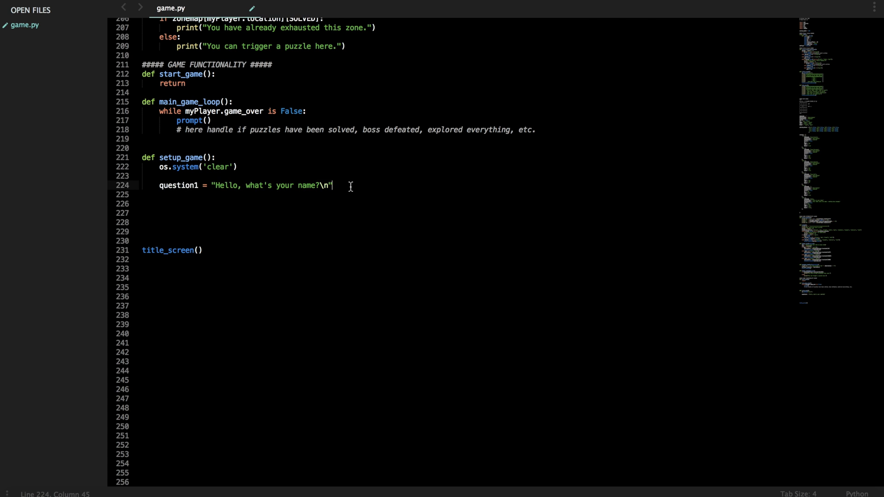
- Add a for loop writing each character of the question to sys.stdout
{"action": "key", "text": "enter"}
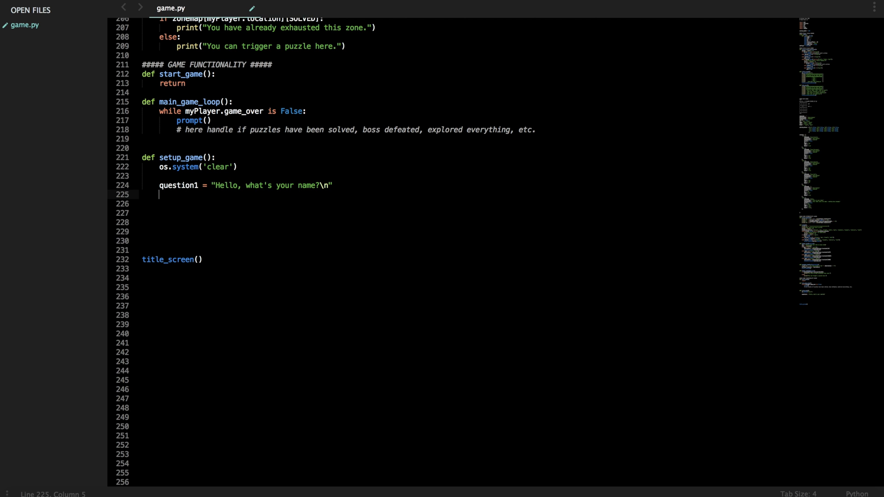
{"action": "type", "text": "for charac"}
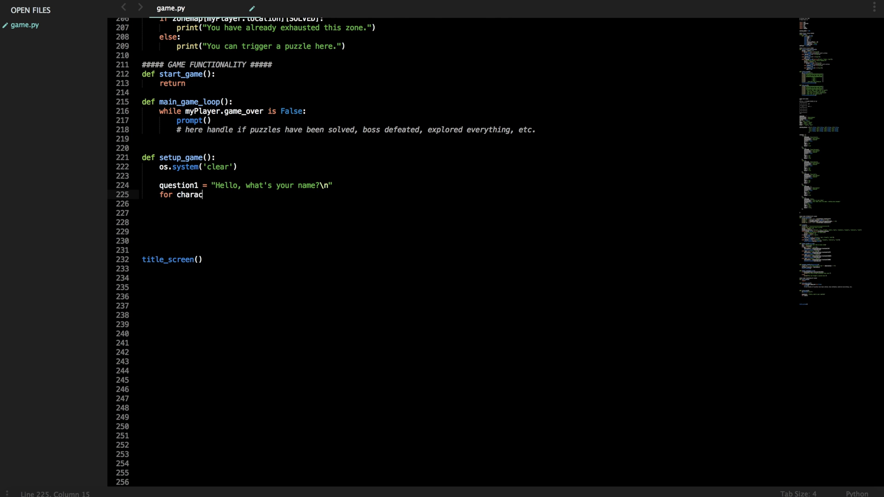
{"action": "type", "text": "ter in question 1:"}
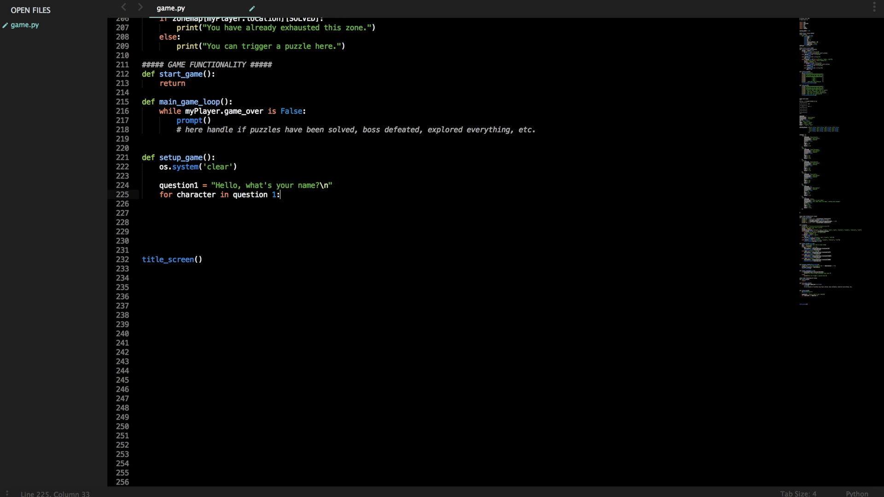
{"action": "type", "text": "sys.st"}
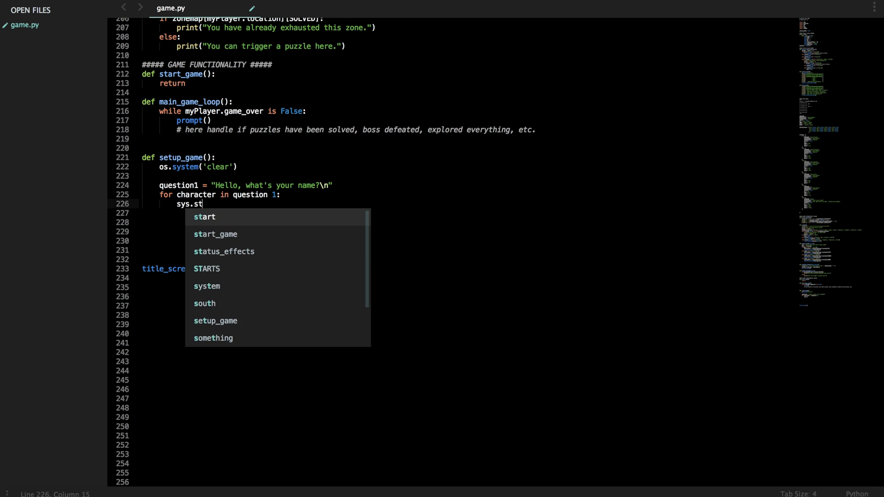
{"action": "type", "text": "out.write(character"}
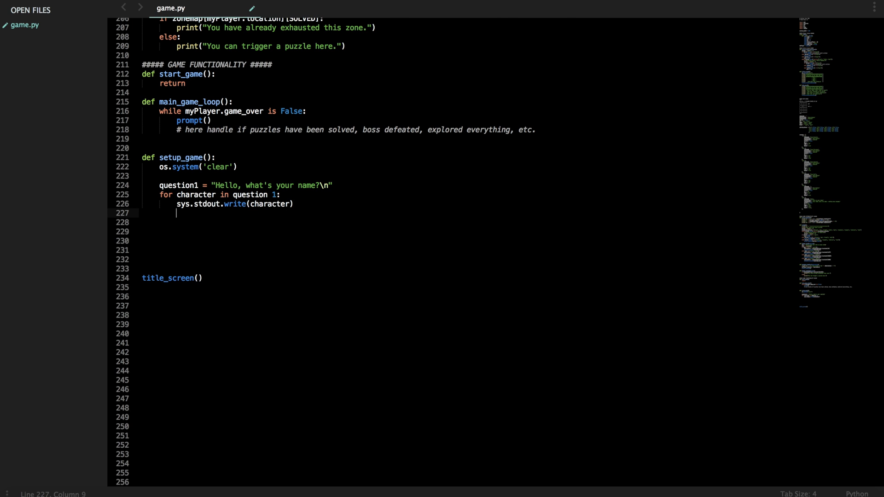
- Flush stdout and sleep 0.05 seconds per character, looping over question1
{"action": "type", "text": "system."}
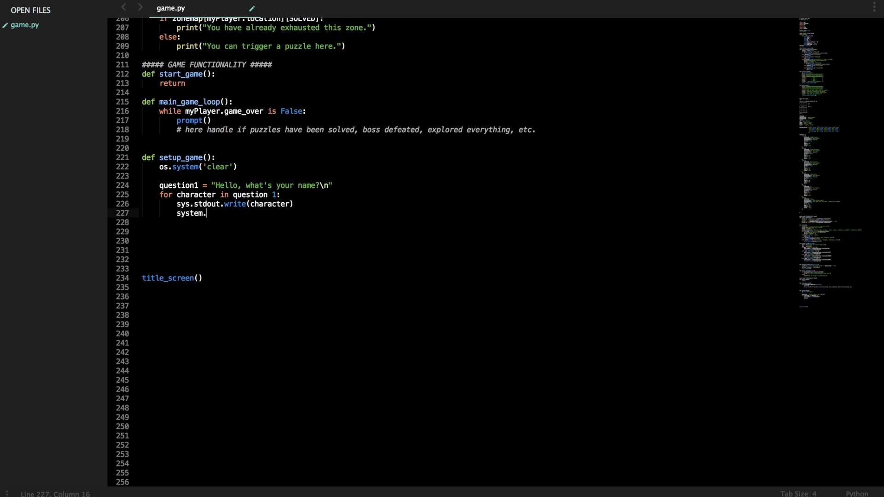
{"action": "type", "text": "sys.stdout"}
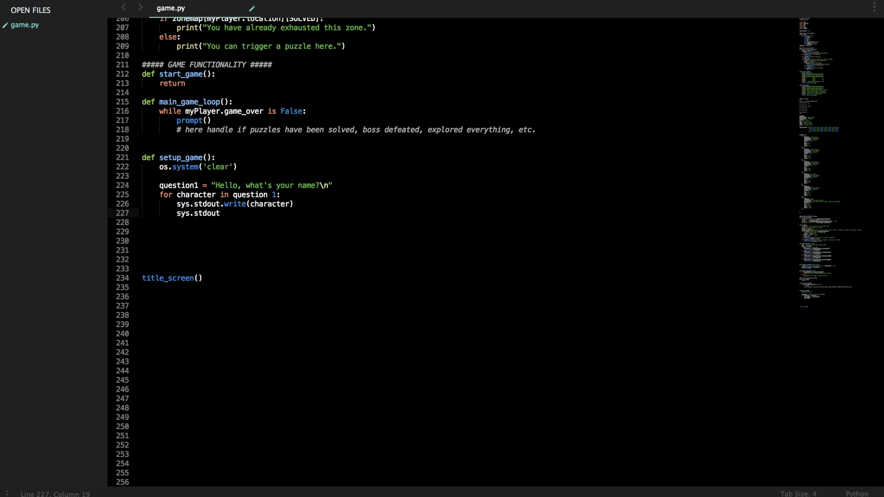
{"action": "type", "text": ".flush()"}
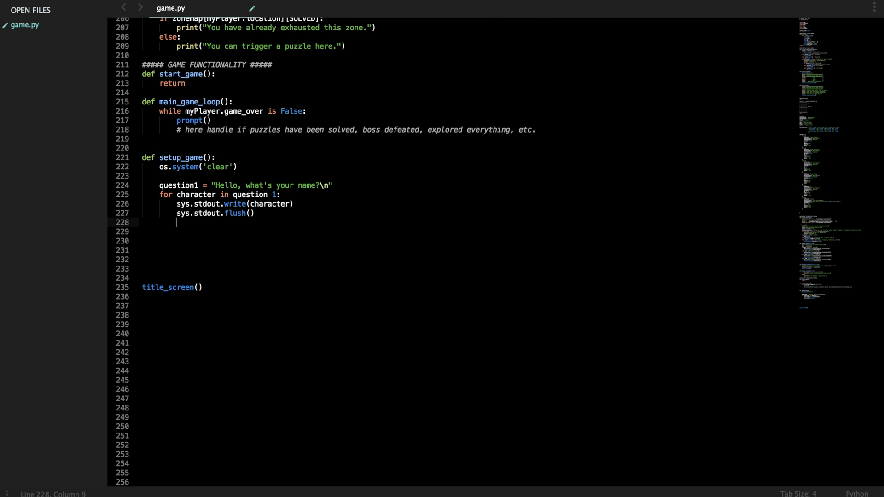
{"action": "type", "text": "time.sleep(0)"}
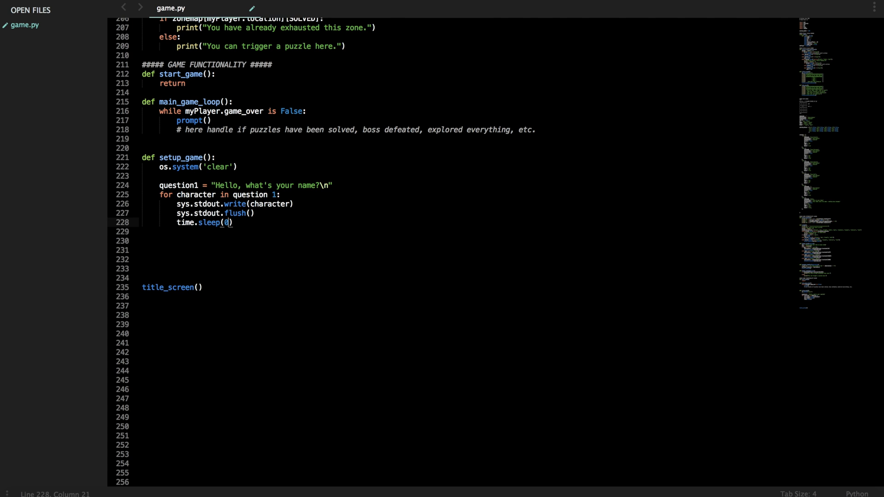
{"action": "type", "text": ".05"}
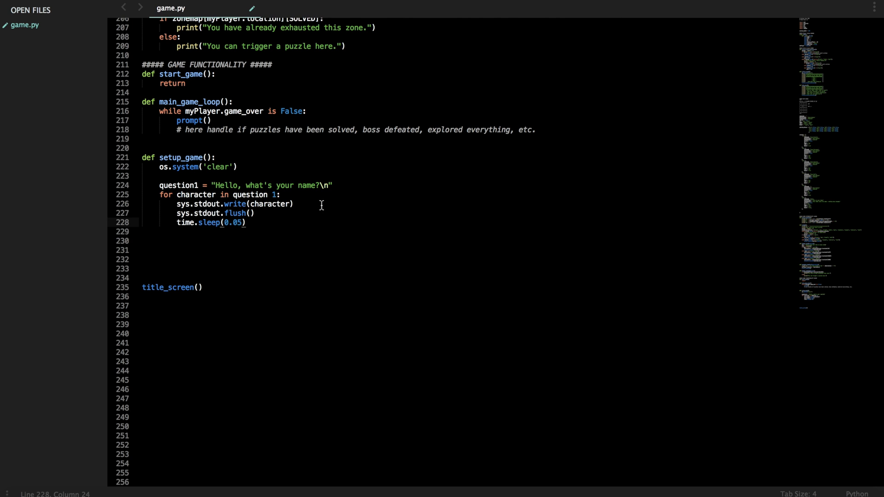
{"action": "left_click", "coordinate": [275, 194]}
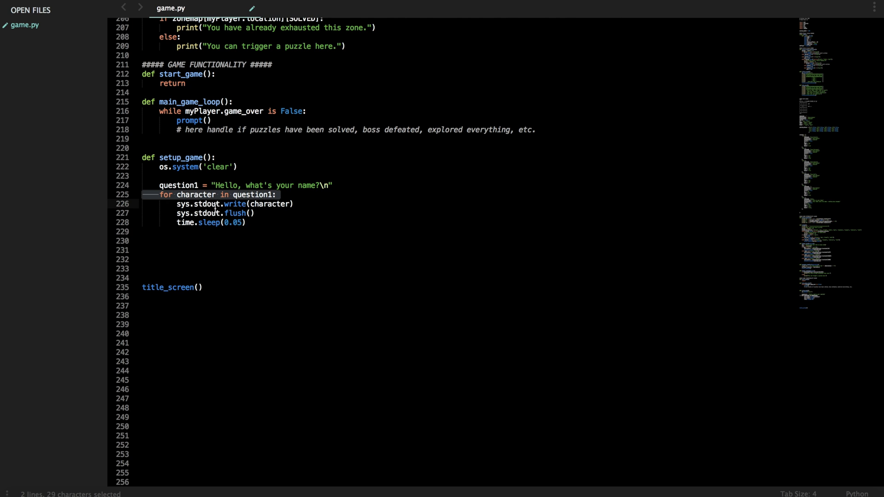
{"action": "mouse_move", "coordinate": [219, 195]}
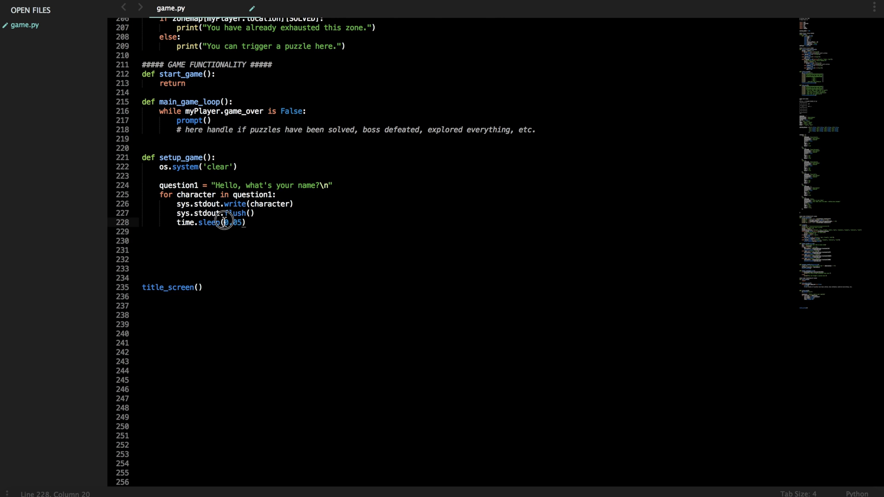
{"action": "double_click", "coordinate": [230, 221]}
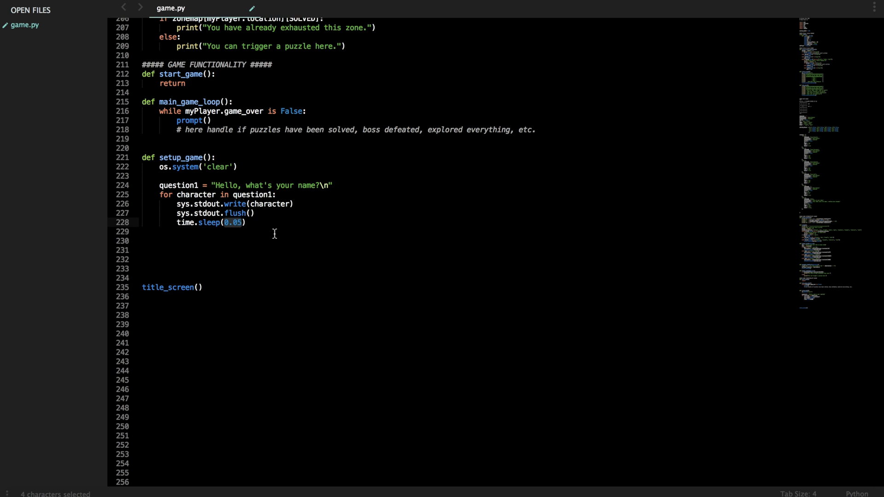
{"action": "mouse_move", "coordinate": [274, 232]}
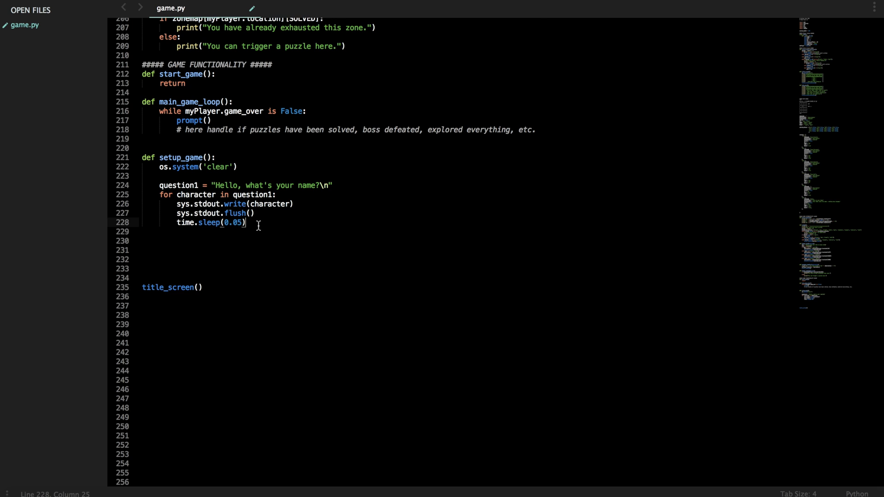
- Read the answer with player_name = input("> ") below the loop
{"action": "key", "text": "enter"}
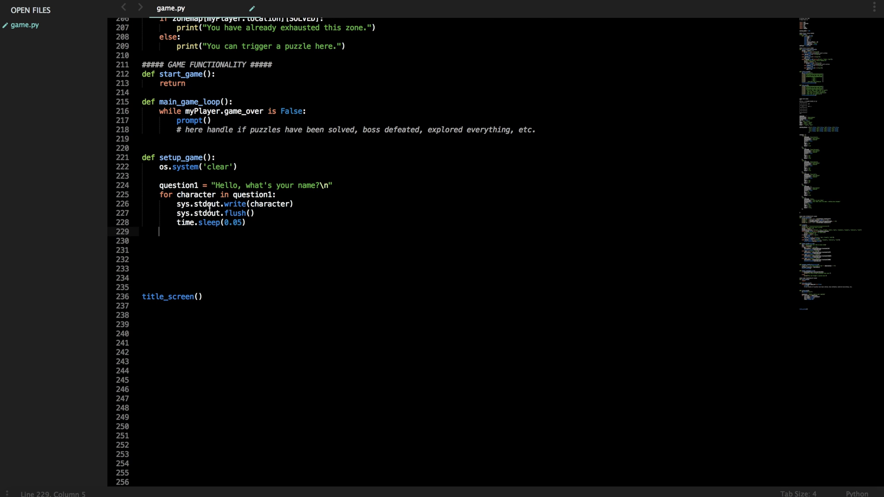
{"action": "type", "text": "p"}
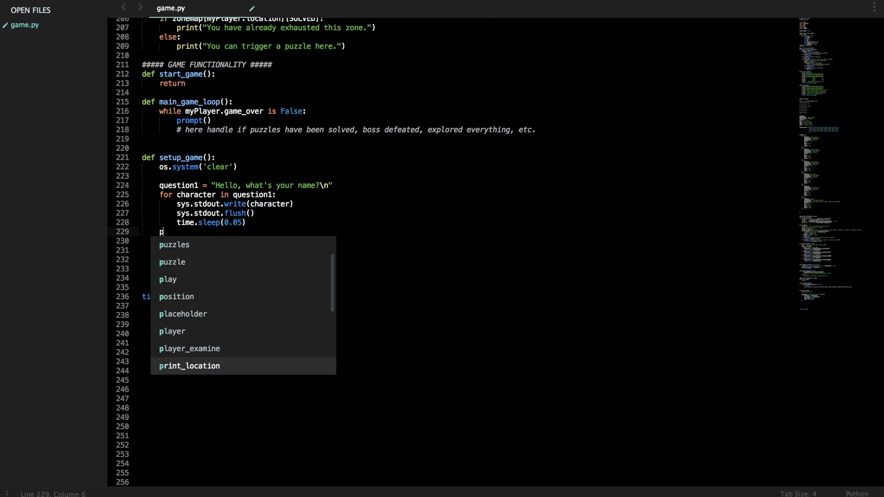
{"action": "type", "text": "layer_name ="}
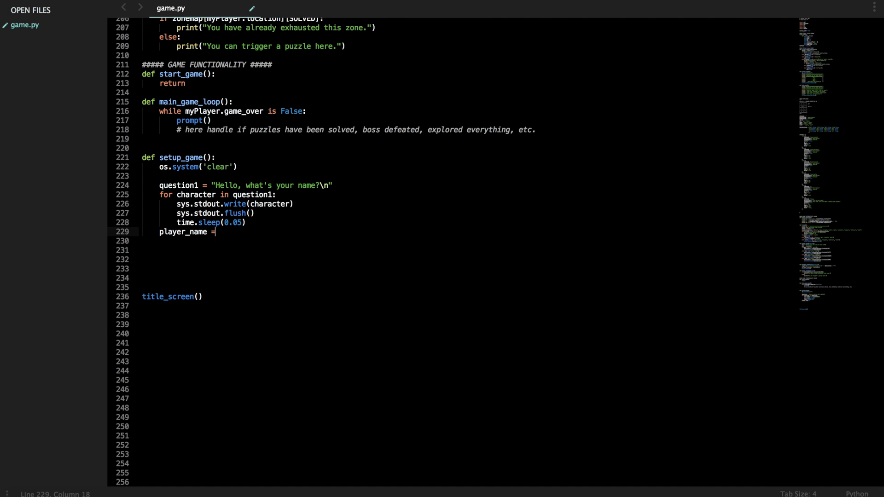
{"action": "type", "text": "input()"}
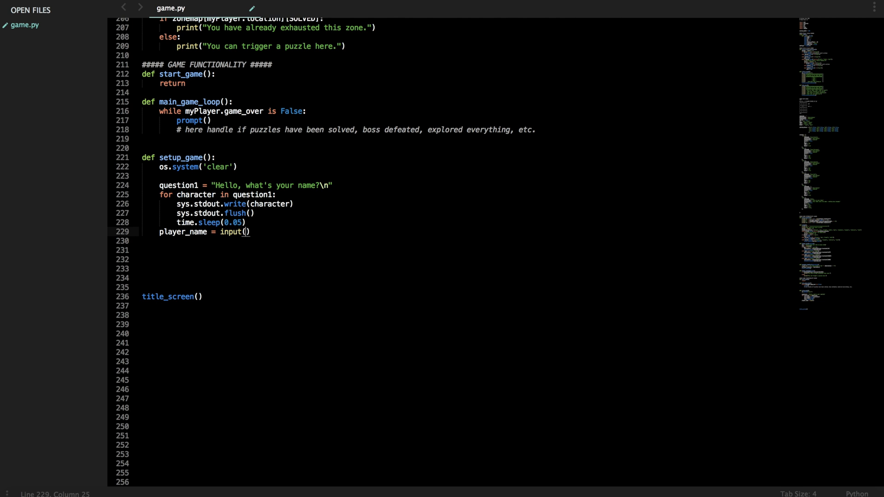
{"action": "type", "text": "\"> \""}
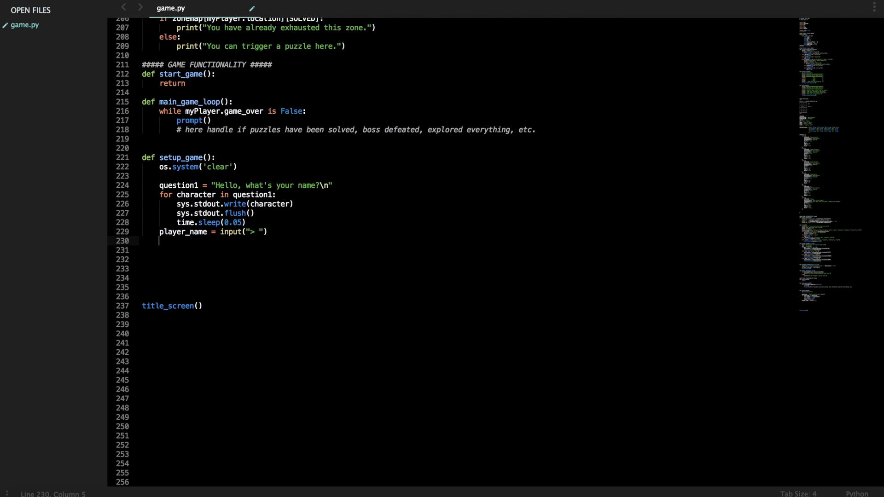
- Assign myPlayer.name = player_name, undoing the accidental paste
{"action": "type", "text": "myPlayer"}
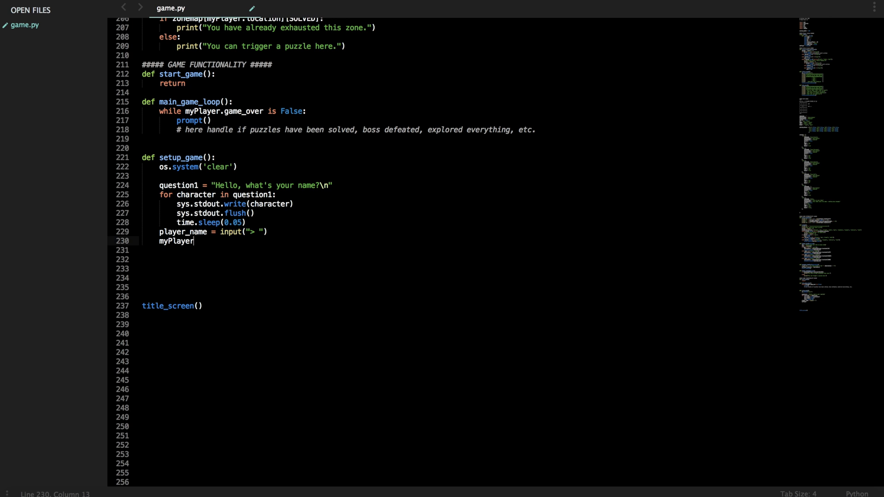
{"action": "type", "text": ".name = player_name"}
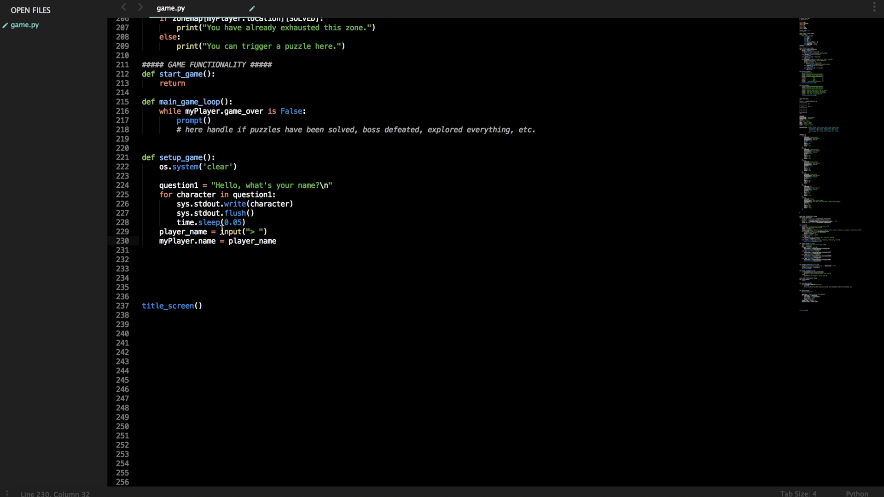
{"action": "left_click_drag", "start_coordinate": [220, 231], "coordinate": [269, 231]}
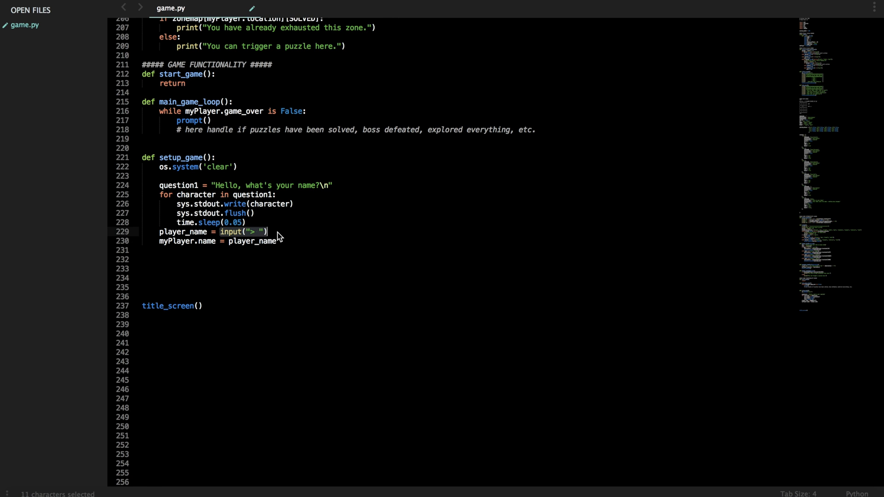
{"action": "key", "text": "cmd+v"}
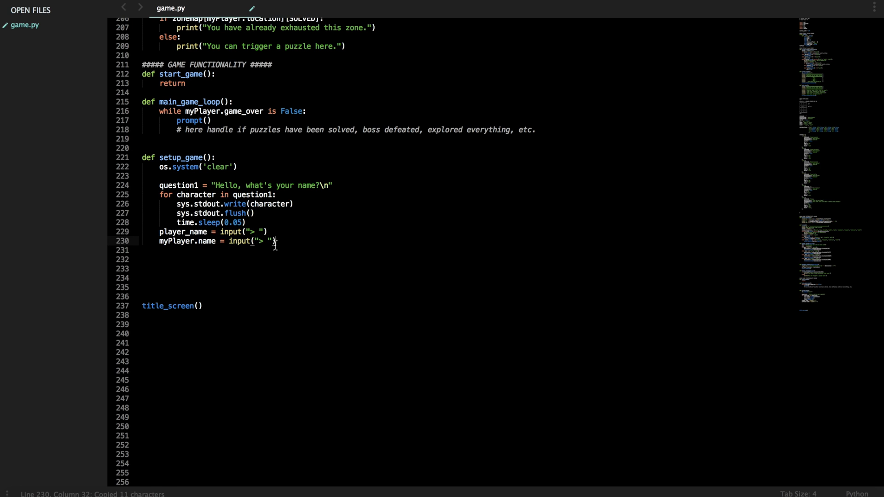
{"action": "type", "text": "player_name"}
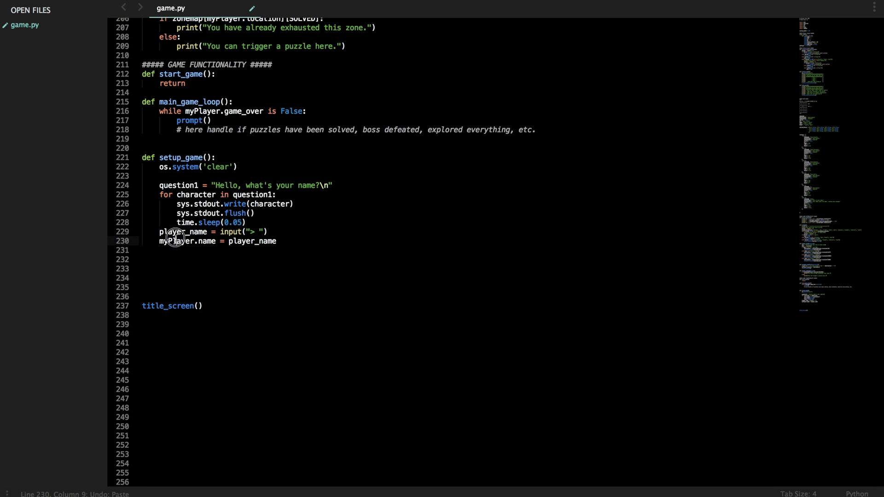
{"action": "left_click", "coordinate": [257, 232]}
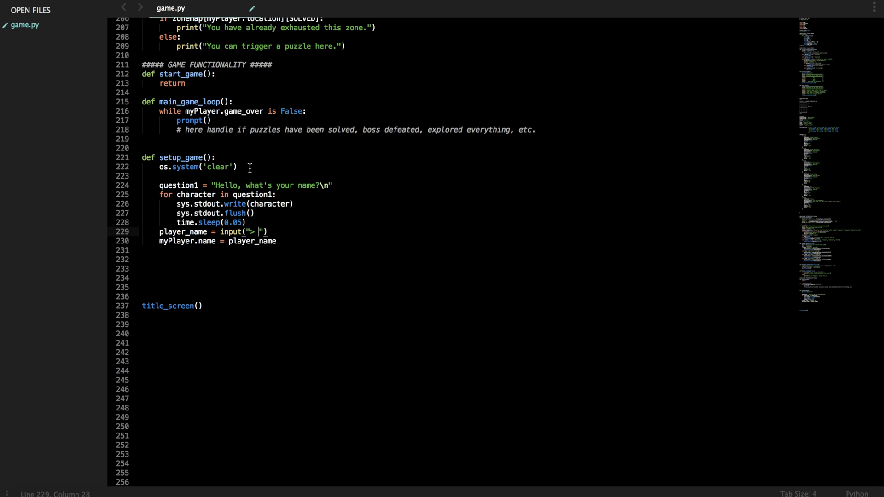
- Type the ### NAME COLLECTING heading above question1
{"action": "type", "text": "###"}
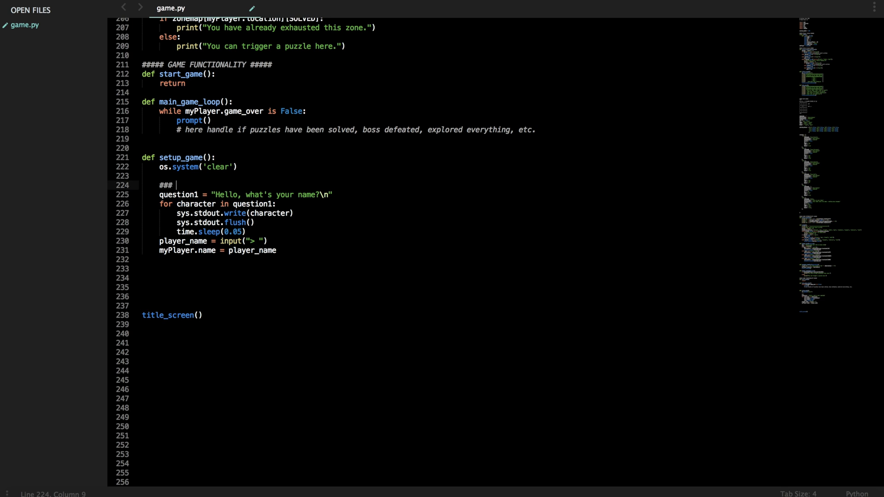
{"action": "type", "text": "NAME COLL"}
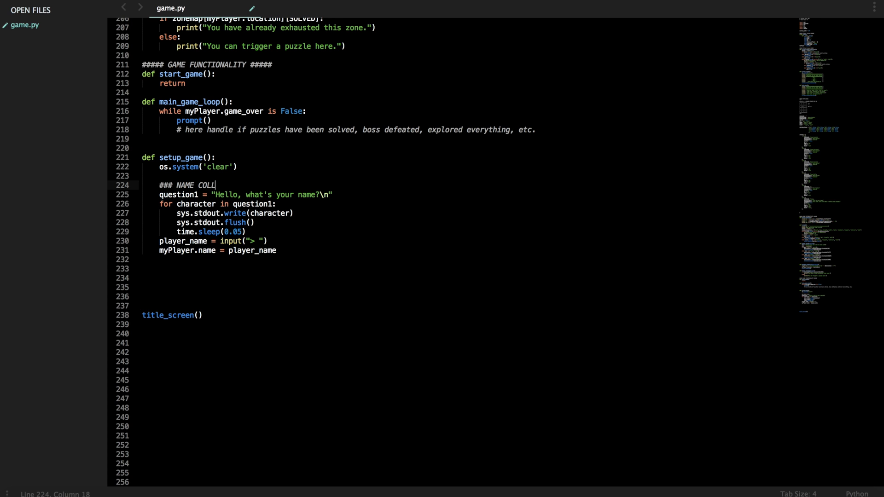
{"action": "type", "text": "ECTING"}
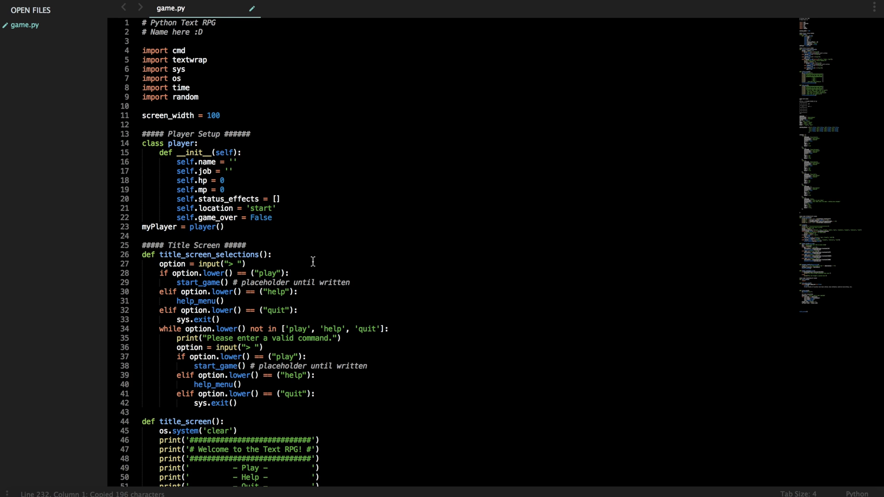
- Turn the duplicated block into question2 = "Hello, what role do you want to play?\n"
{"action": "scroll", "scroll_direction": "down", "scroll_amount": 3}
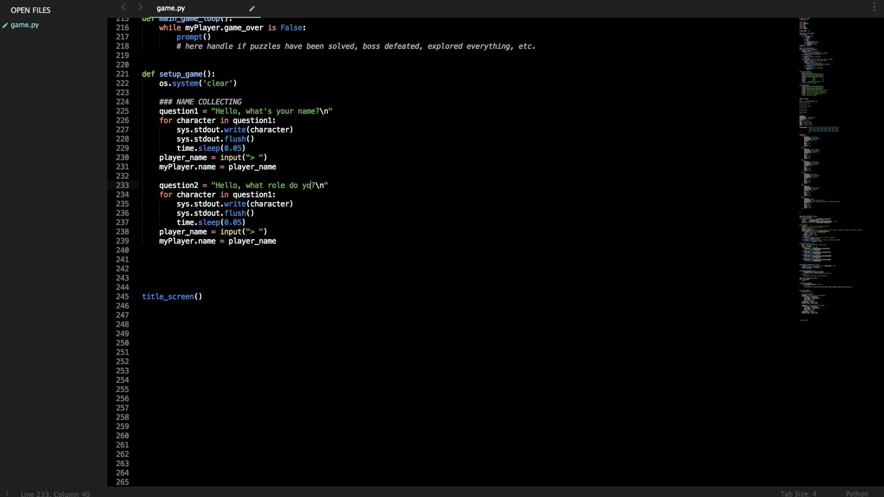
{"action": "type", "text": "u want to play"}
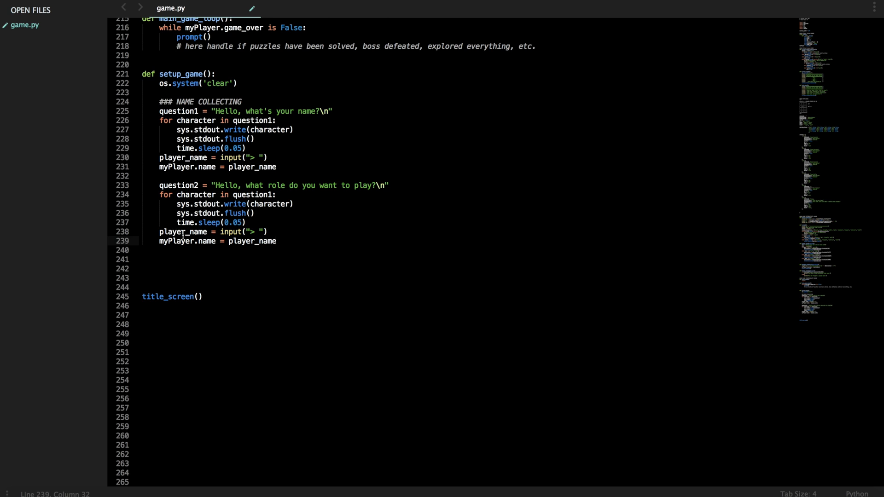
{"action": "mouse_move", "coordinate": [264, 275]}
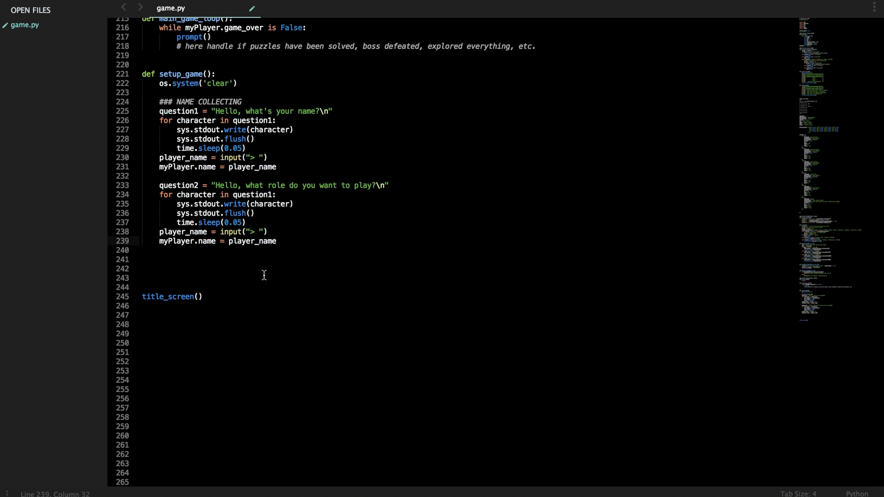
{"action": "mouse_move", "coordinate": [254, 278]}
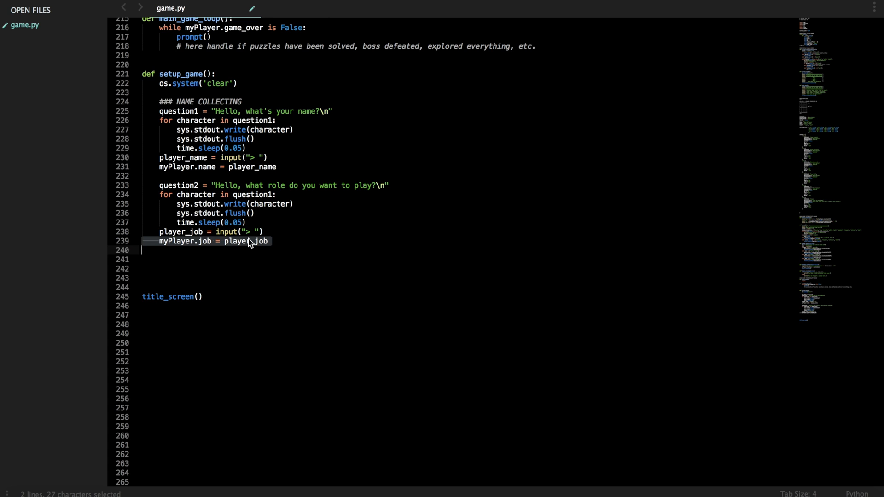
{"action": "mouse_move", "coordinate": [272, 246]}
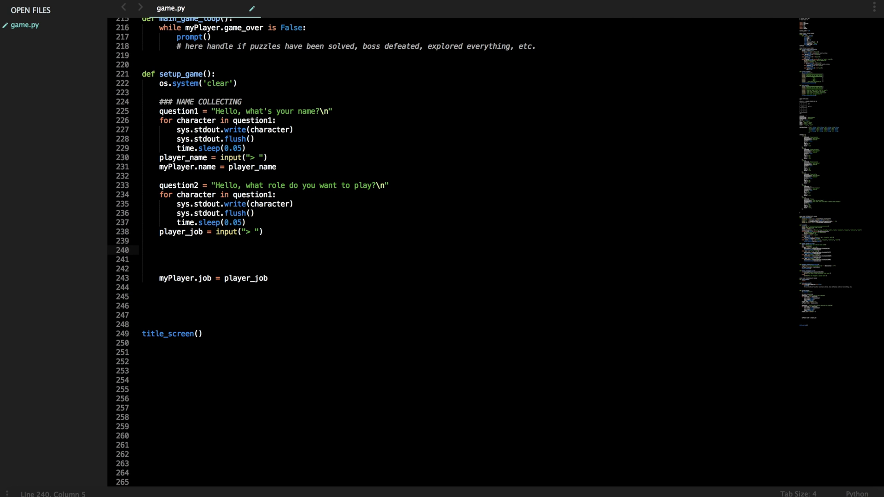
- Define valid_jobs = ['warrior', 'mage', 'priest'] below the player_job input line
{"action": "type", "text": "valid"}
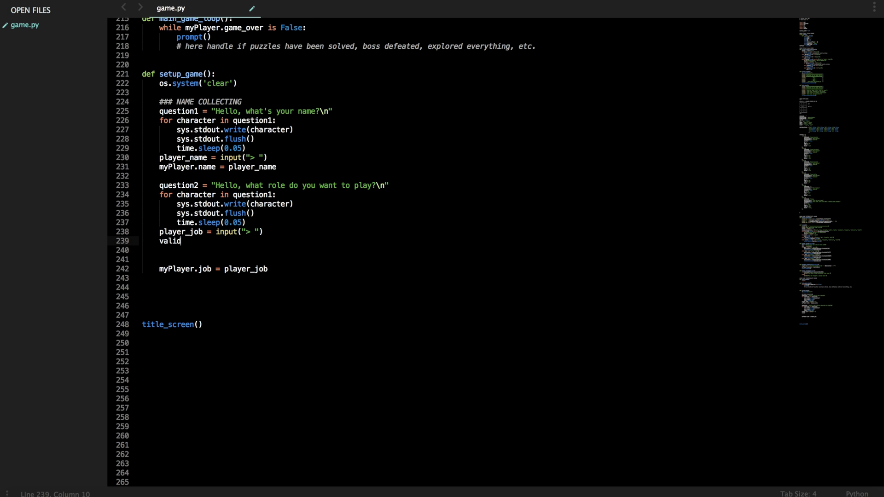
{"action": "type", "text": "_jobs ="}
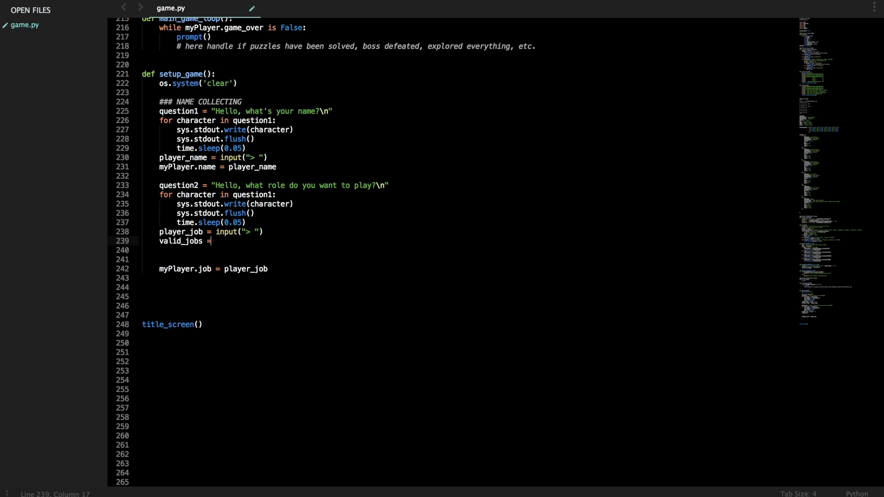
{"action": "type", "text": "['warrior']"}
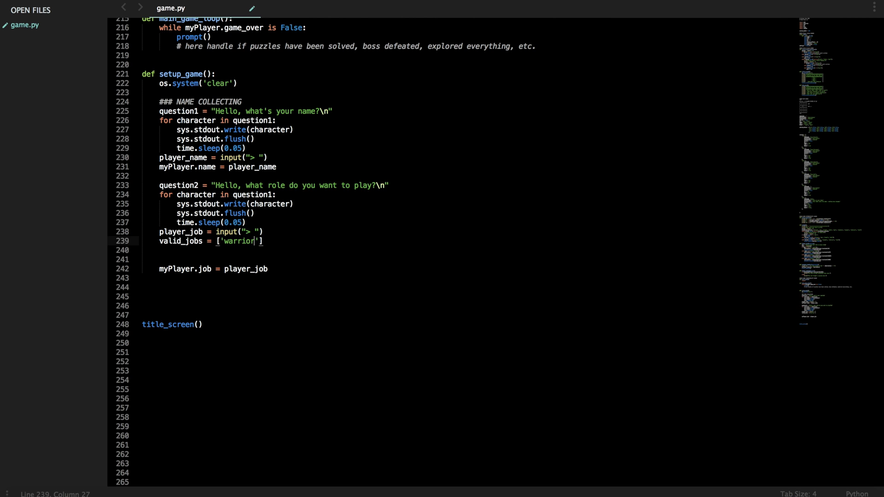
{"action": "type", "text": ","}
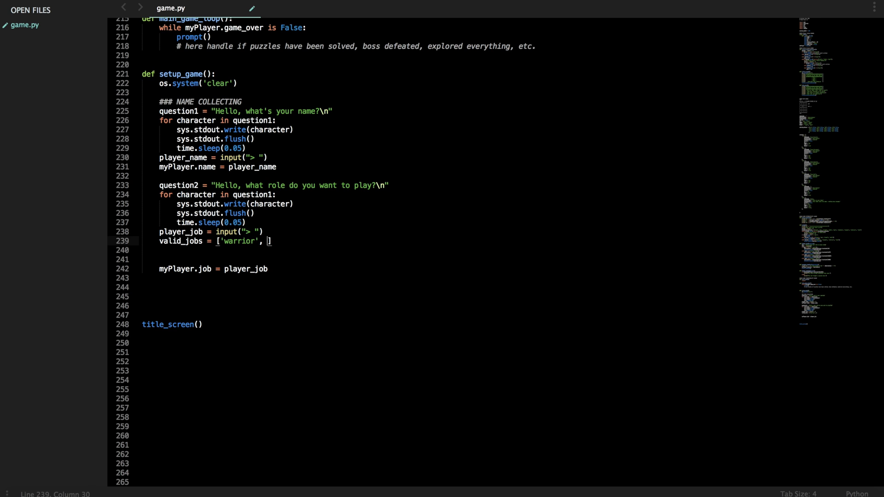
{"action": "type", "text": "'mage', 'priest"}
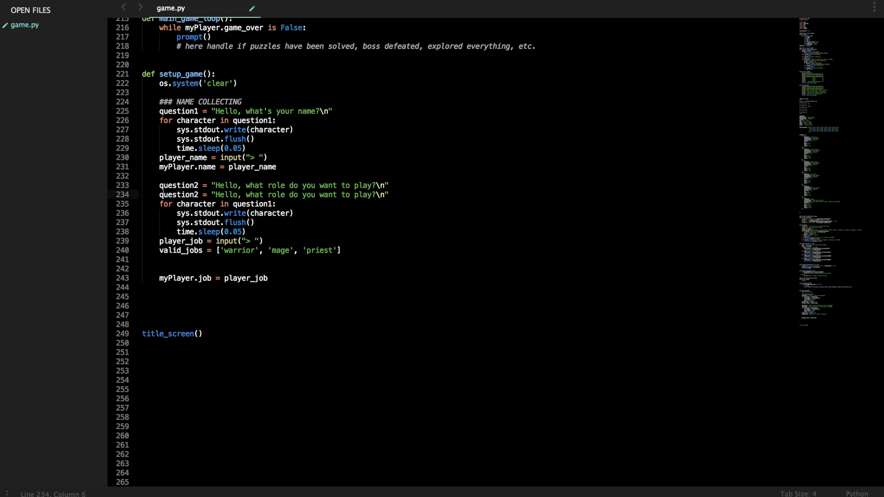
- Make the copied line question2added with hint "(You can play as a warrior, priest, or mage)", then save
{"action": "type", "text": "added"}
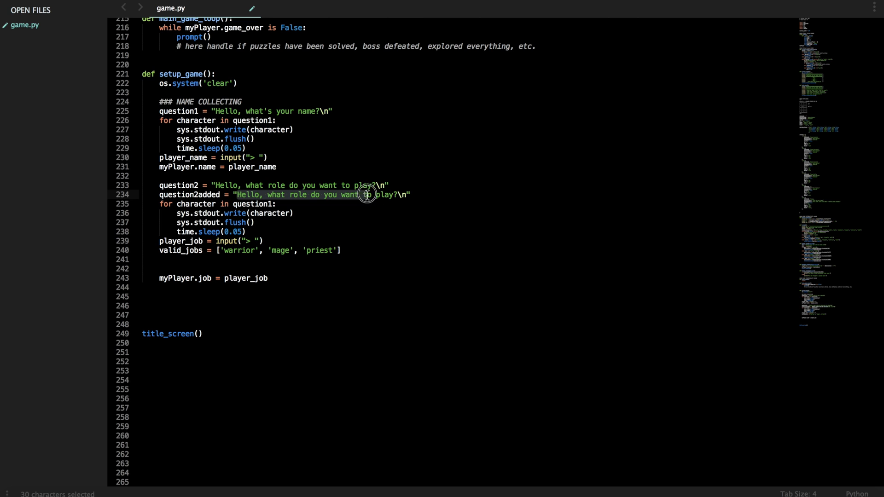
{"action": "type", "text": "(Yd)?\\n\""}
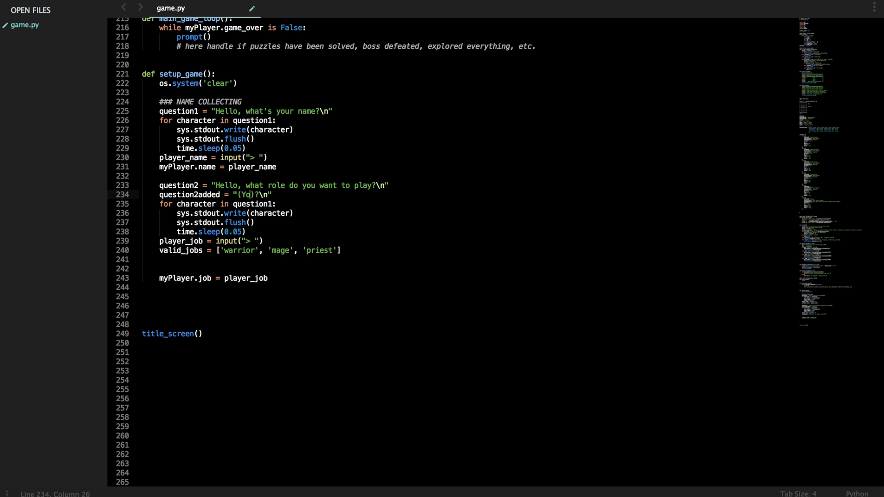
{"action": "type", "text": "You can play as a warrior,"}
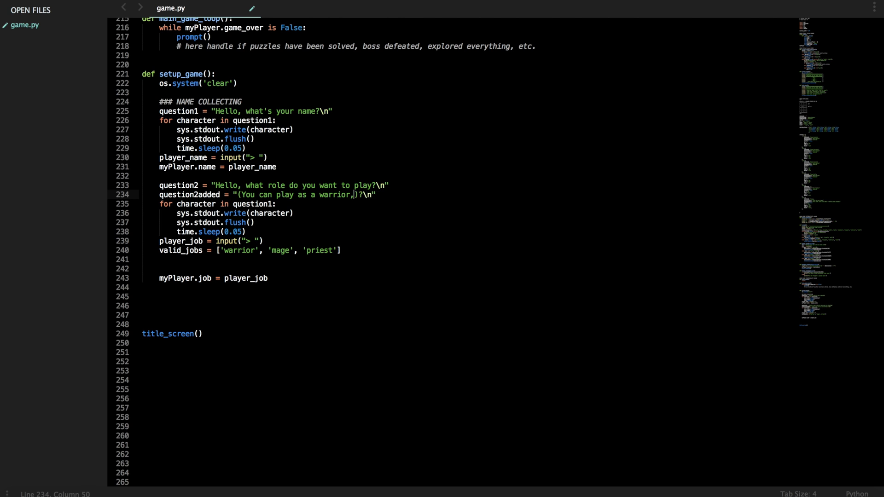
{"action": "type", "text": "priest, or mage"}
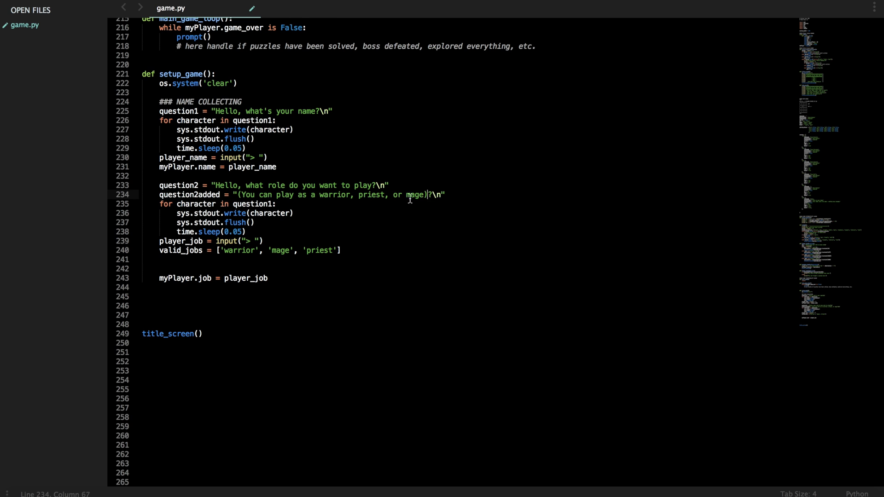
{"action": "key", "text": "ctrl+s"}
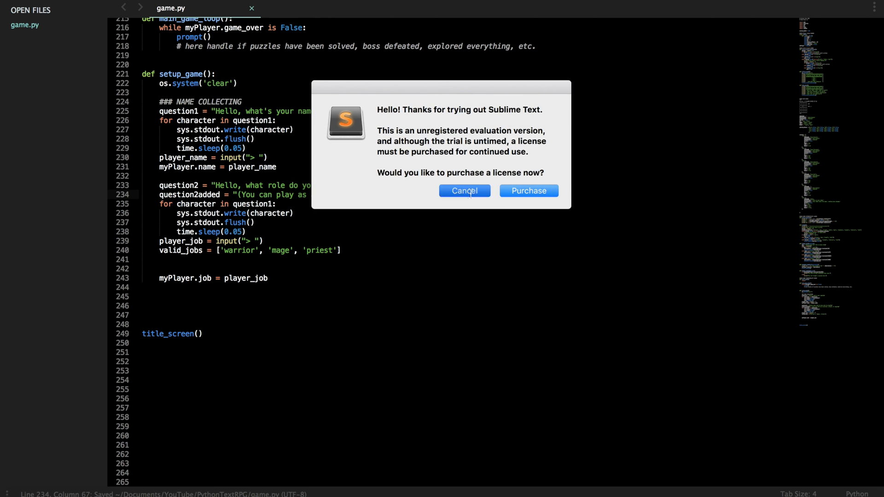
- Dismiss the license purchase prompt and scroll down to the question loops
{"action": "left_click", "coordinate": [464, 191]}
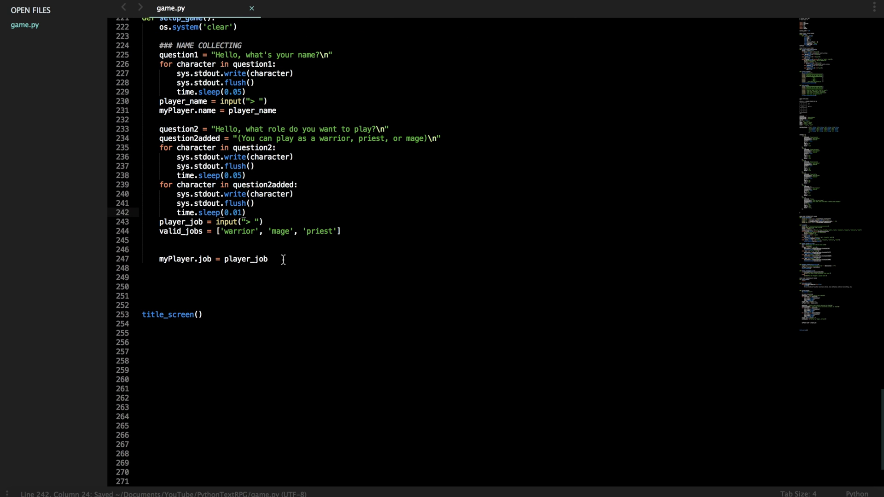
{"action": "scroll", "scroll_direction": "down", "scroll_amount": 3}
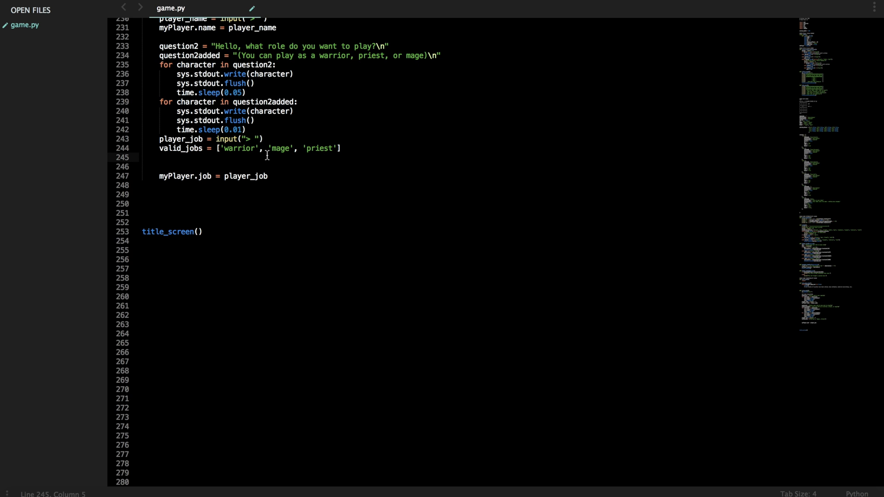
- Add the condition if player_job.lower() in valid_jobs: around myPlayer.job
{"action": "type", "text": "if player"}
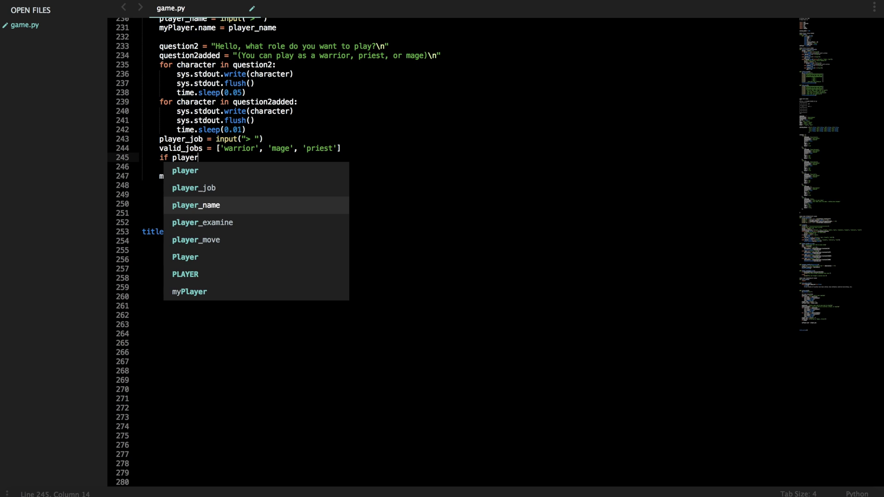
{"action": "type", "text": "_job.lower"}
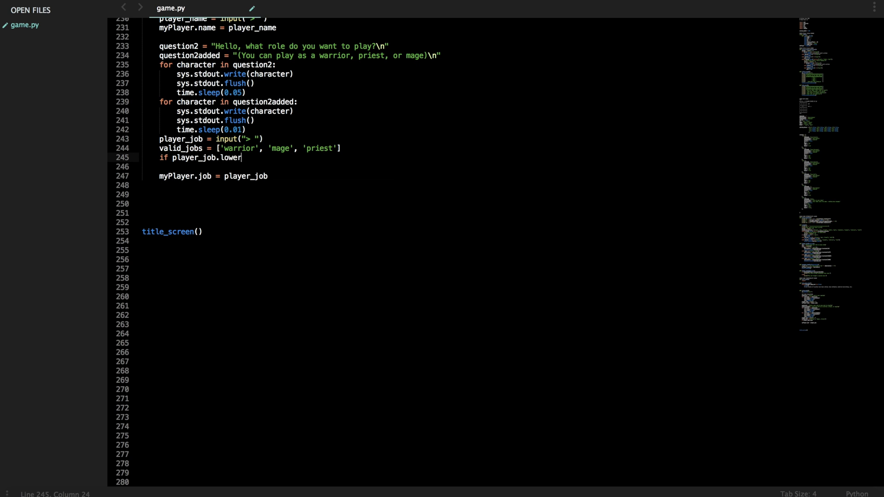
{"action": "type", "text": "() in"}
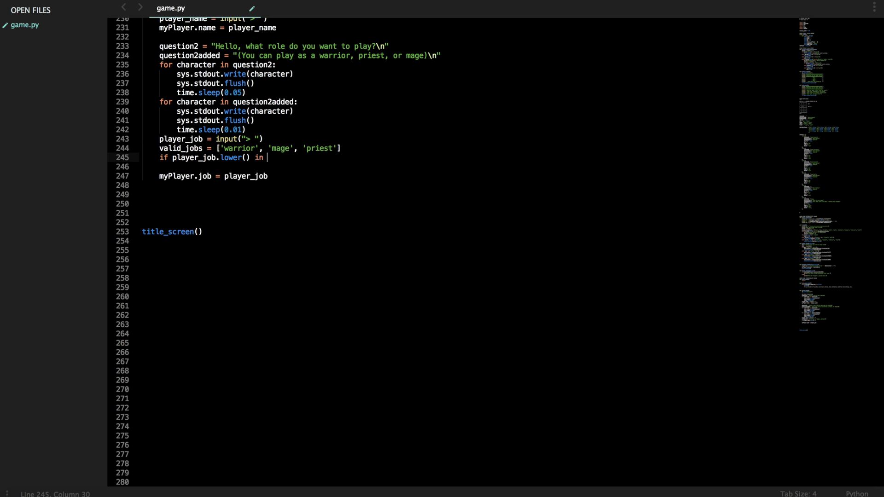
{"action": "type", "text": "valid_jobs:"}
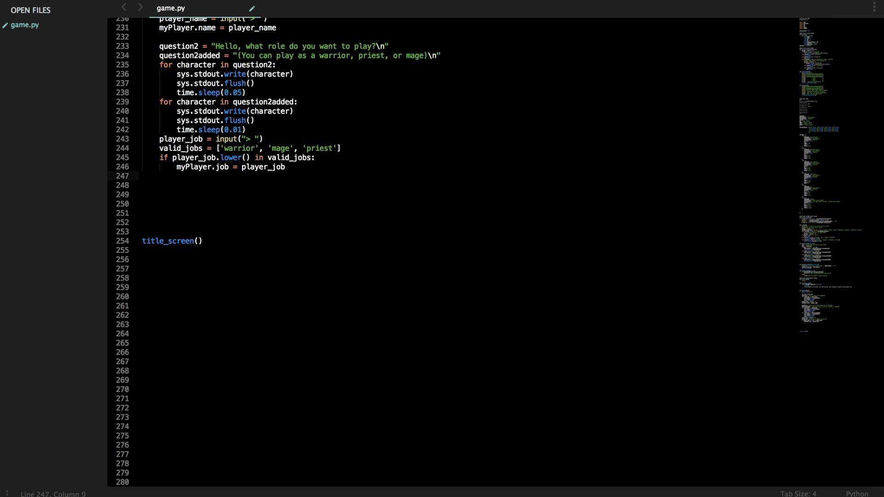
- Print "You are now a " + player_job + "!\n" and start an else: branch
{"action": "type", "text": "print"}
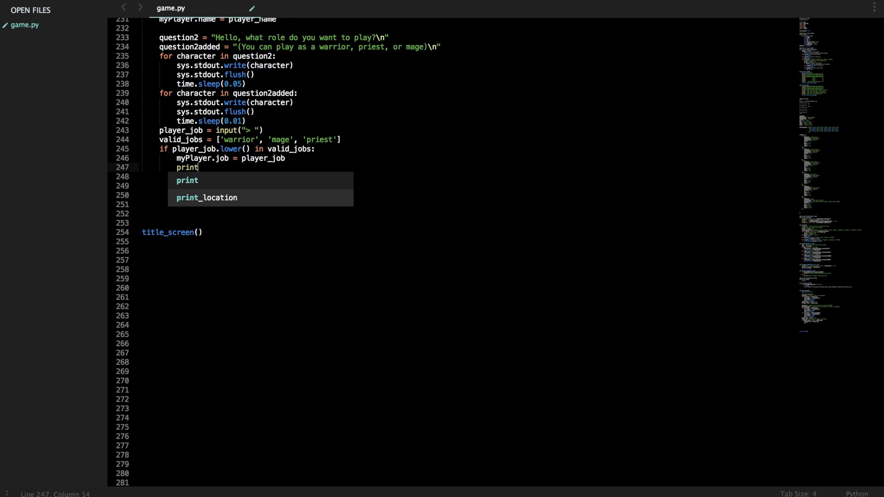
{"action": "type", "text": "(\"You\")"}
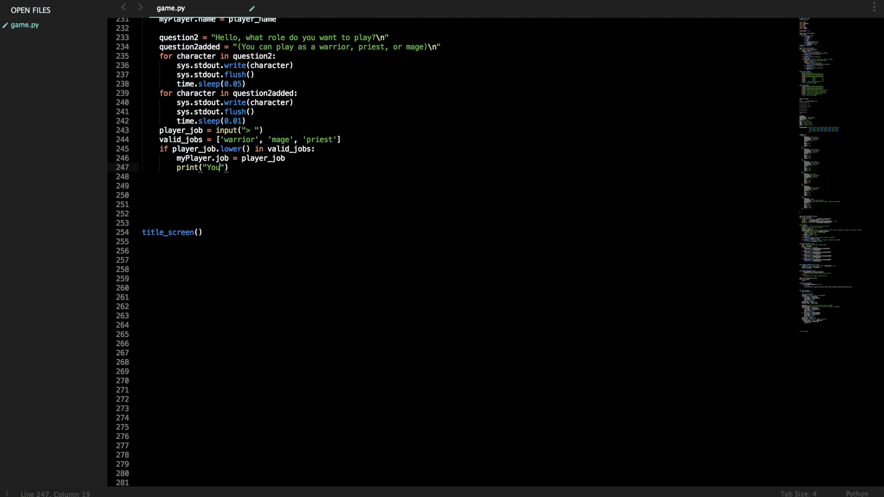
{"action": "type", "text": "are now a"}
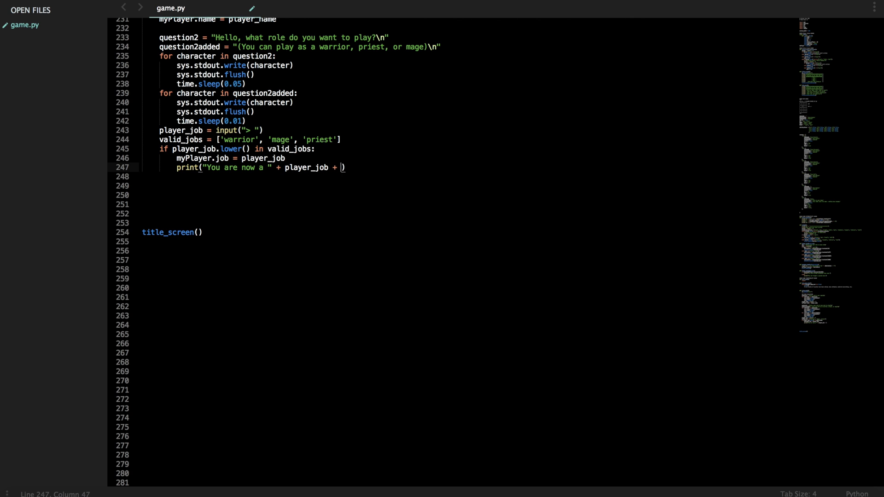
{"action": "type", "text": "\"!\""}
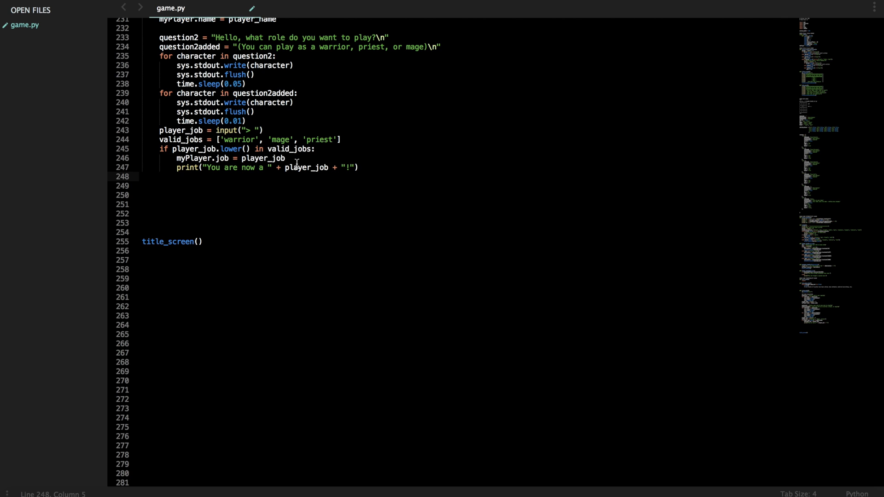
{"action": "type", "text": "\\"}
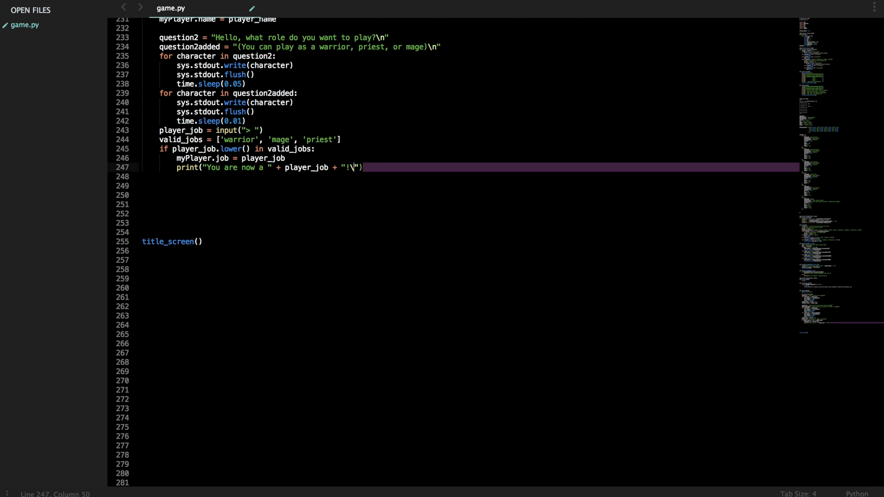
{"action": "type", "text": "e"}
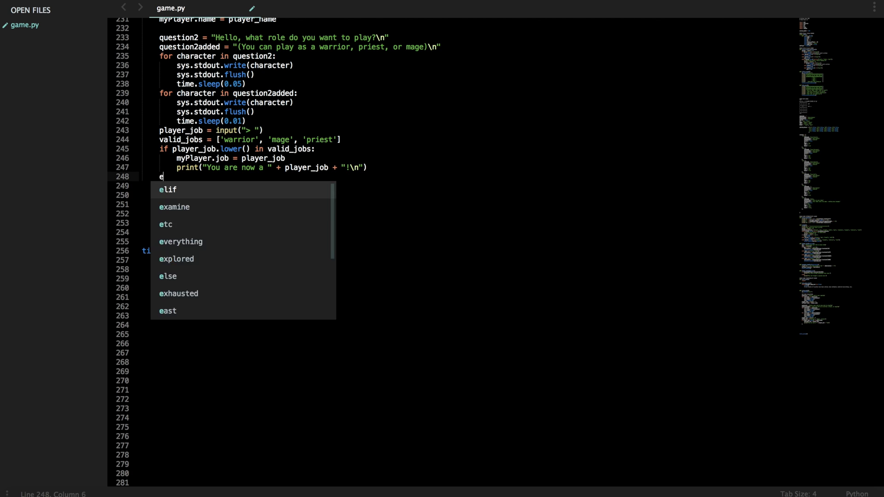
{"action": "type", "text": "lse:"}
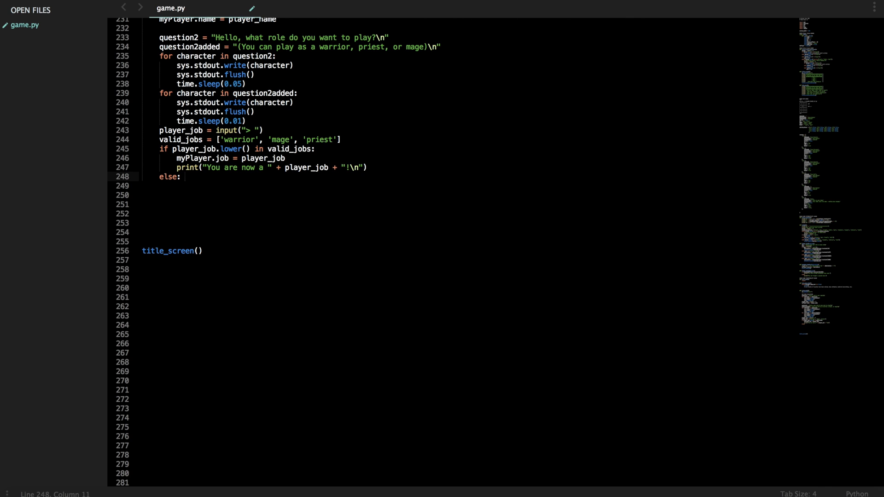
{"action": "key", "text": "enter"}
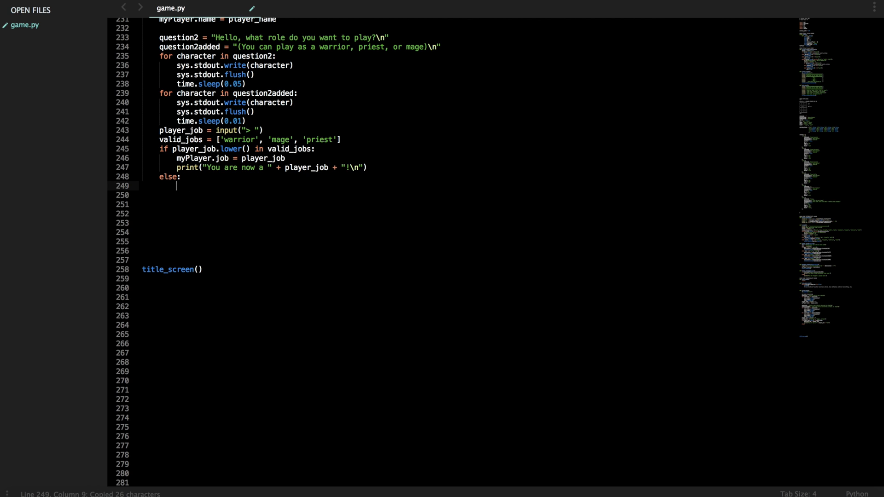
- Loop while player_job.lower() not in valid_jobs, re-reading player_job with input("> ")
{"action": "type", "text": "while player_job"}
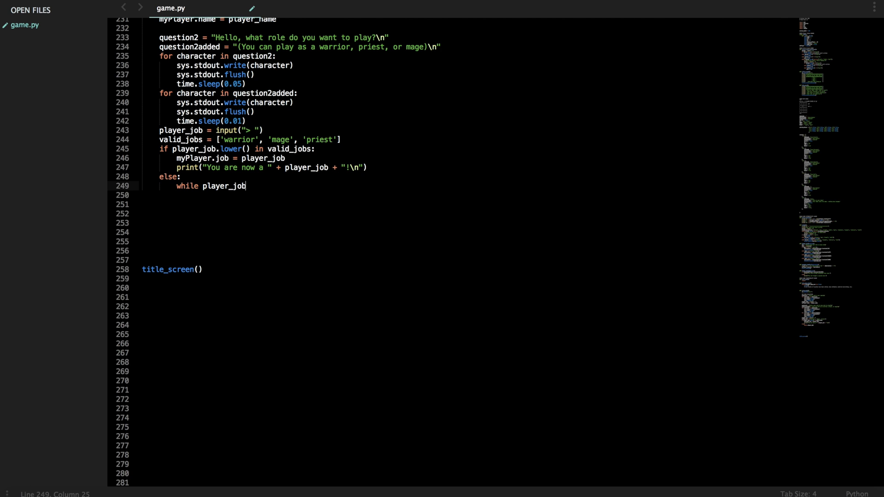
{"action": "mouse_move", "coordinate": [246, 190]}
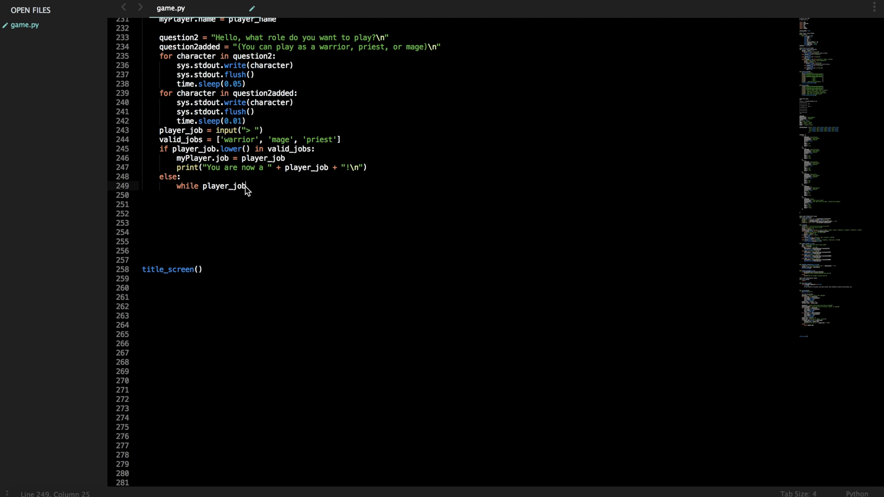
{"action": "type", "text": ".lower"}
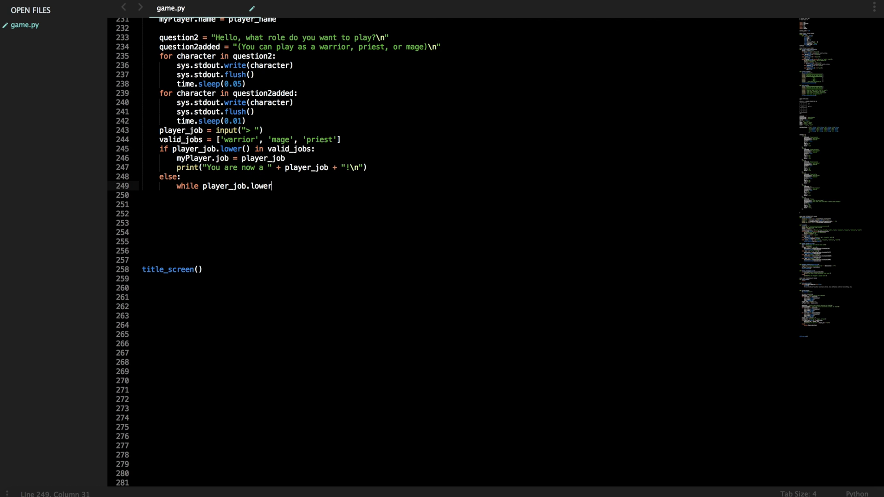
{"action": "type", "text": "() not in v"}
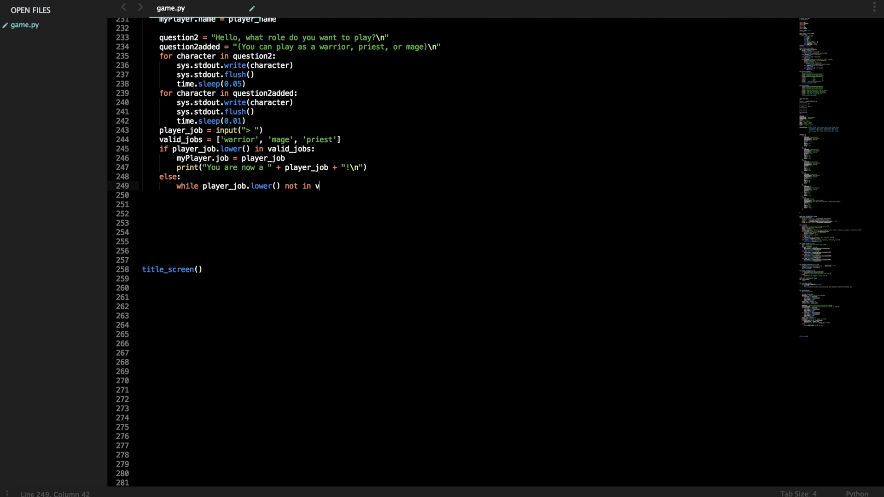
{"action": "type", "text": "alid_"}
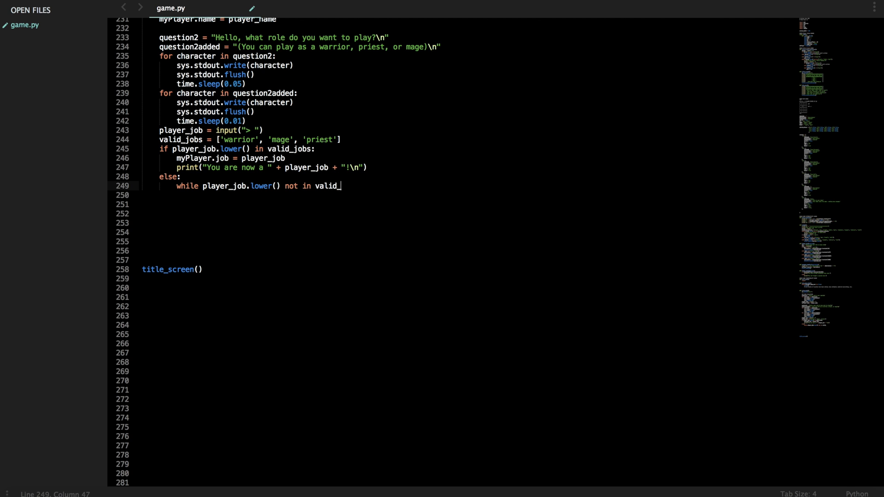
{"action": "type", "text": "jobs:"}
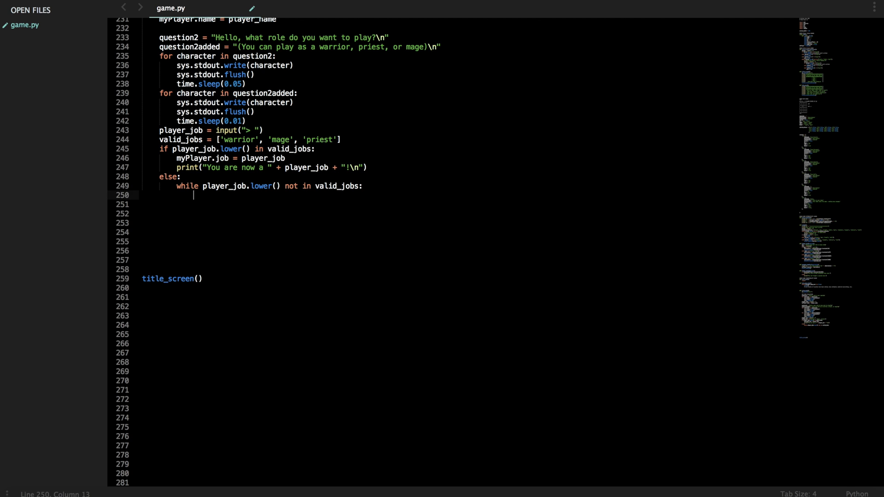
{"action": "type", "text": "player_job = input(\"> \")"}
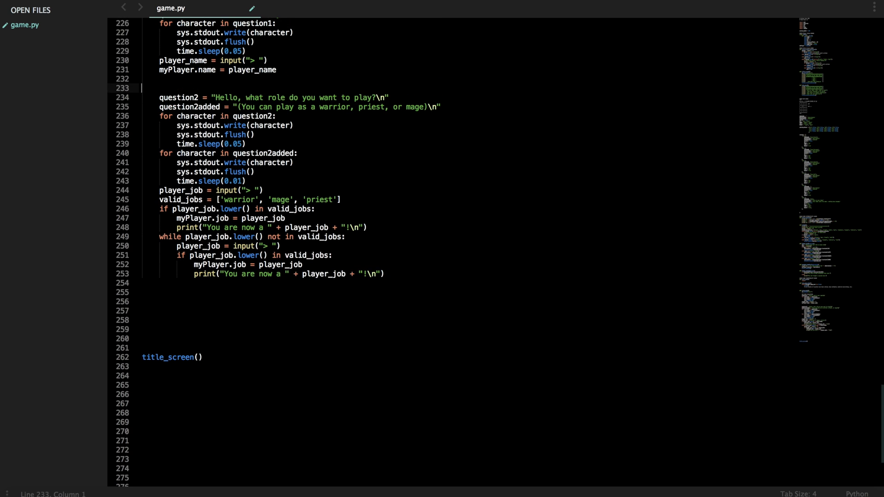
- Type the '### JOB HANDLING' comment above the question2 block
{"action": "type", "text": "###"}
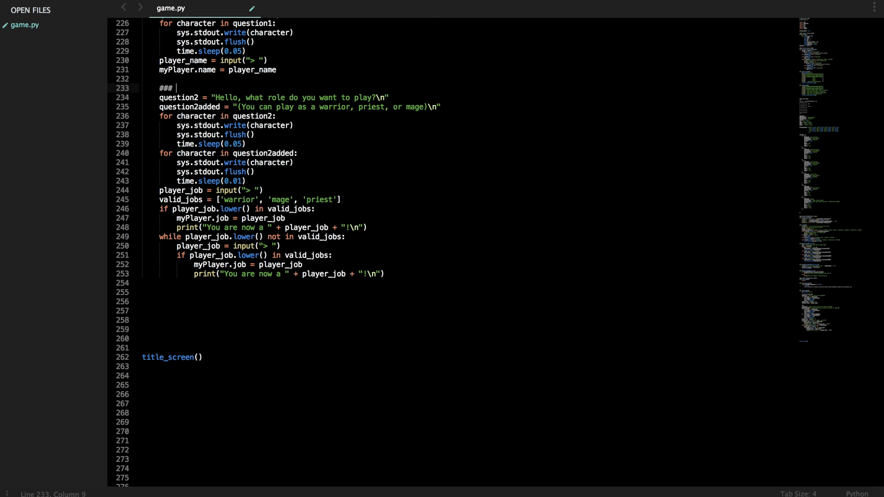
{"action": "type", "text": "JOB HANDLING"}
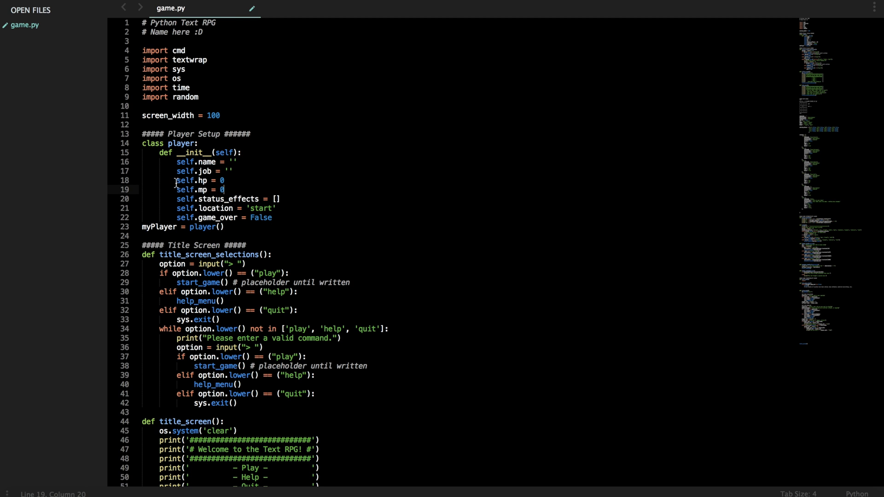
- Select the self.hp and self.mp lines in the player class and scroll down
{"action": "left_click_drag", "start_coordinate": [175, 181], "coordinate": [276, 208]}
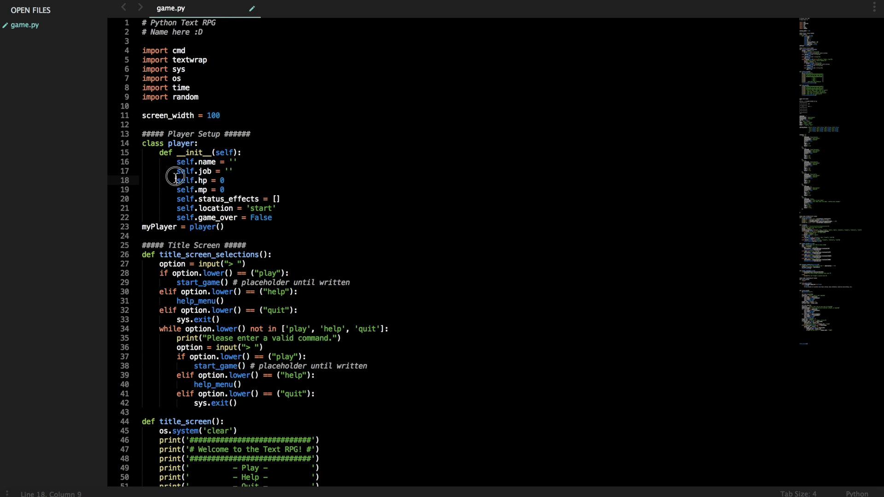
{"action": "left_click_drag", "start_coordinate": [179, 175], "coordinate": [281, 199]}
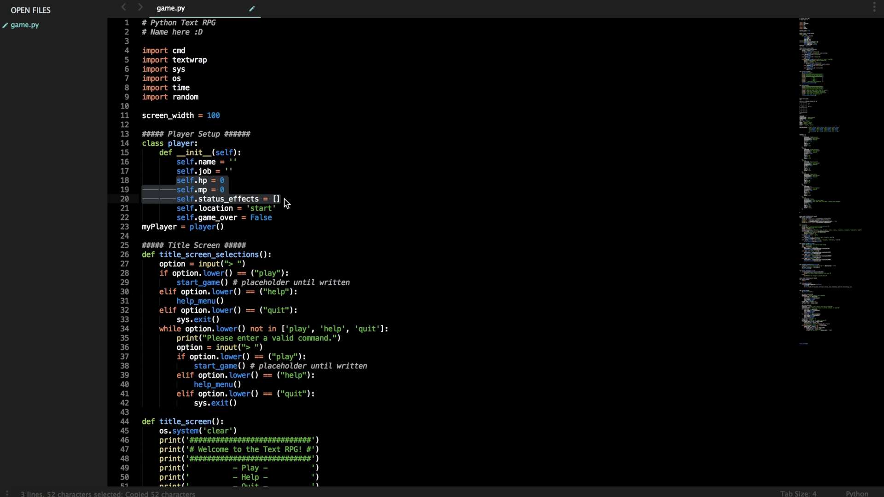
{"action": "mouse_move", "coordinate": [244, 103]}
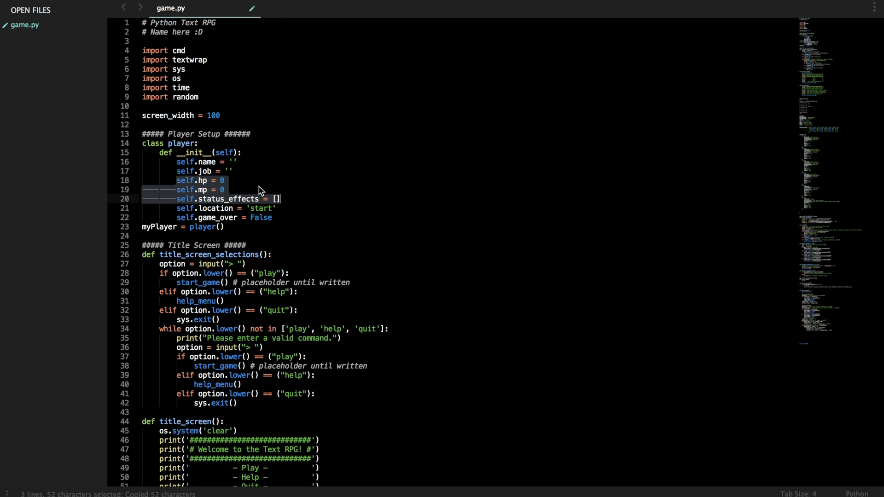
{"action": "scroll", "scroll_direction": "down", "scroll_amount": 3}
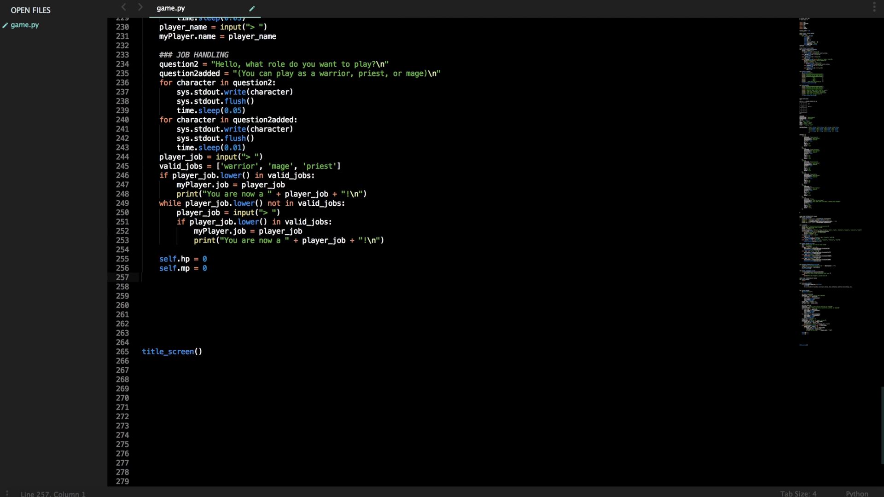
- Add an if myPlayer.job is 'warrior' branch above the pasted hp/mp lines and select them
{"action": "left_click", "coordinate": [160, 259]}
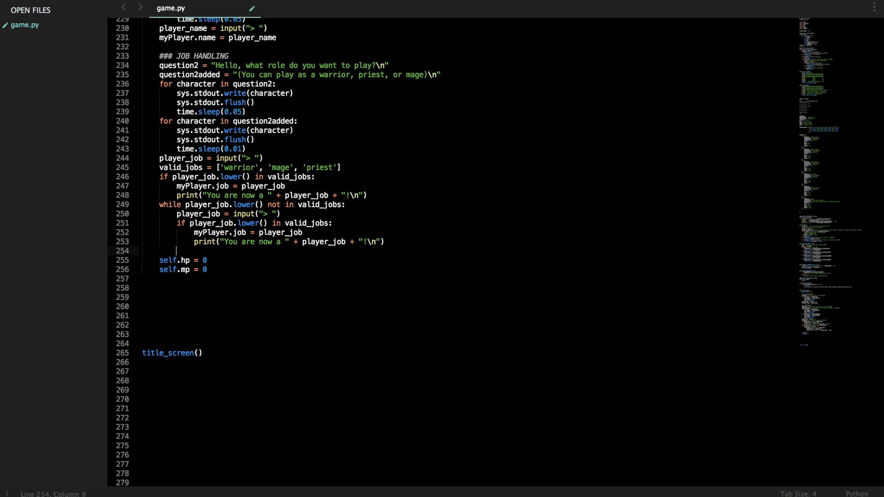
{"action": "type", "text": "if my"}
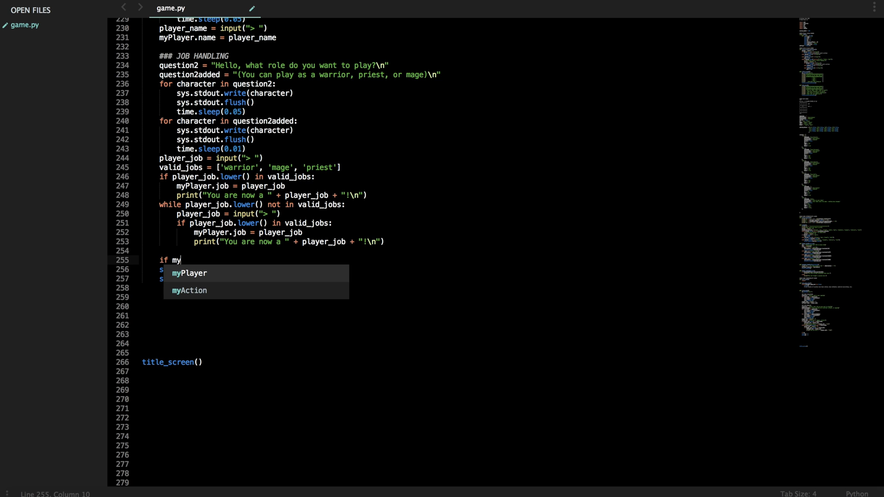
{"action": "type", "text": "Player.job"}
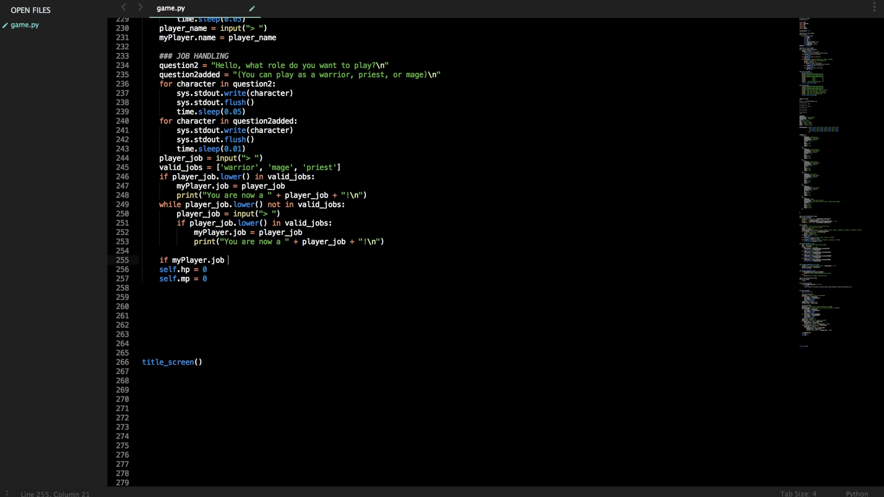
{"action": "type", "text": "is 'w'"}
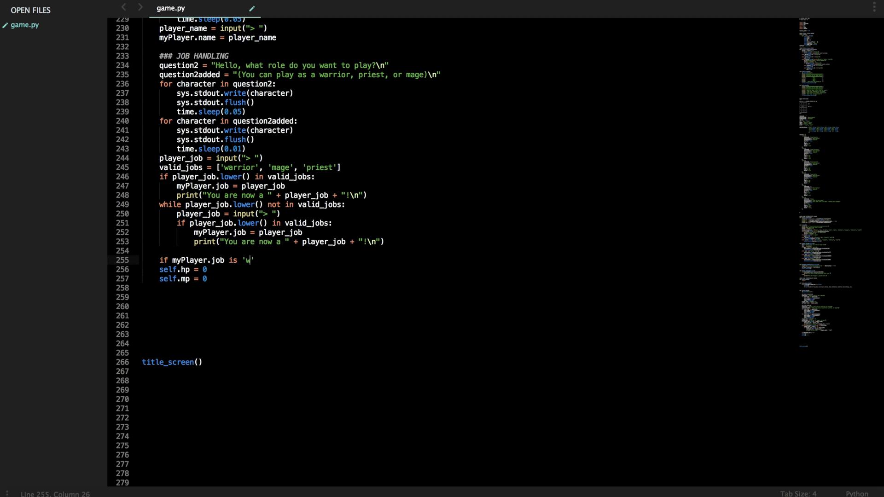
{"action": "type", "text": "arrior"}
{"action": "type", "text": "elif"}
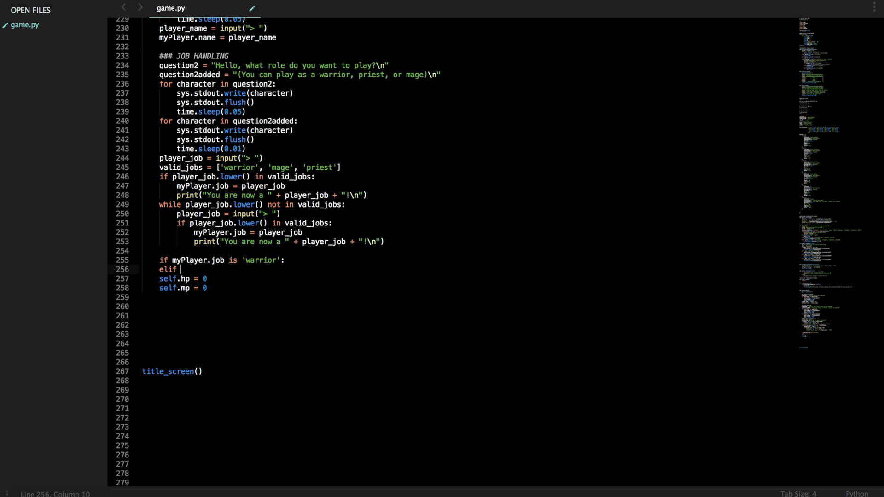
{"action": "left_click_drag", "start_coordinate": [174, 260], "coordinate": [286, 259]}
{"action": "type", "text": " myPlayer.job is 'mage':"}
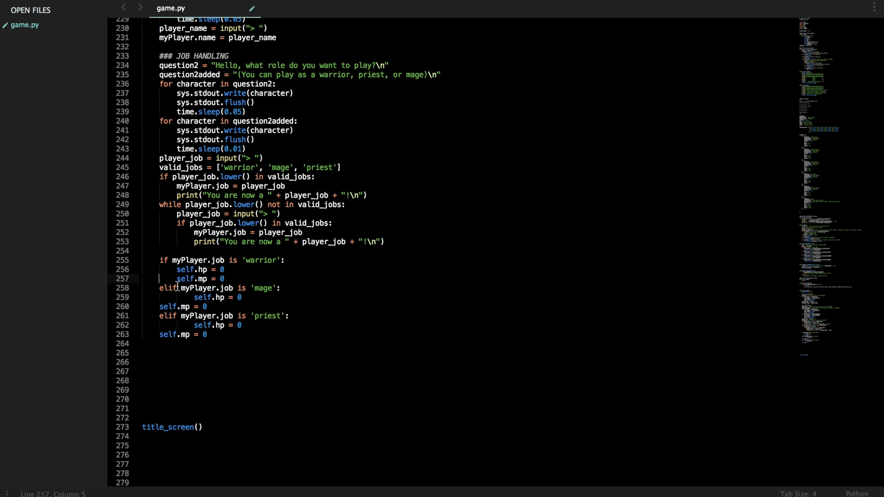
- Set warrior stats to 120 hp and 20 mp, and mage stats to 40 hp and 120 mp
{"action": "type", "text": "12"}
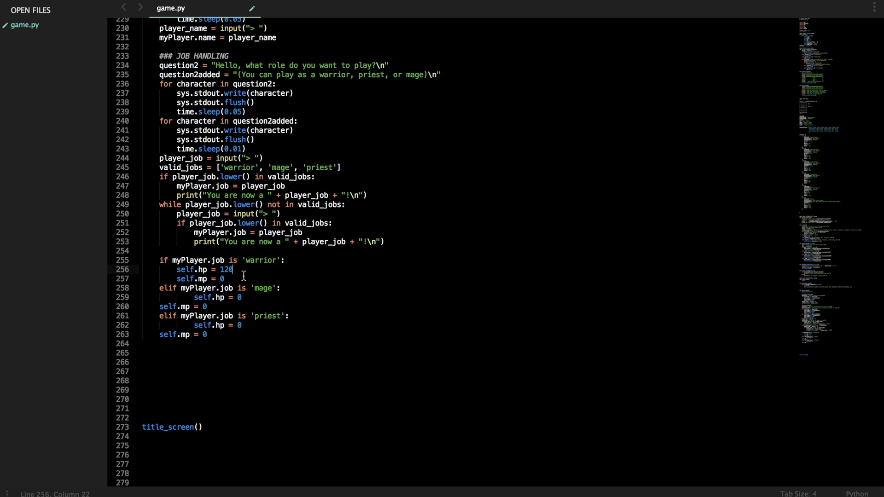
{"action": "type", "text": "2"}
{"action": "left_click", "coordinate": [218, 297]}
{"action": "type", "text": "4"}
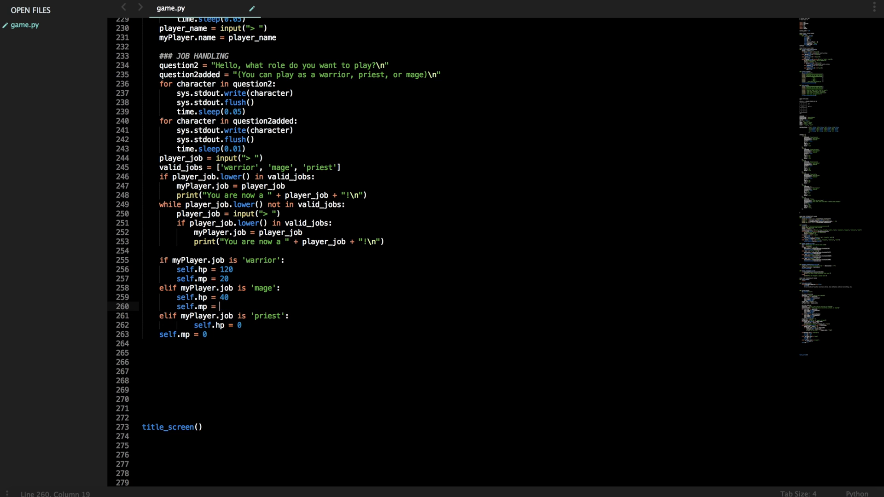
{"action": "type", "text": "120"}
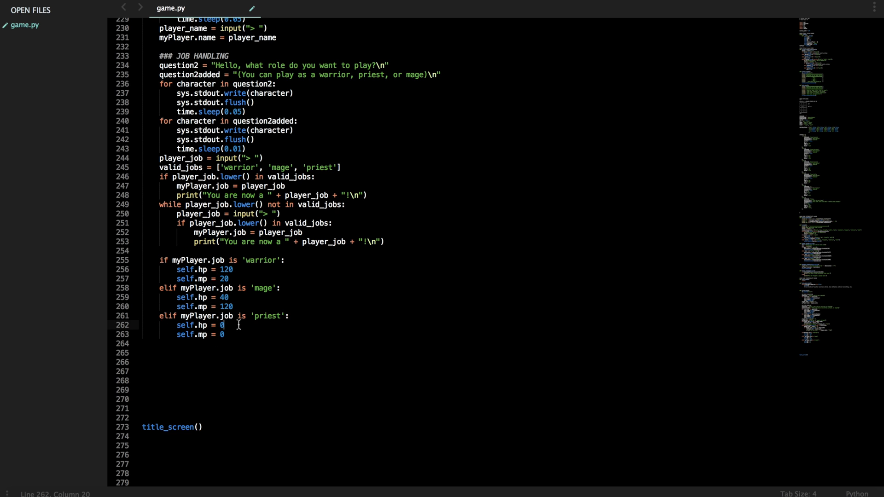
{"action": "type", "text": "60"}
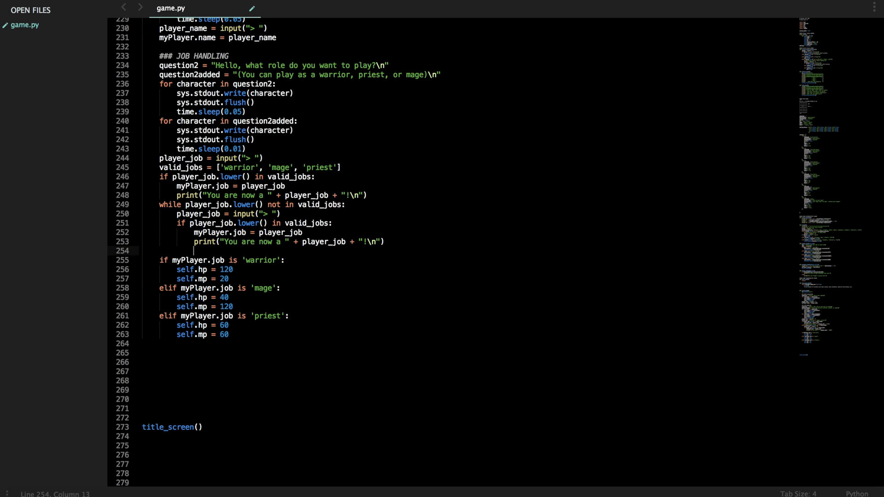
- Start the '#### PLAYER STATS' heading comment above the stat branches
{"action": "type", "text": "#### PLAYER STATS"}
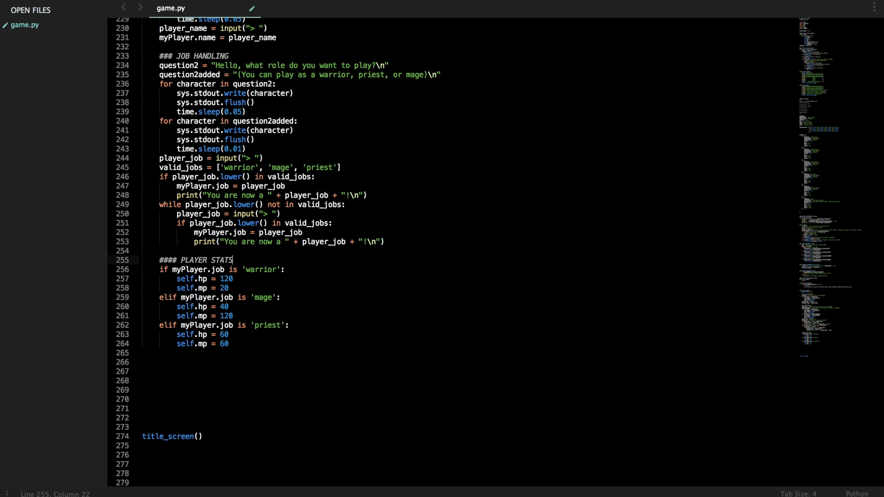
{"action": "left_click", "coordinate": [269, 344]}
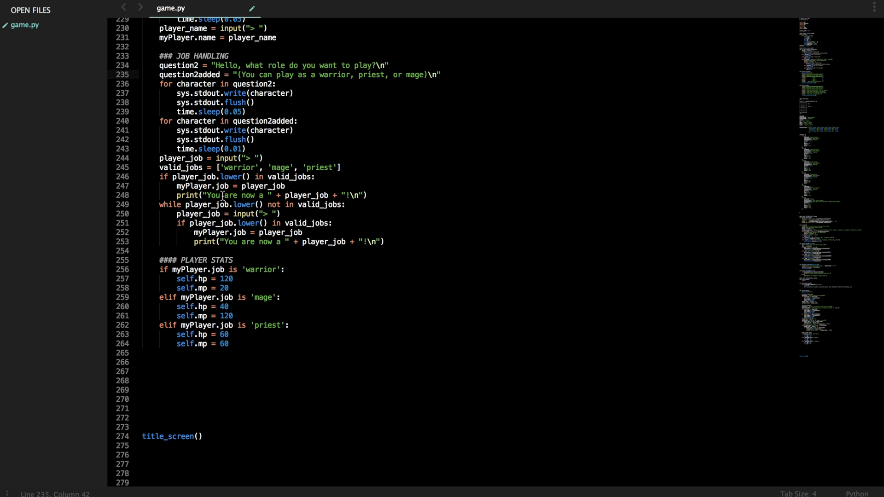
- Add an '### INTRODUCTION' block setting question3 to "Welcome, " + player_name + " the " + player_job
{"action": "scroll", "scroll_direction": "down", "scroll_amount": 3}
{"action": "type", "text": "### INT"}
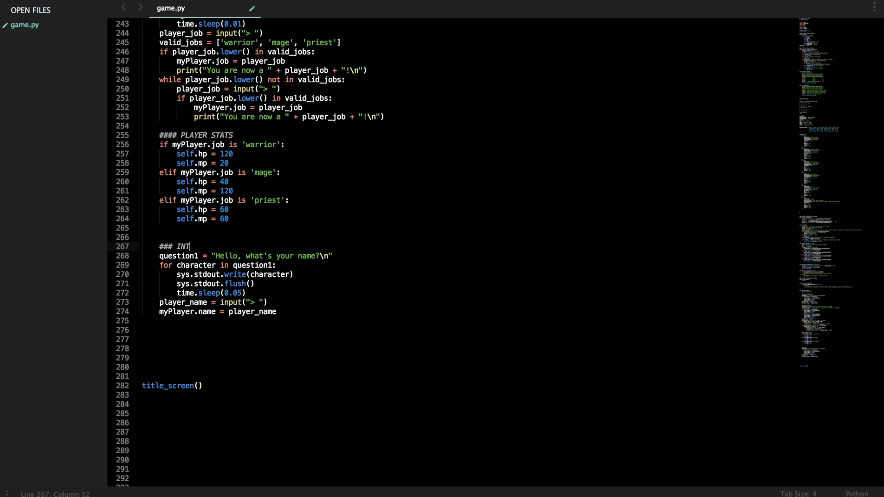
{"action": "type", "text": "RODUCTION"}
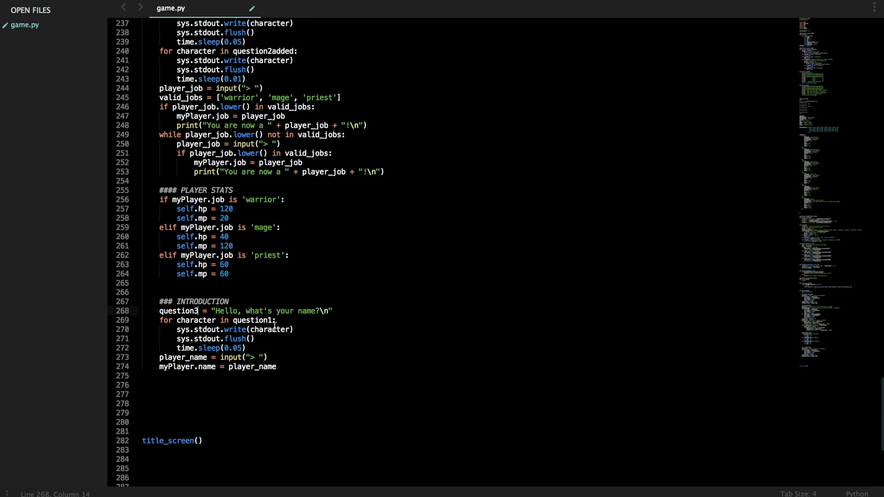
{"action": "double_click", "coordinate": [265, 311]}
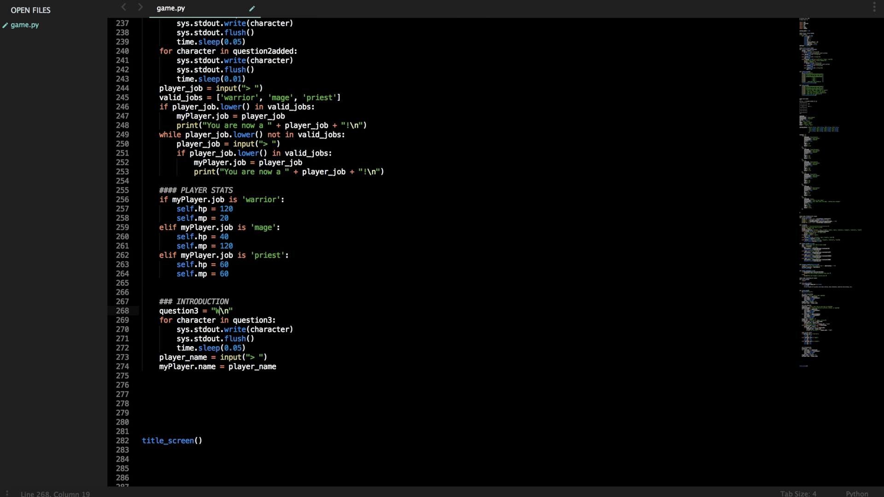
{"action": "type", "text": "elcome, \""}
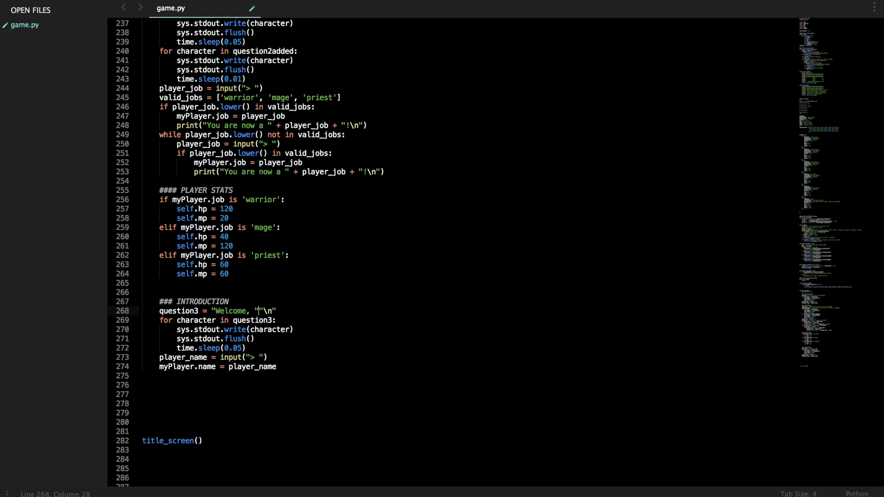
{"action": "type", "text": "+"}
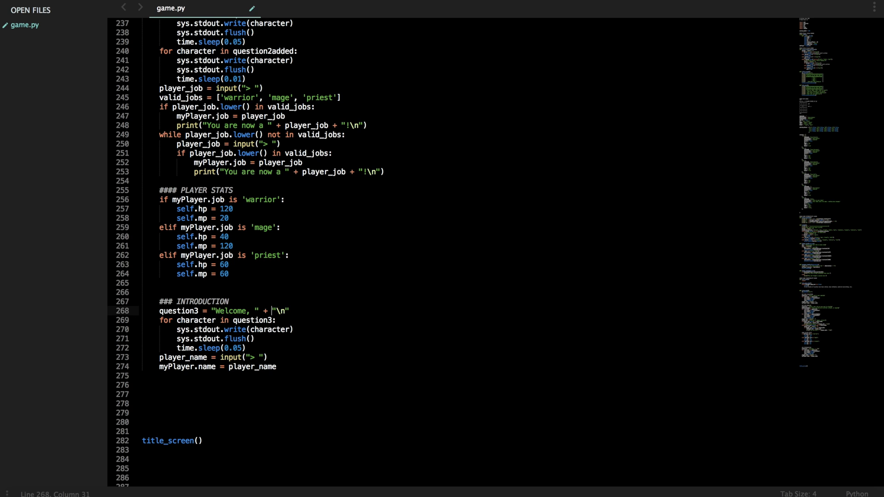
{"action": "type", "text": "player_name +"}
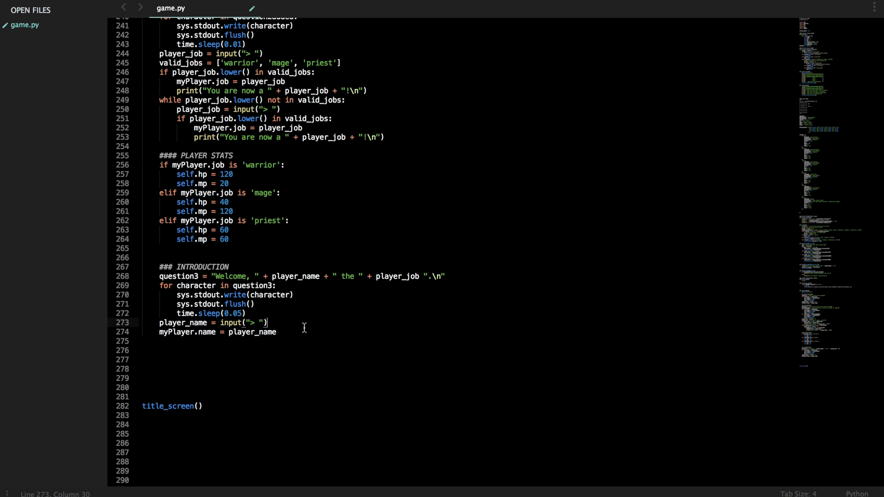
- Define speech1 "Welcome to this fantasy world!" and the greeting speech2 "I hope it greets you well!"
{"action": "left_click", "coordinate": [299, 331]}
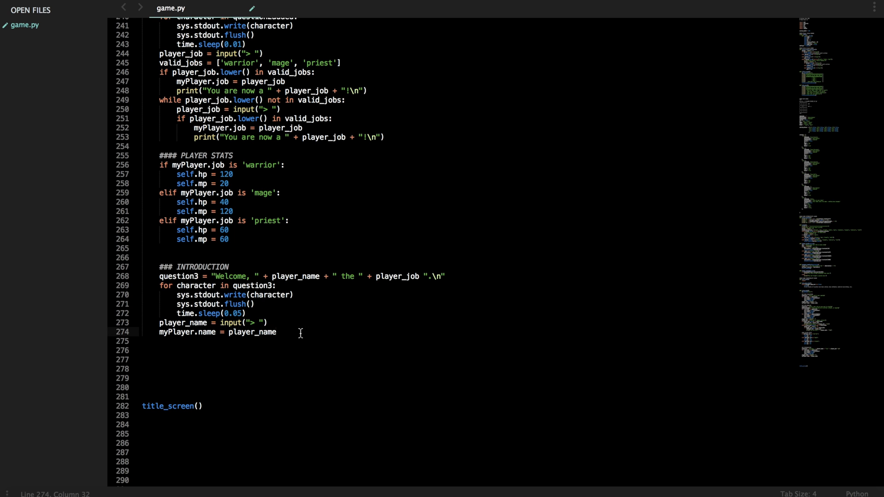
{"action": "double_click", "coordinate": [208, 45]}
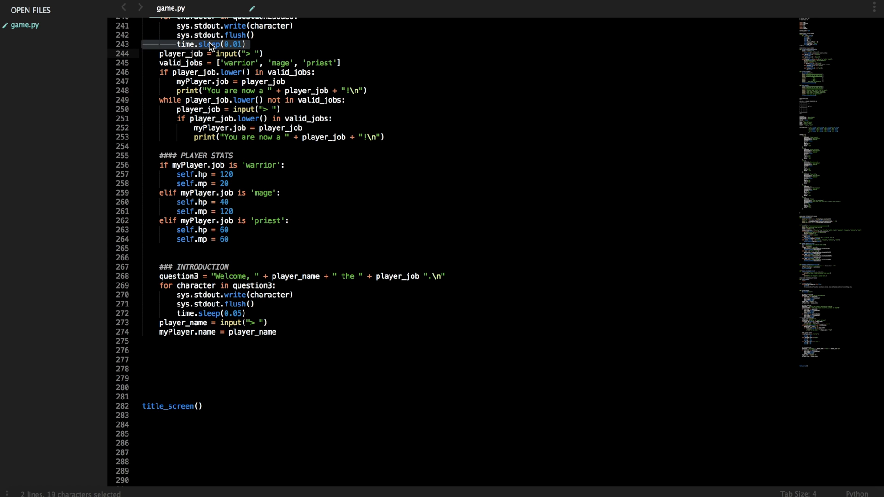
{"action": "left_click", "coordinate": [299, 368]}
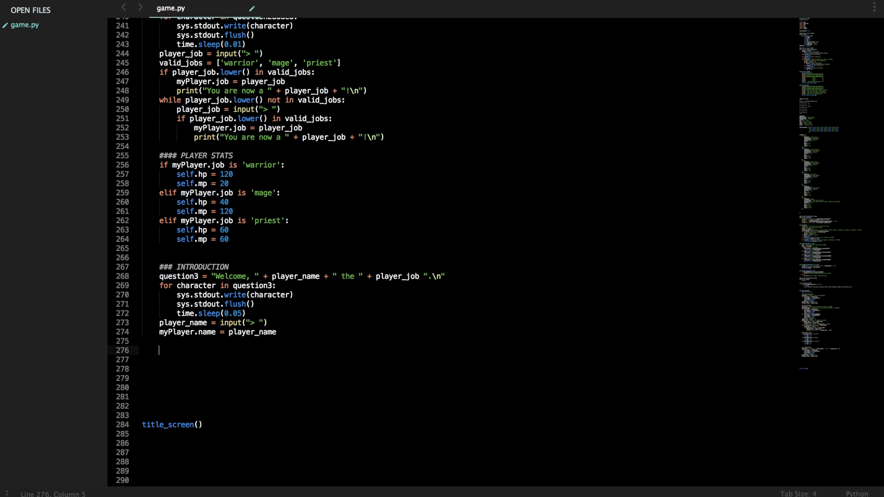
{"action": "type", "text": "speech1"}
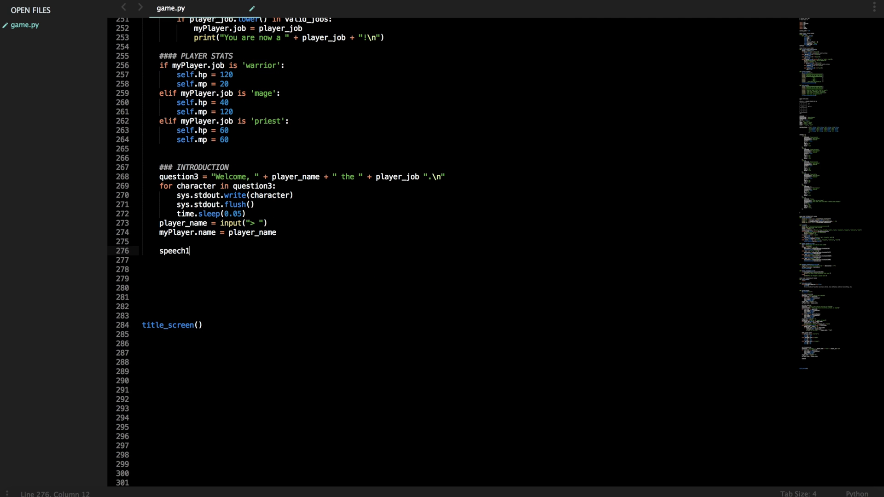
{"action": "type", "text": "speech2 ="}
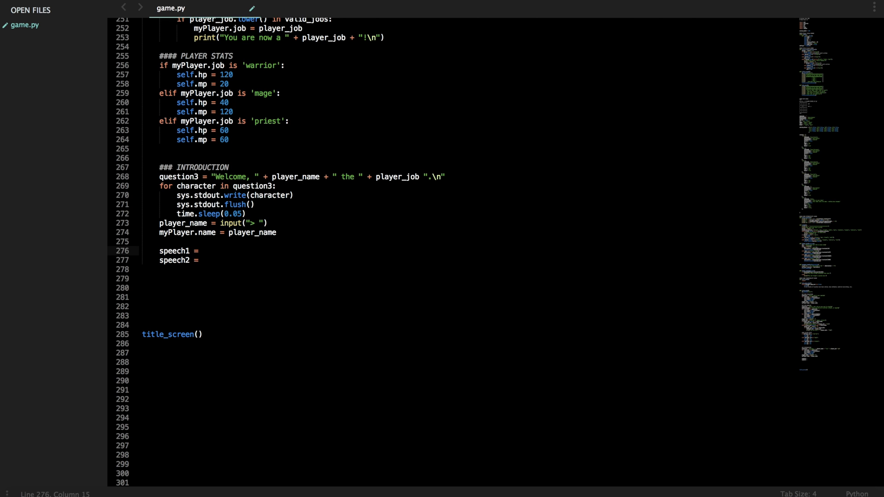
{"action": "type", "text": "\"\""}
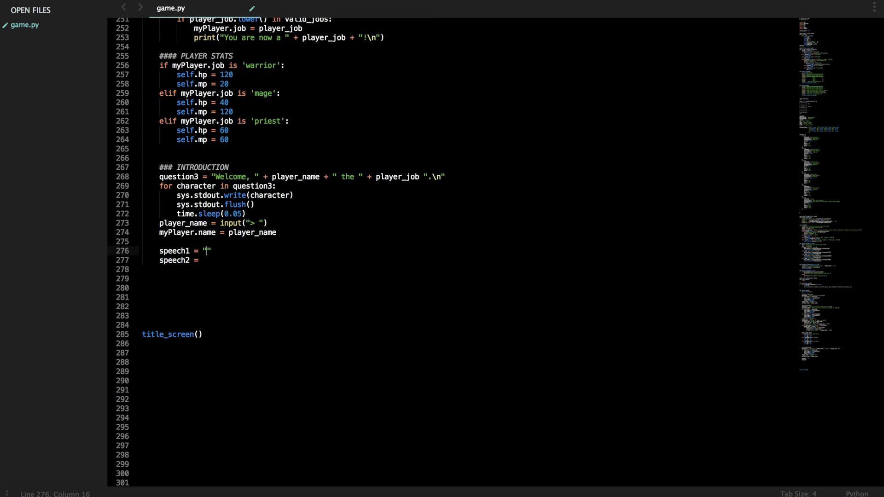
{"action": "type", "text": "Welcome to this fantasy"}
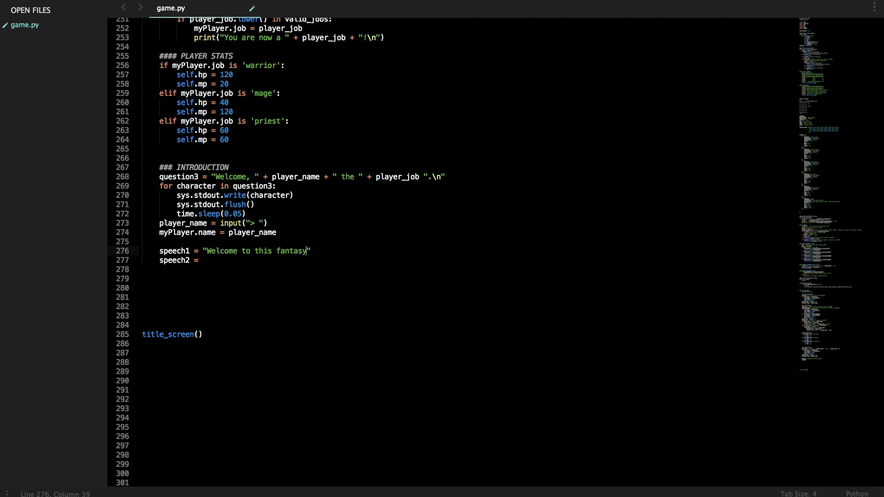
{"action": "type", "text": "world1"}
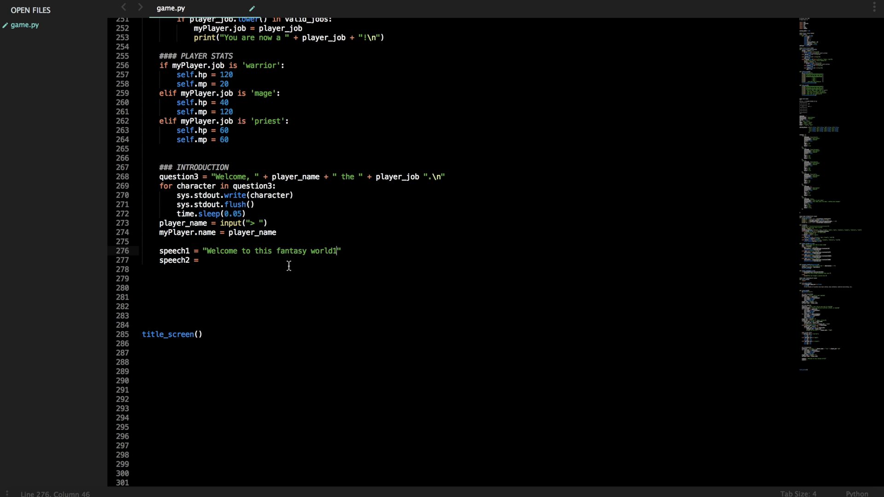
{"action": "type", "text": "\"I hope it gr"}
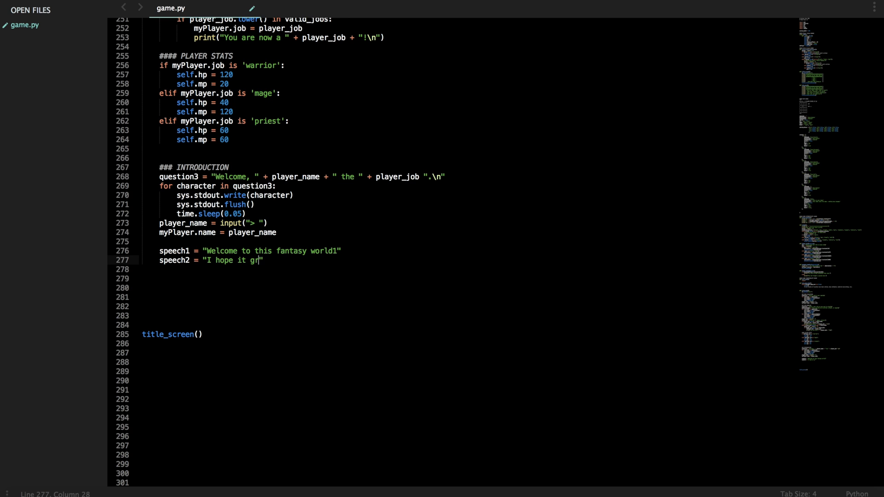
{"action": "type", "text": "eets you well"}
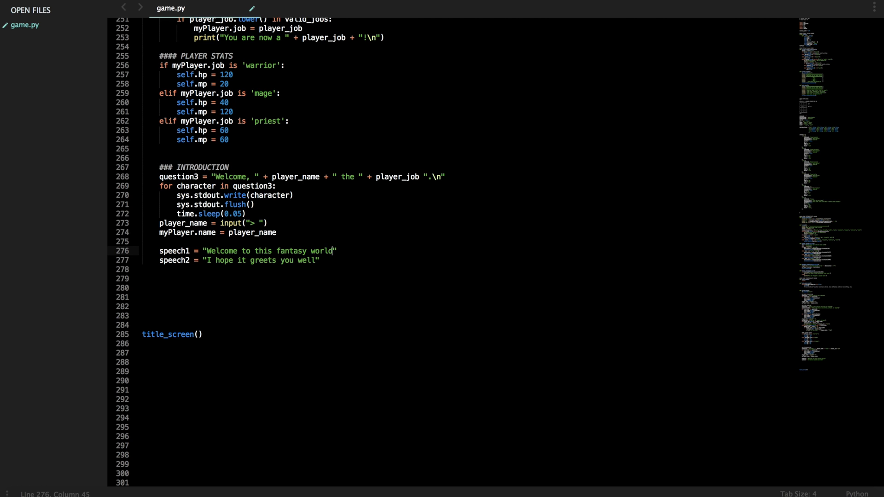
{"action": "type", "text": "!"}
{"action": "left_click", "coordinate": [239, 260]}
{"action": "type", "text": "!"}
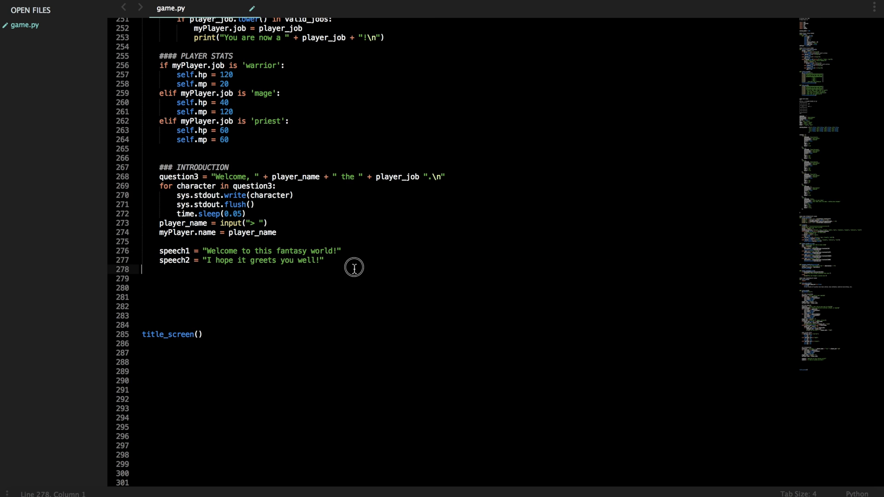
- Define speech3 "Just make sure you don't get too lost..." and speech4 "Heheheh..."
{"action": "type", "text": "speech3 ="}
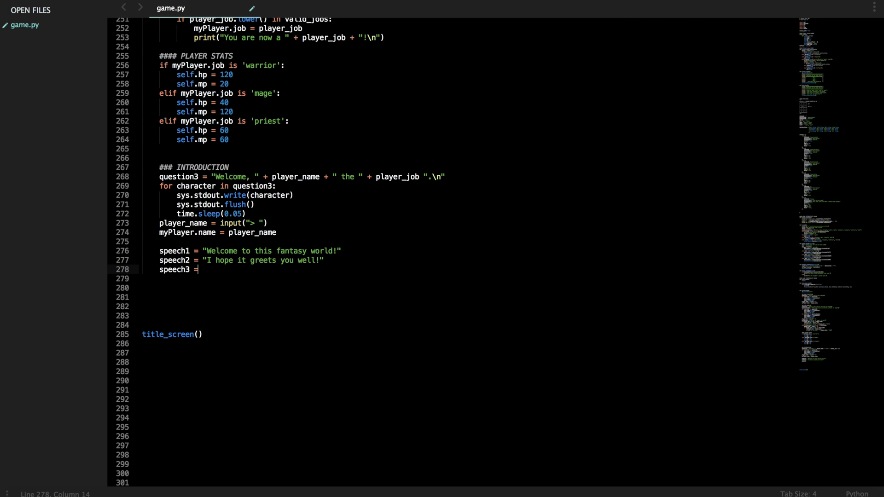
{"action": "type", "text": "\"Just make\""}
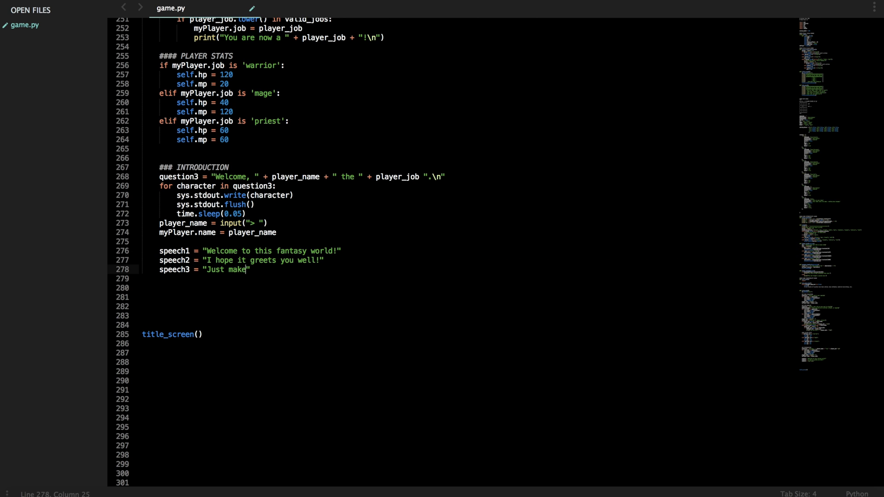
{"action": "type", "text": "sure you  don't get too lost"}
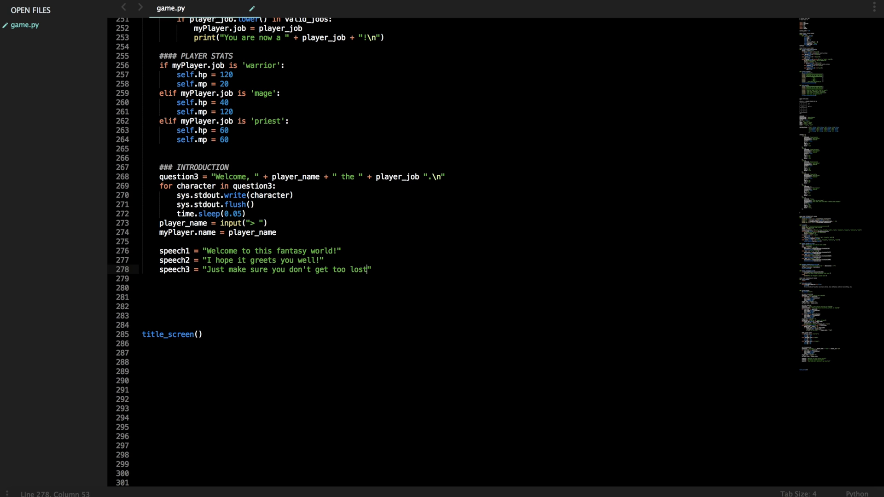
{"action": "type", "text": "speed"}
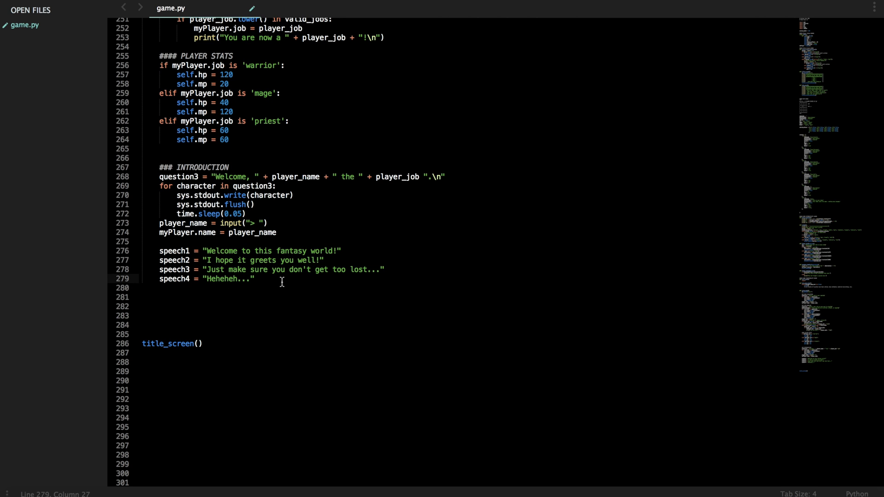
- Duplicate the typewriter loop for speech1–speech4 with delays 0.03, 0.03, 0.1 and 0.2
{"action": "scroll", "scroll_direction": "up", "scroll_amount": 3}
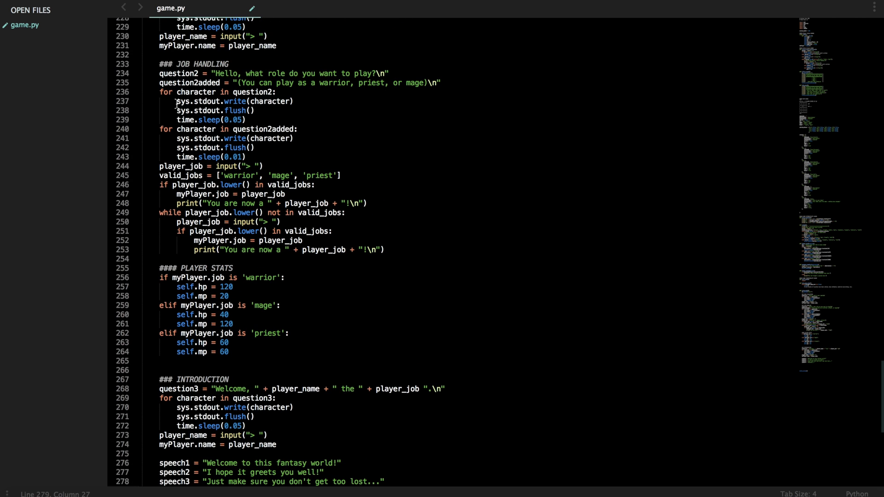
{"action": "left_click_drag", "start_coordinate": [161, 92], "coordinate": [246, 119]}
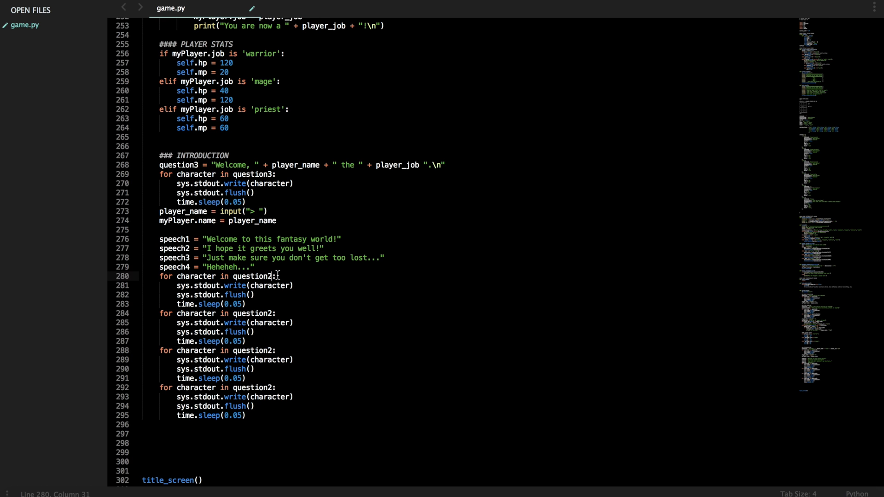
{"action": "type", "text": "speech"}
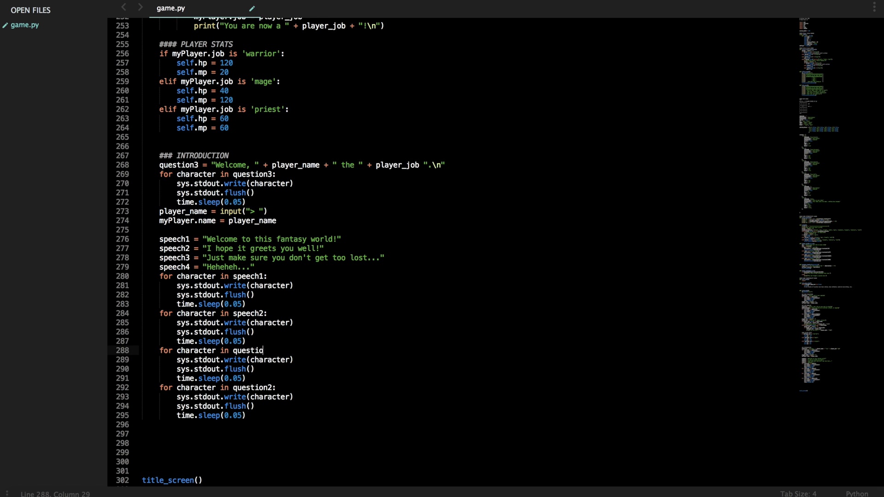
{"action": "type", "text": "speech3"}
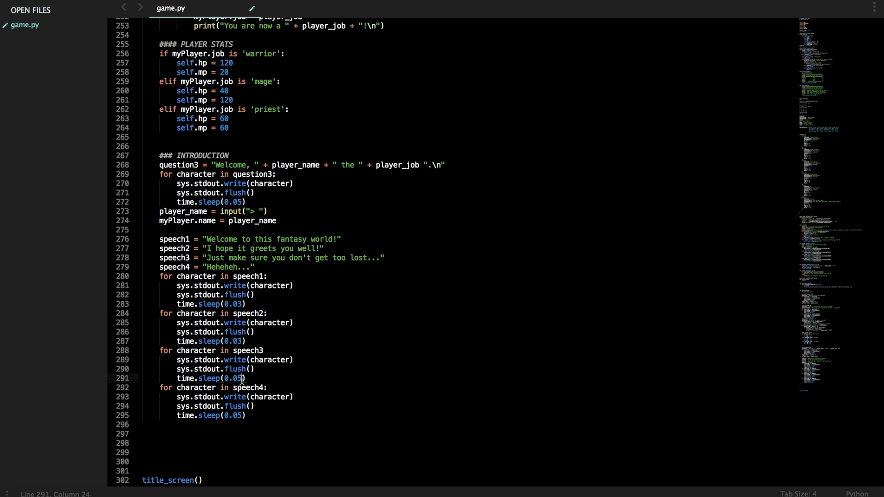
{"action": "key", "text": "BackSpace"}
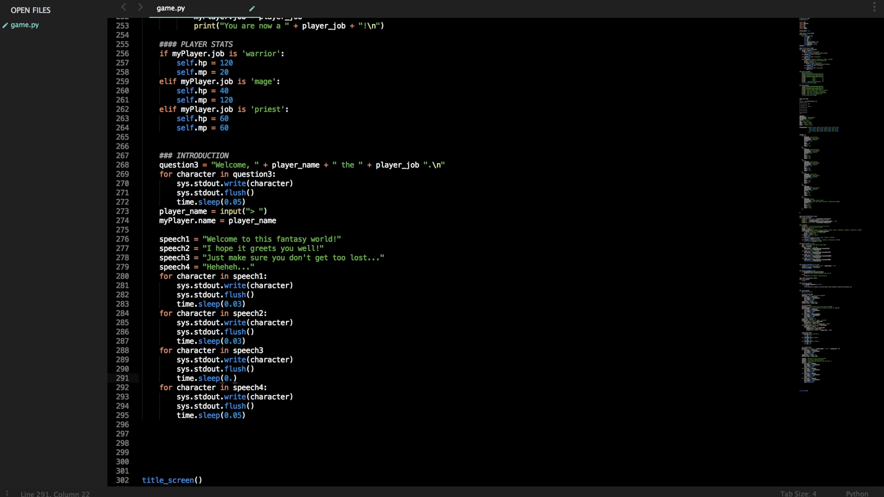
{"action": "type", "text": "1"}
{"action": "left_click", "coordinate": [208, 415]}
{"action": "type", "text": "2"}
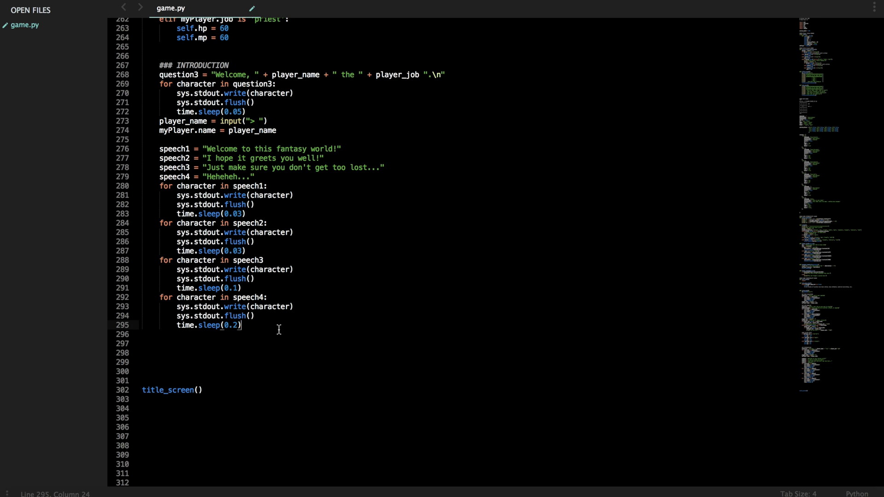
{"action": "mouse_move", "coordinate": [100, 185]}
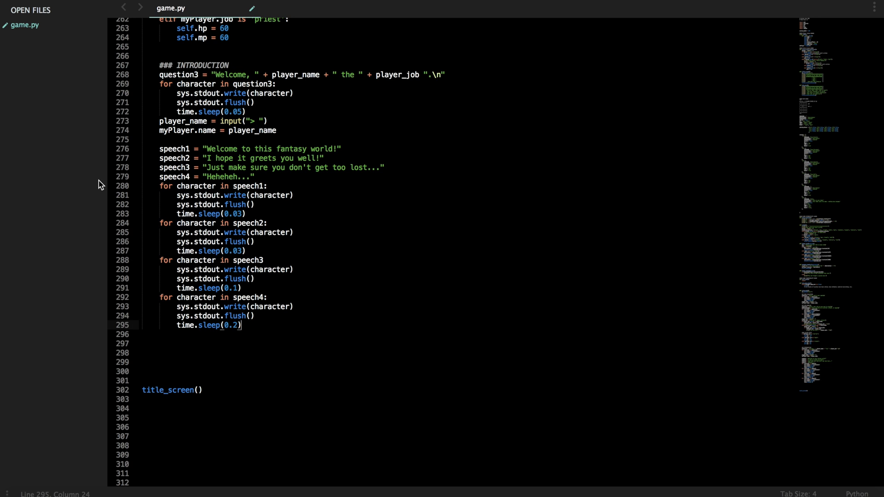
{"action": "mouse_move", "coordinate": [280, 325]}
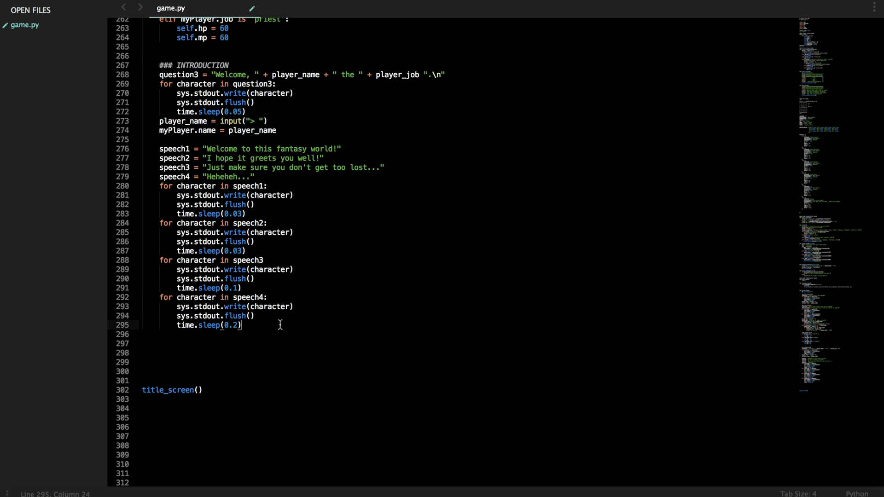
- Add os.system('clear'), a '#' boxed "Let's start now!" banner and a main_game_loop() call
{"action": "type", "text": "os.s"}
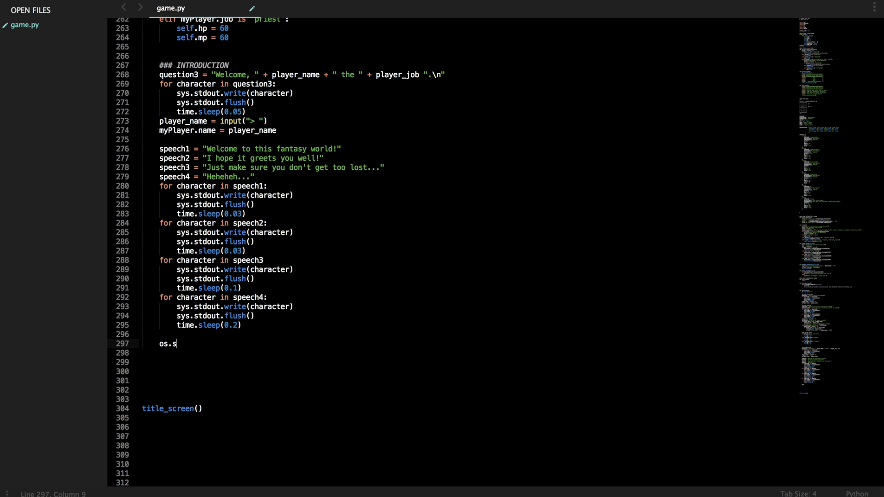
{"action": "type", "text": "system('c')"}
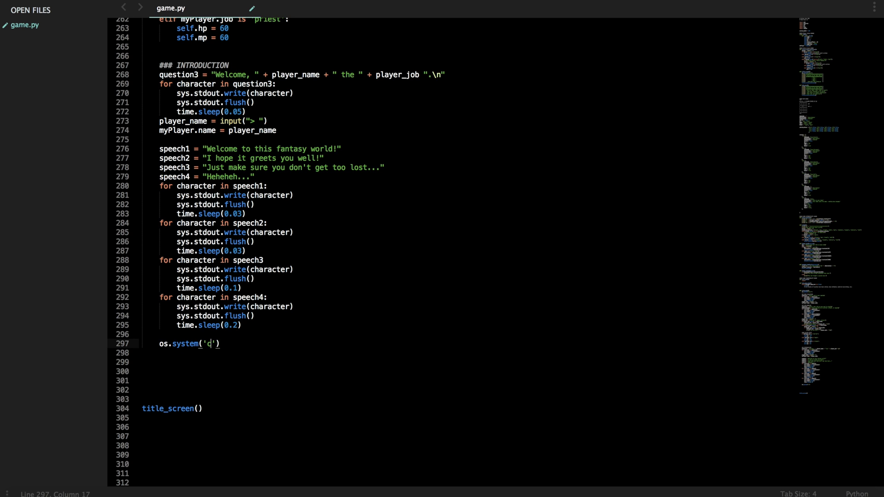
{"action": "type", "text": "p"}
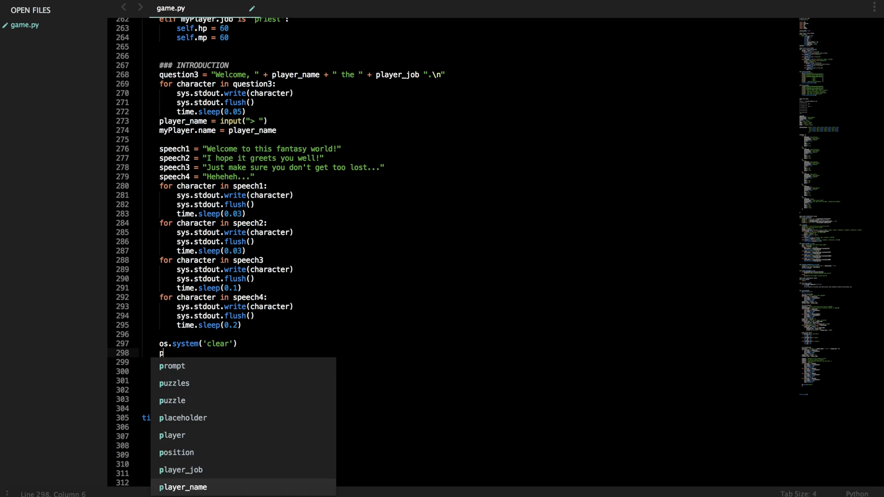
{"action": "type", "text": "rint"}
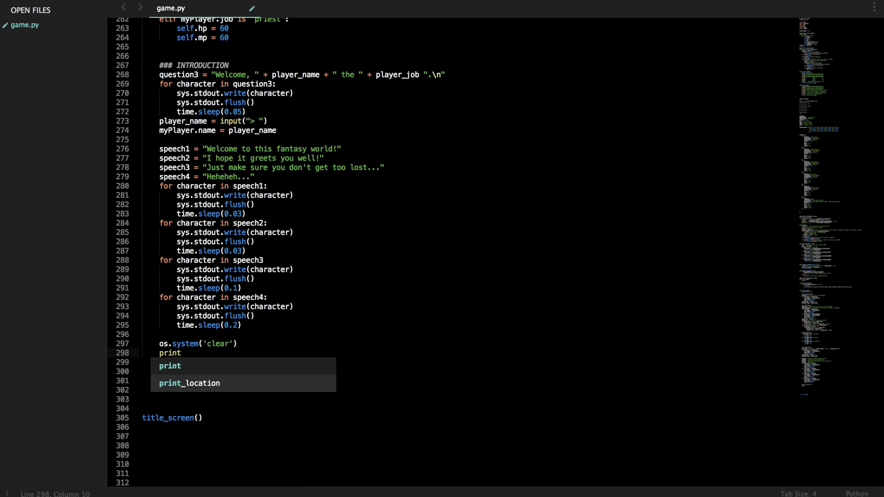
{"action": "type", "text": "("}
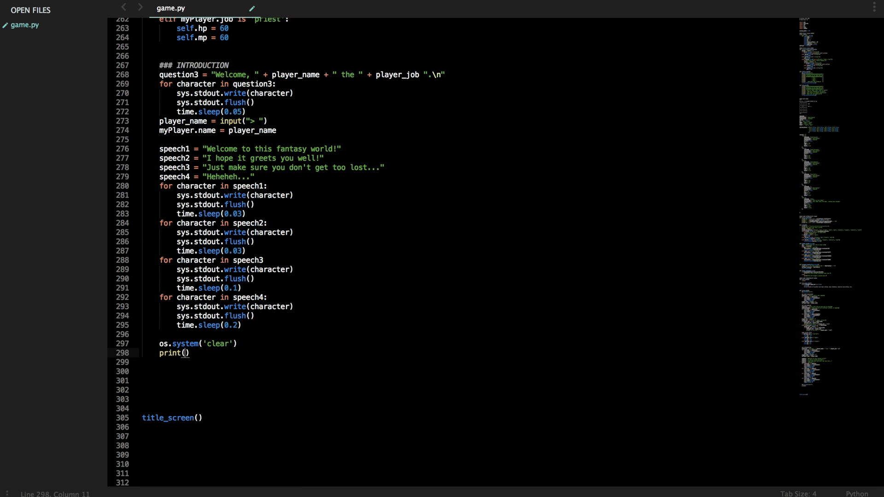
{"action": "type", "text": "\"####################\""}
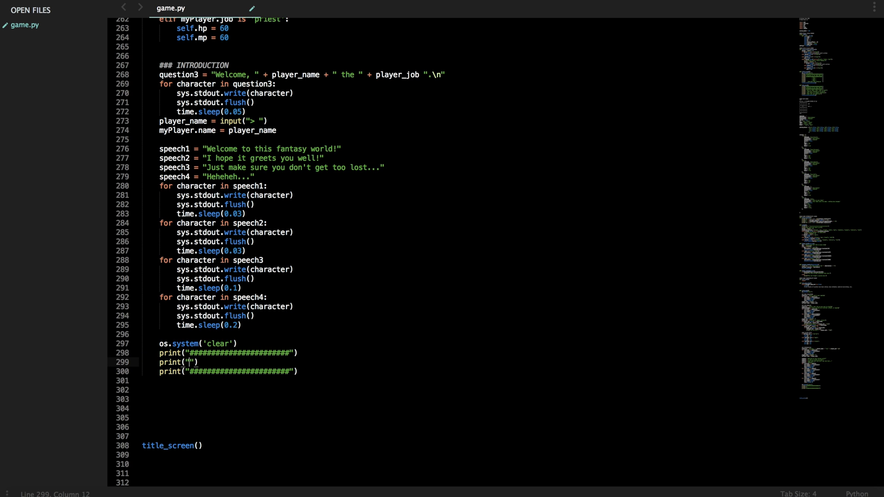
{"action": "type", "text": "# Let's start now"}
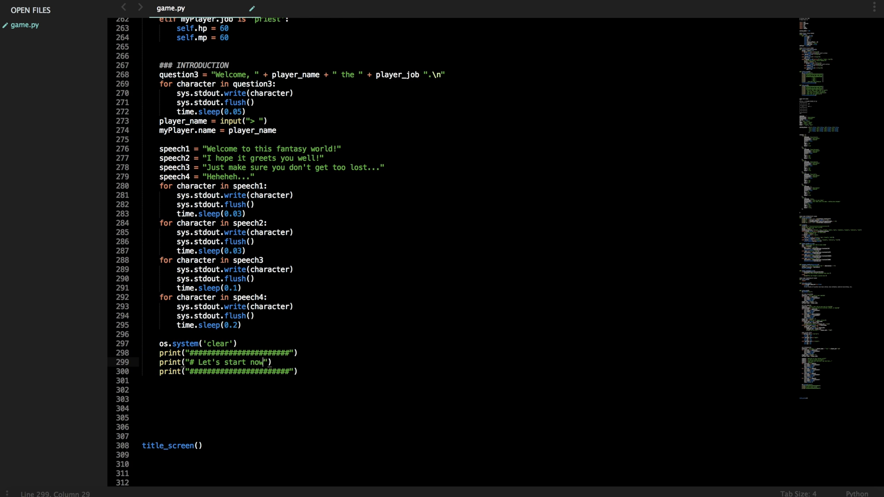
{"action": "type", "text": "! $"}
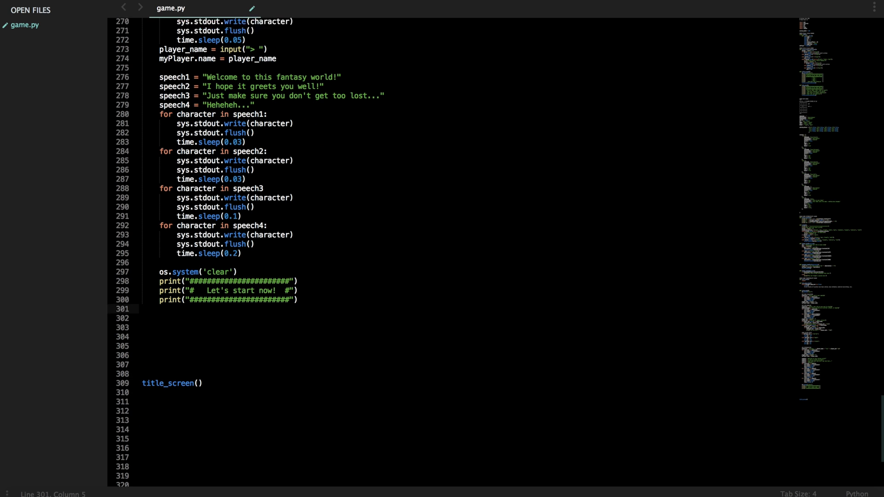
{"action": "type", "text": "main"}
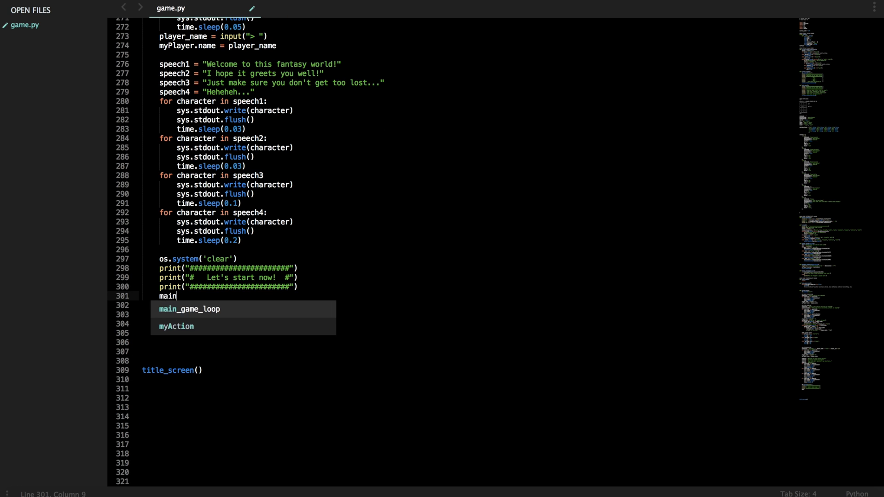
{"action": "key", "text": "Tab"}
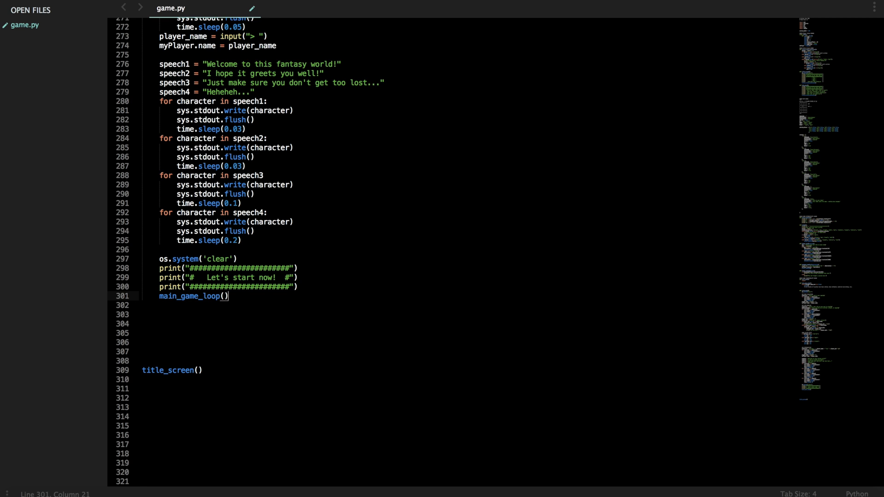